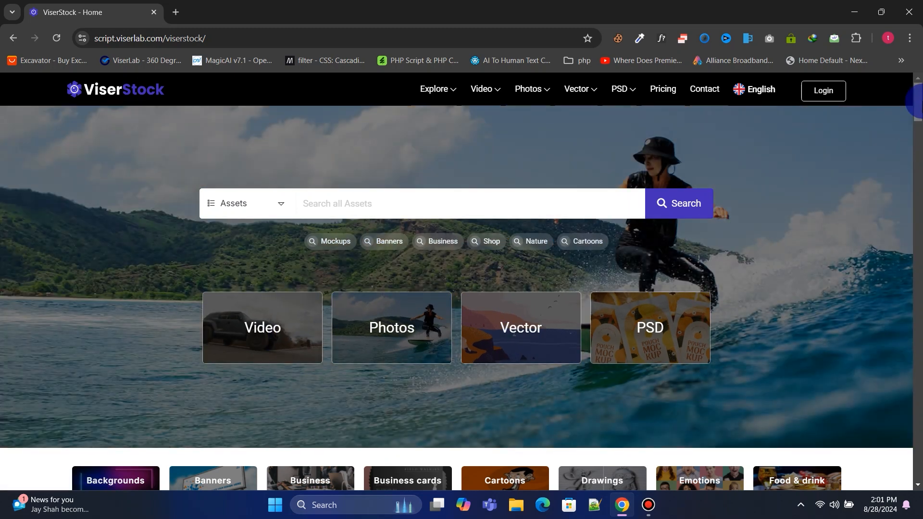
- Restrict the home page asset search to the Free option from the Assets dropdown
{"action": "scroll", "scroll_direction": "down", "scroll_amount": 3}
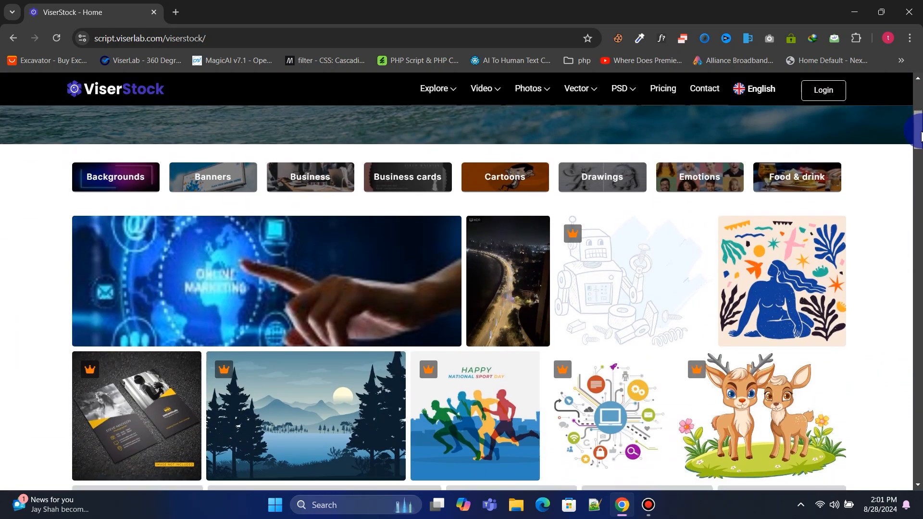
{"action": "scroll", "scroll_direction": "down", "scroll_amount": 3}
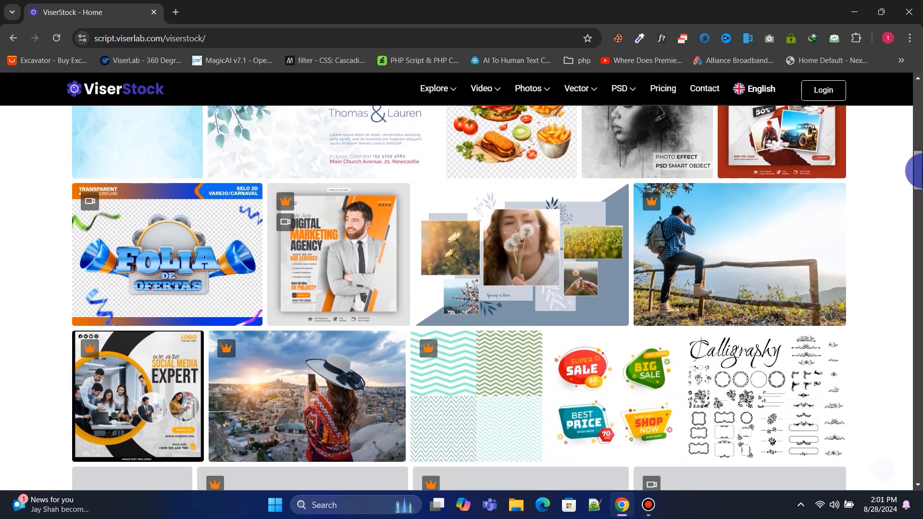
{"action": "scroll", "scroll_direction": "down", "scroll_amount": 3}
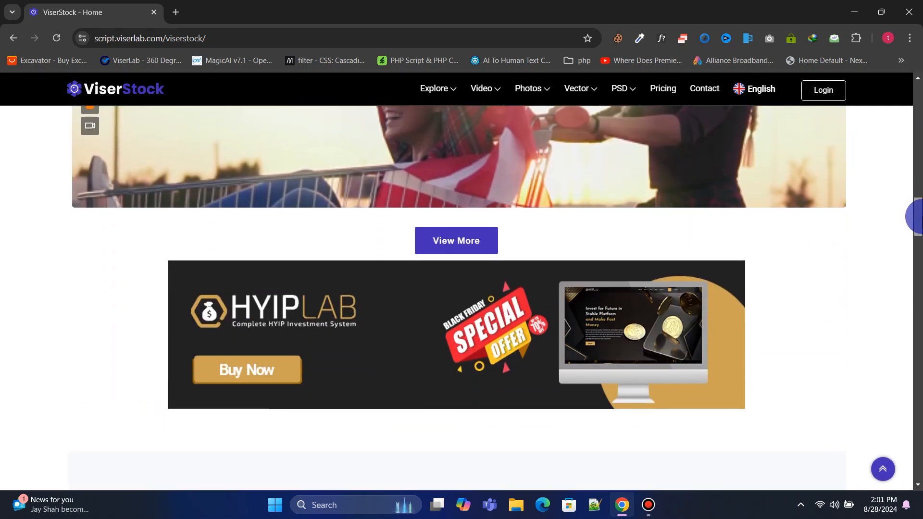
{"action": "scroll", "scroll_direction": "down", "scroll_amount": 3}
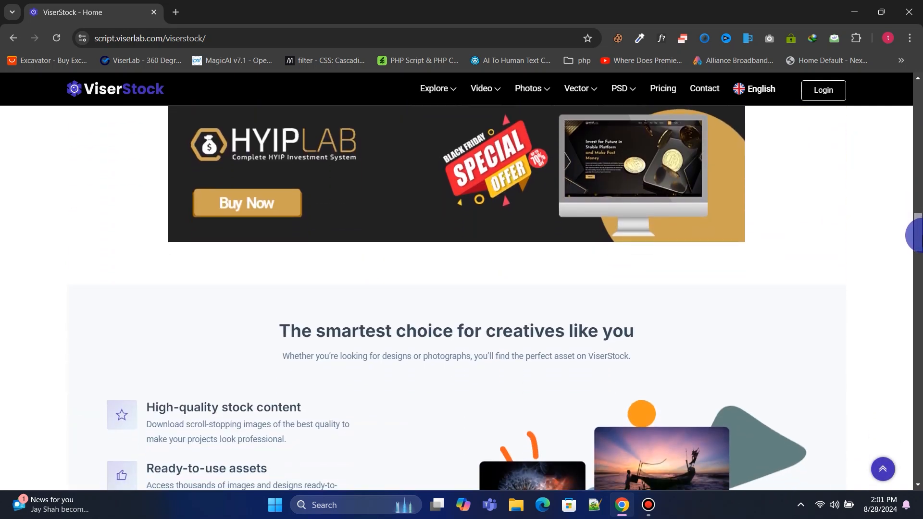
{"action": "scroll", "scroll_direction": "down", "scroll_amount": 3}
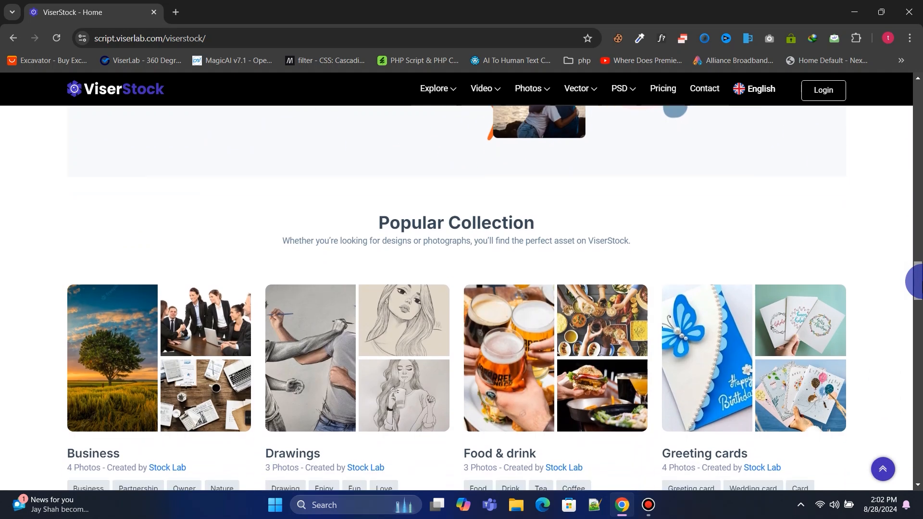
{"action": "scroll", "scroll_direction": "down", "scroll_amount": 3}
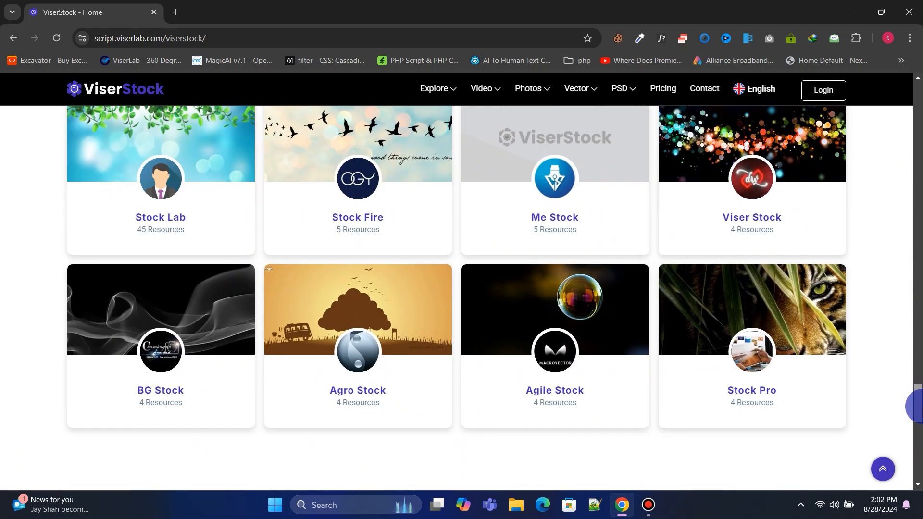
{"action": "scroll", "scroll_direction": "down", "scroll_amount": 3}
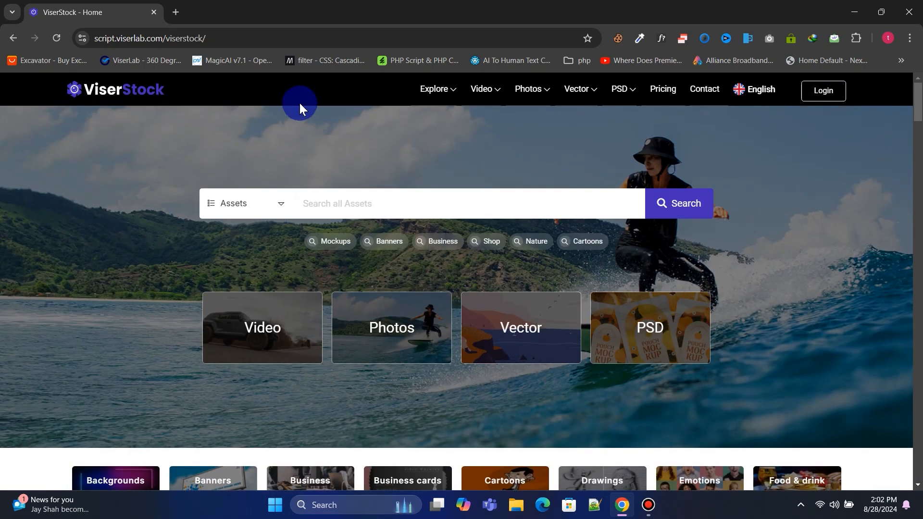
{"action": "left_click", "coordinate": [434, 88]}
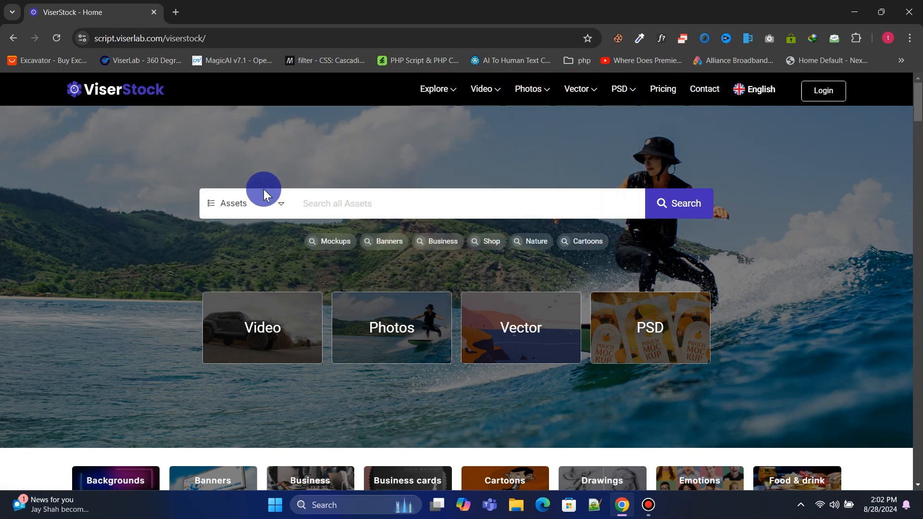
{"action": "left_click", "coordinate": [246, 203]}
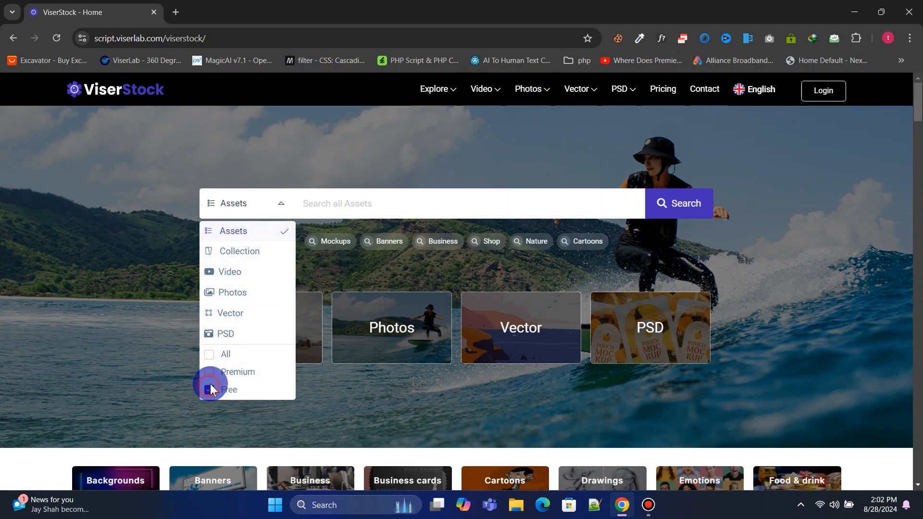
{"action": "left_click", "coordinate": [209, 355]}
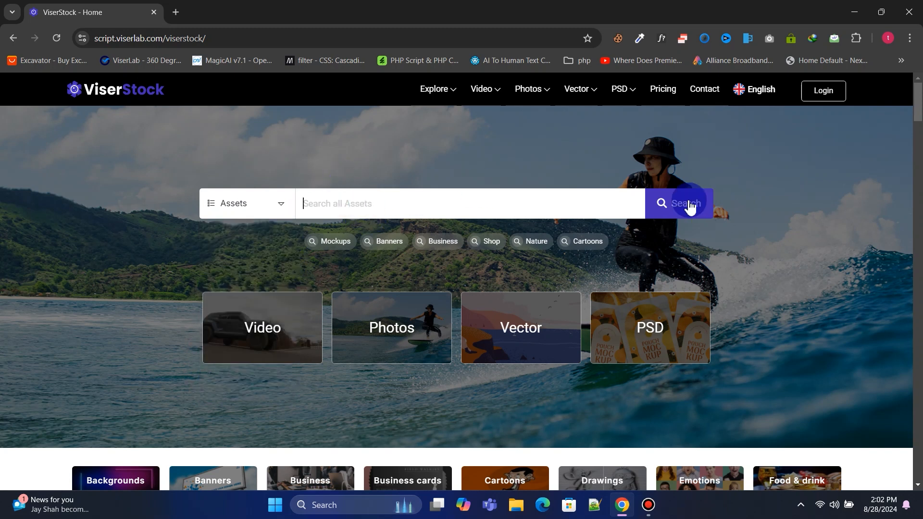
- Run the search and filter the free images to the dark blue colour swatch
{"action": "left_click", "coordinate": [682, 203]}
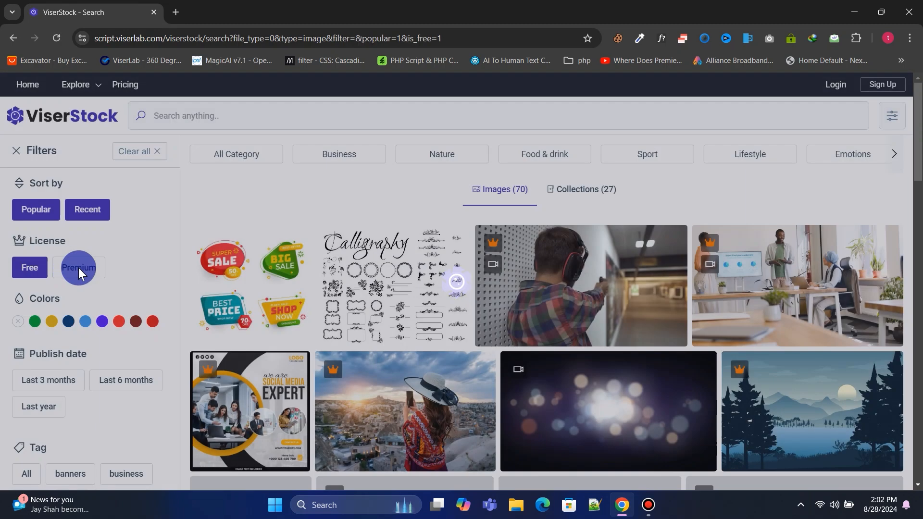
{"action": "left_click", "coordinate": [66, 321]}
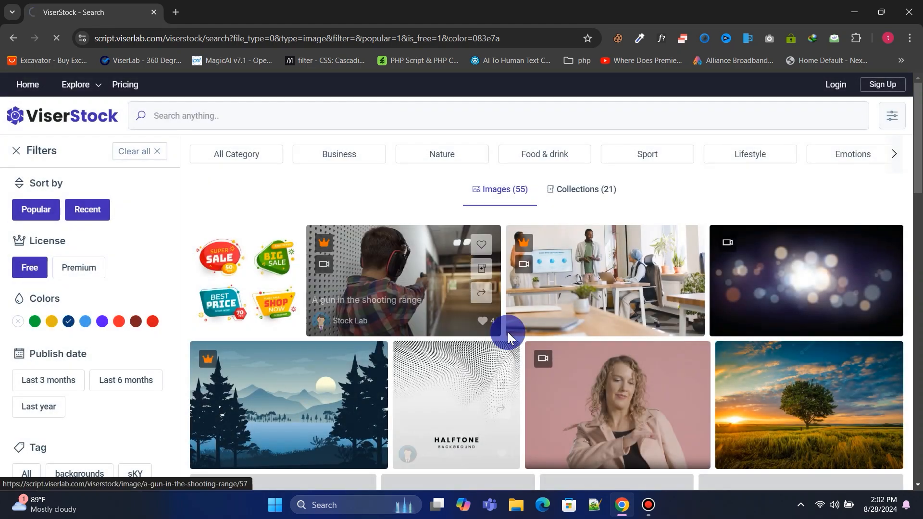
- Download the free 300x600 version of the shooting range image, confirming the alert
{"action": "left_click", "coordinate": [403, 280]}
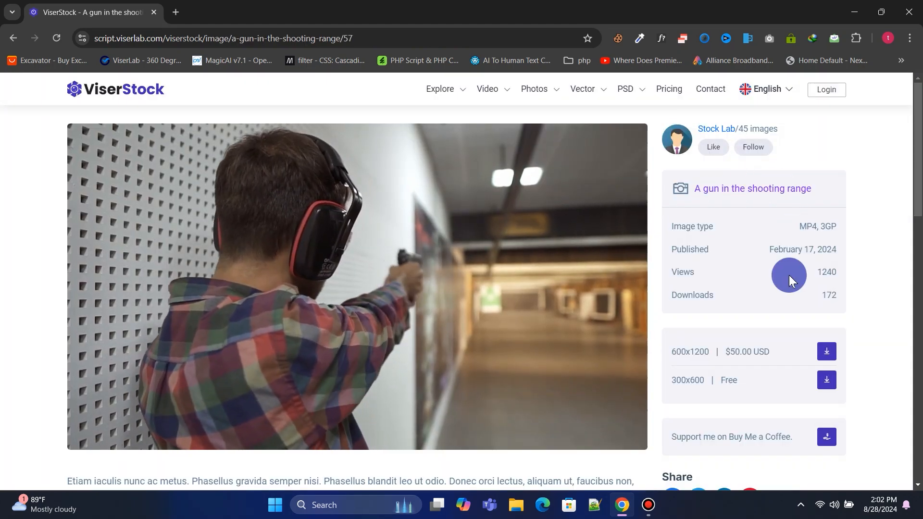
{"action": "scroll", "scroll_direction": "down", "scroll_amount": 3}
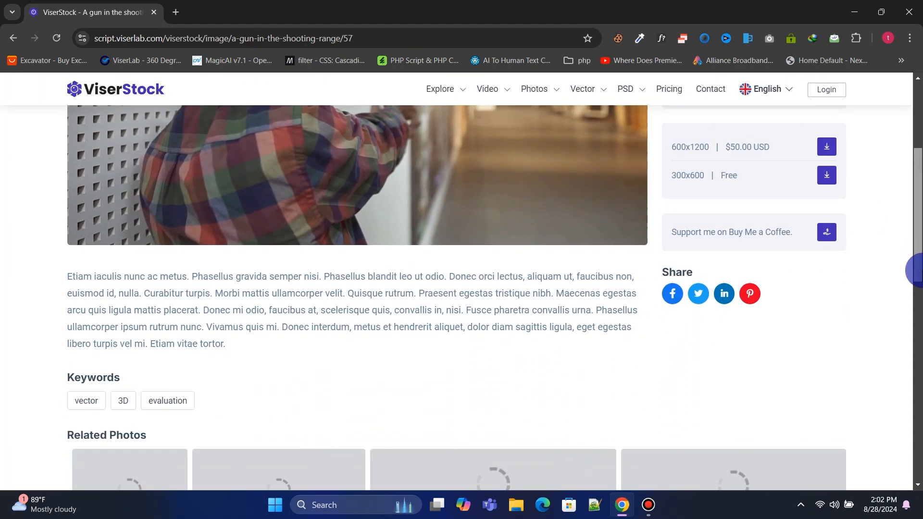
{"action": "scroll", "scroll_direction": "down", "scroll_amount": 3}
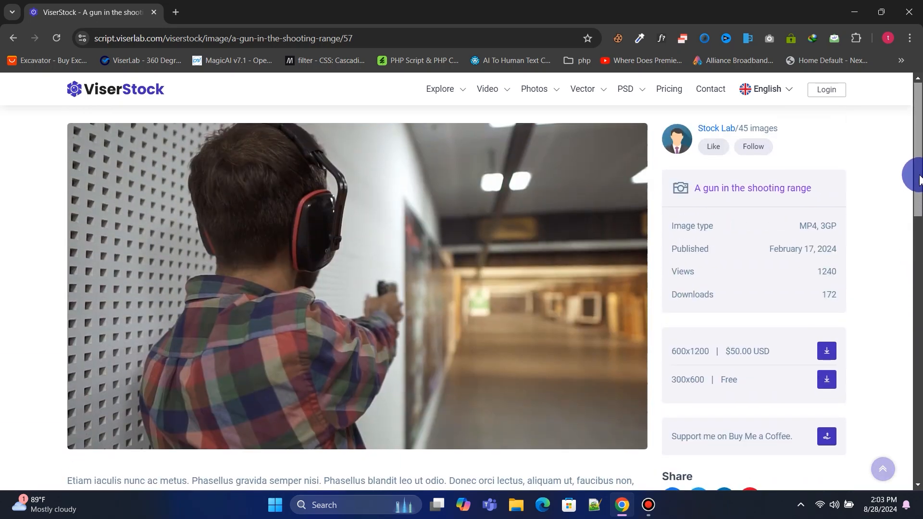
{"action": "left_click", "coordinate": [825, 380]}
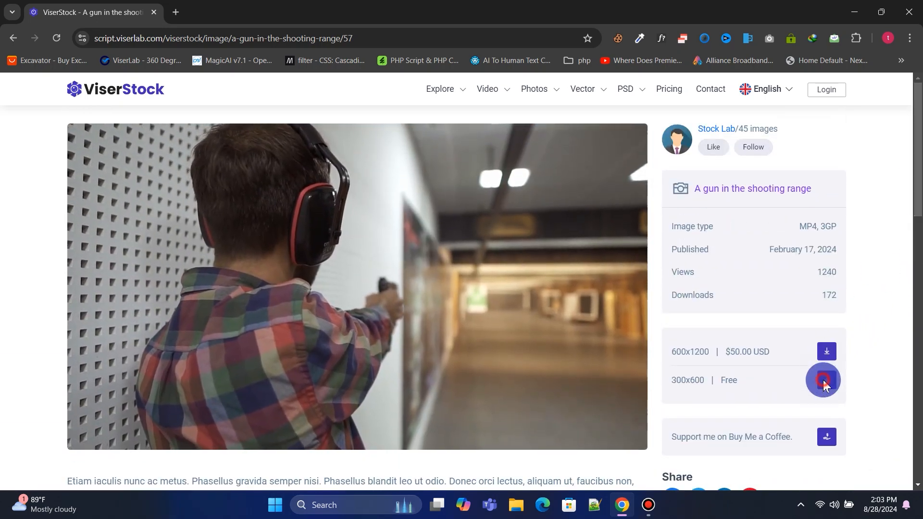
{"action": "left_click", "coordinate": [826, 379]}
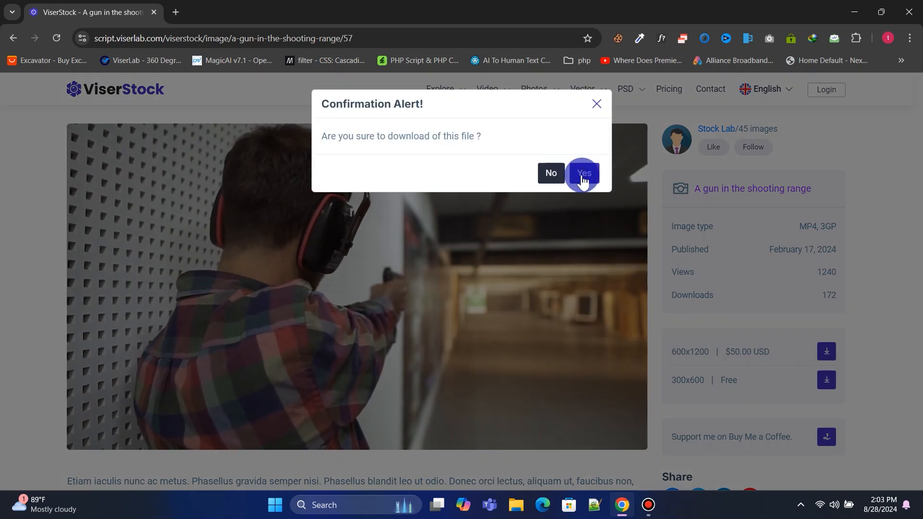
{"action": "left_click", "coordinate": [582, 172]}
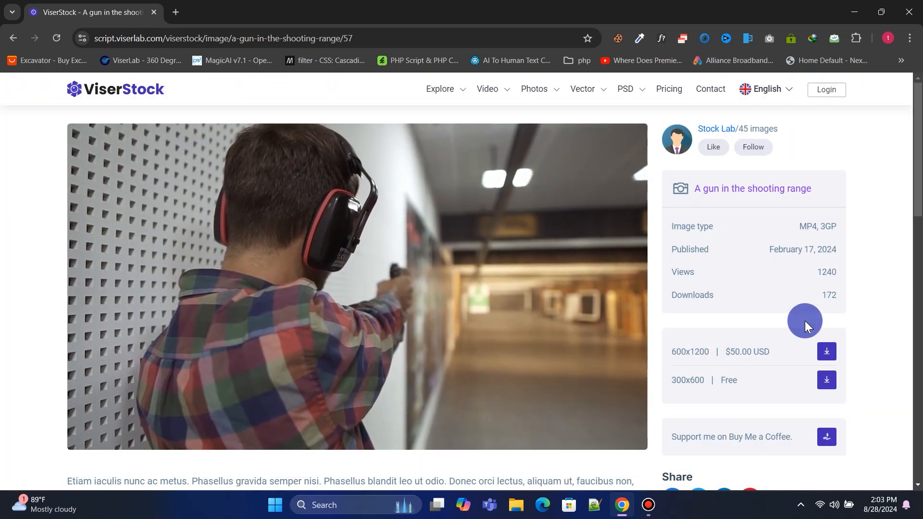
{"action": "left_click", "coordinate": [825, 380]}
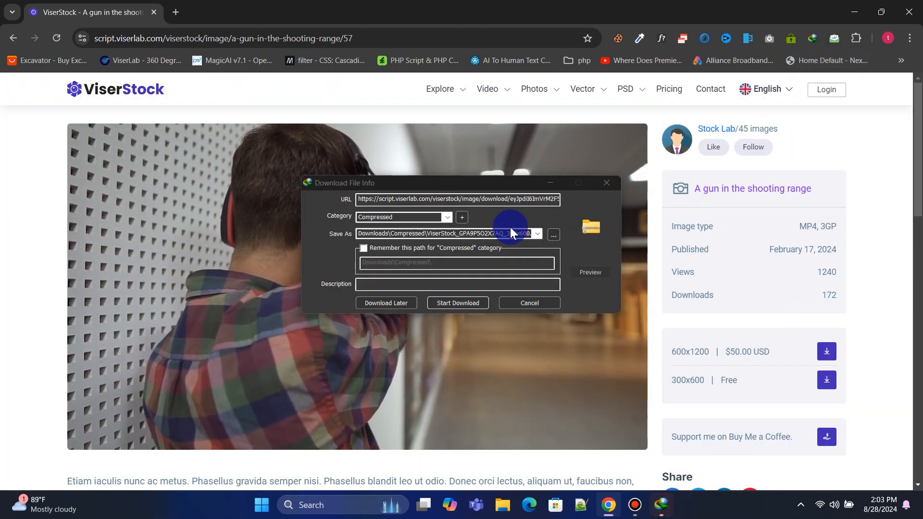
{"action": "triple_click", "coordinate": [447, 232]}
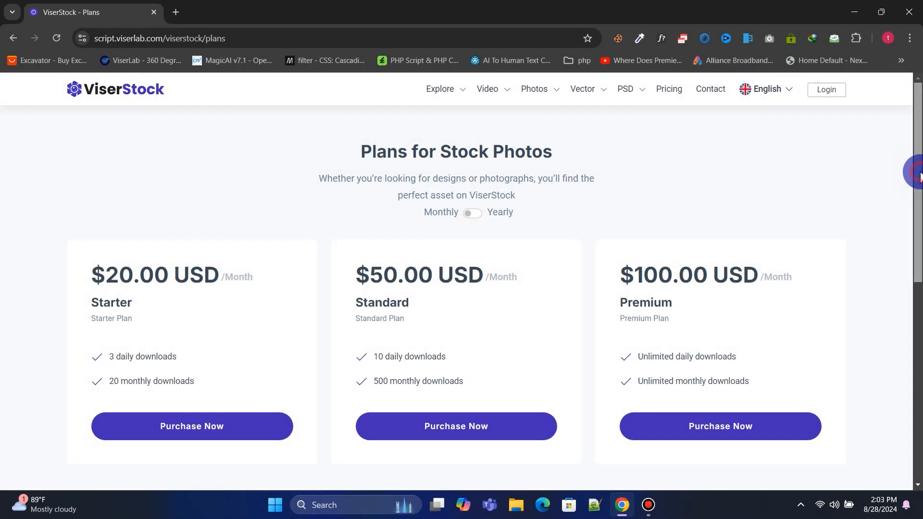
- Switch the site language from English to Turkish on the plans page
{"action": "scroll", "scroll_direction": "down", "scroll_amount": 3}
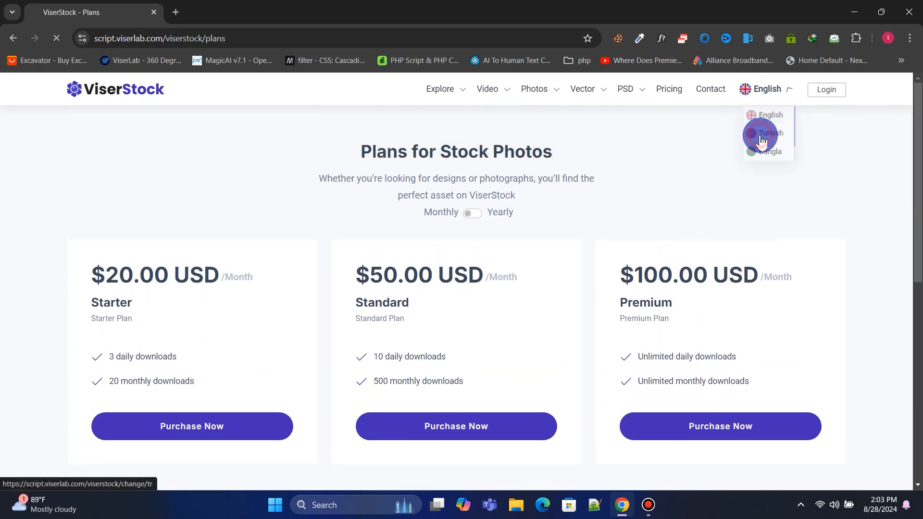
{"action": "left_click", "coordinate": [771, 132]}
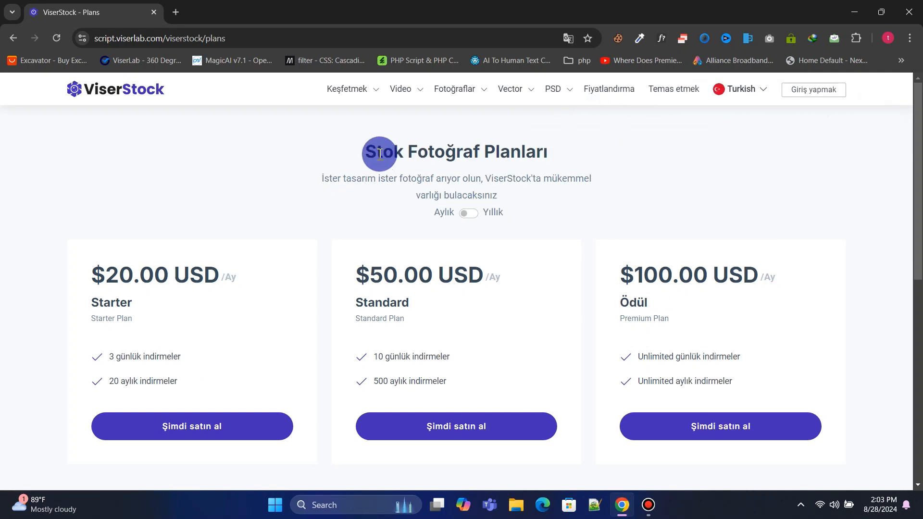
{"action": "mouse_move", "coordinate": [337, 285]}
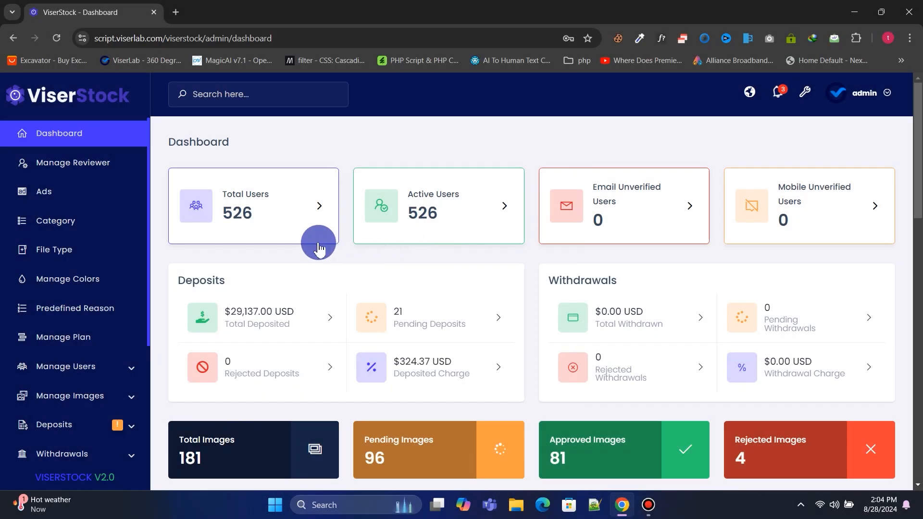
{"action": "mouse_move", "coordinate": [496, 235]}
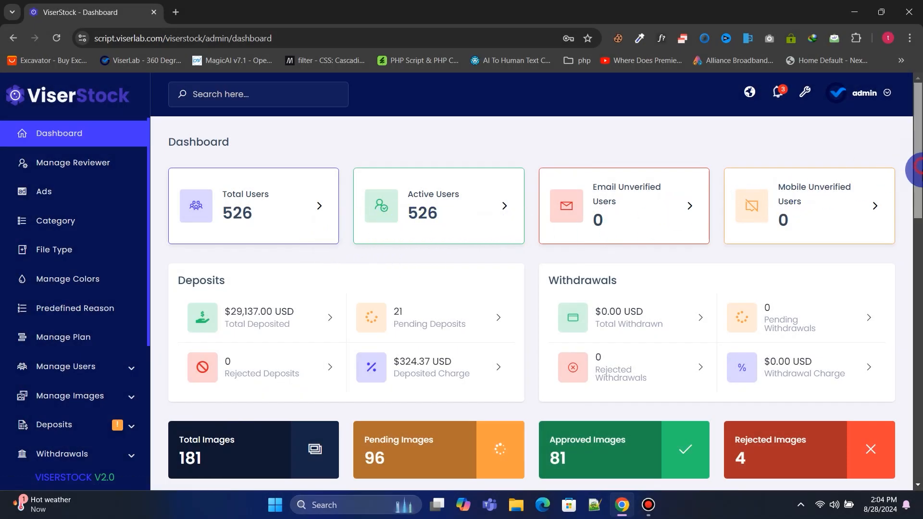
{"action": "scroll", "scroll_direction": "down", "scroll_amount": 3}
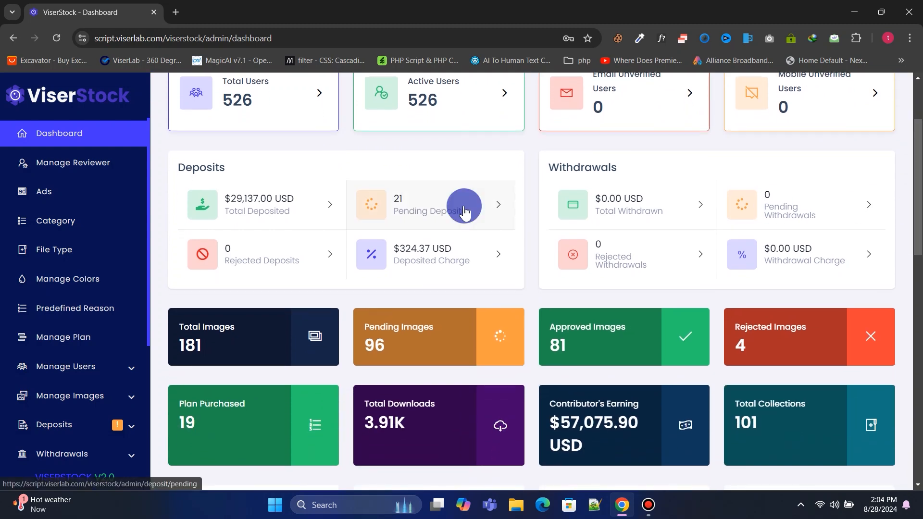
{"action": "scroll", "scroll_direction": "down", "scroll_amount": 3}
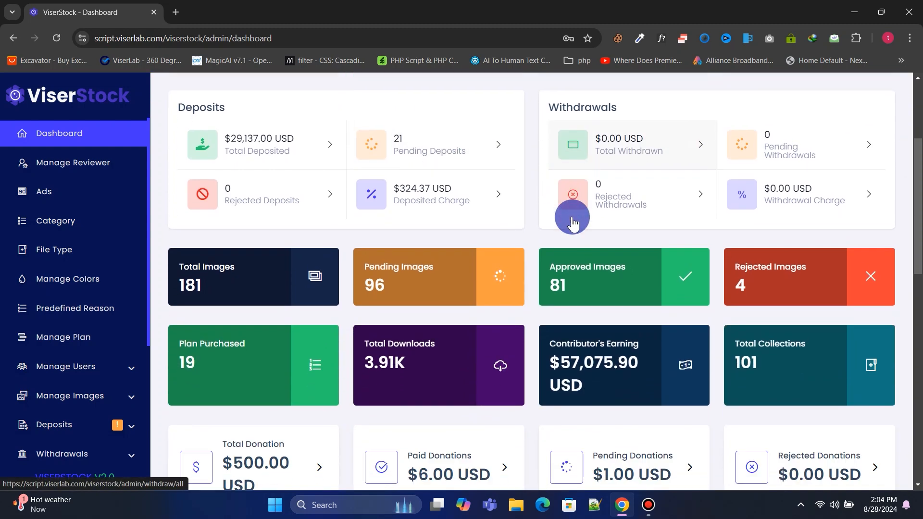
{"action": "scroll", "scroll_direction": "down", "scroll_amount": 3}
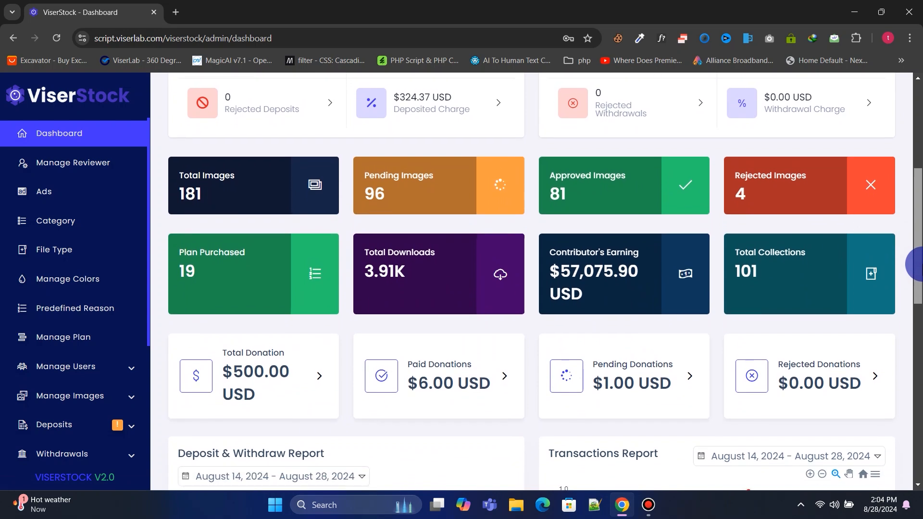
{"action": "scroll", "scroll_direction": "down", "scroll_amount": 3}
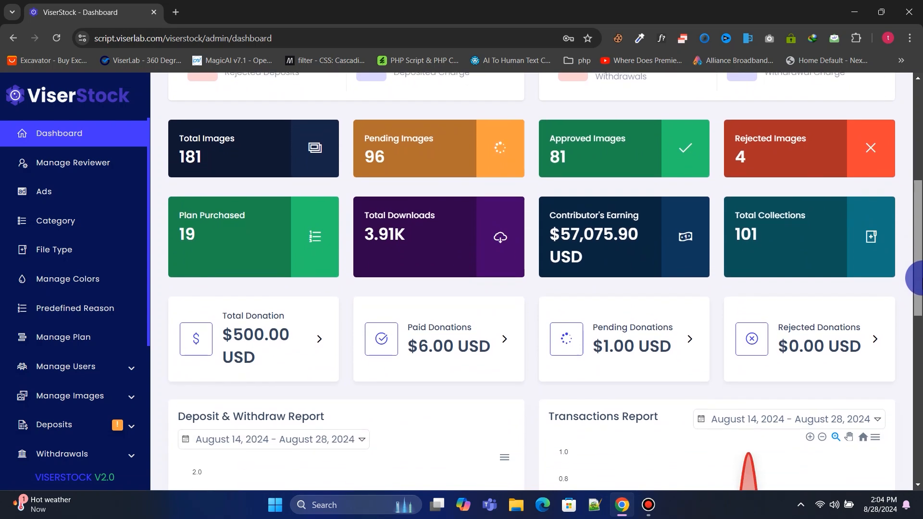
{"action": "scroll", "scroll_direction": "down", "scroll_amount": 3}
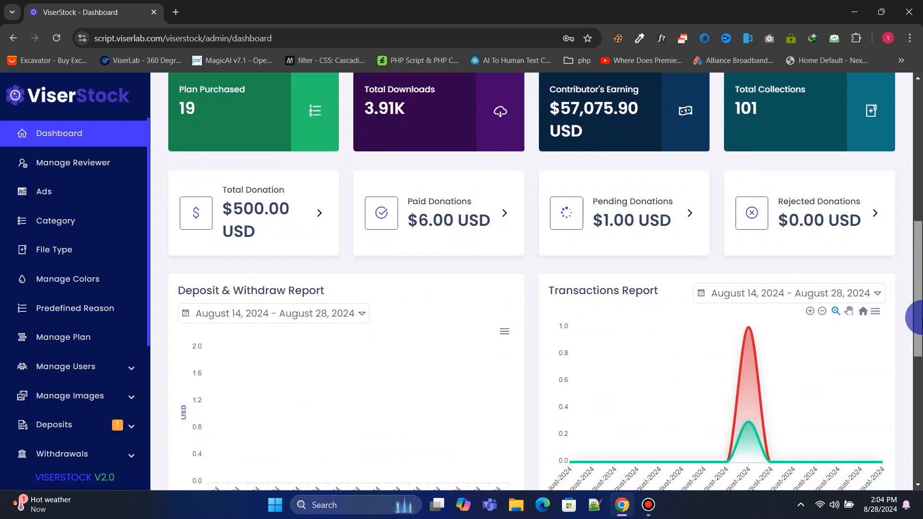
{"action": "scroll", "scroll_direction": "down", "scroll_amount": 3}
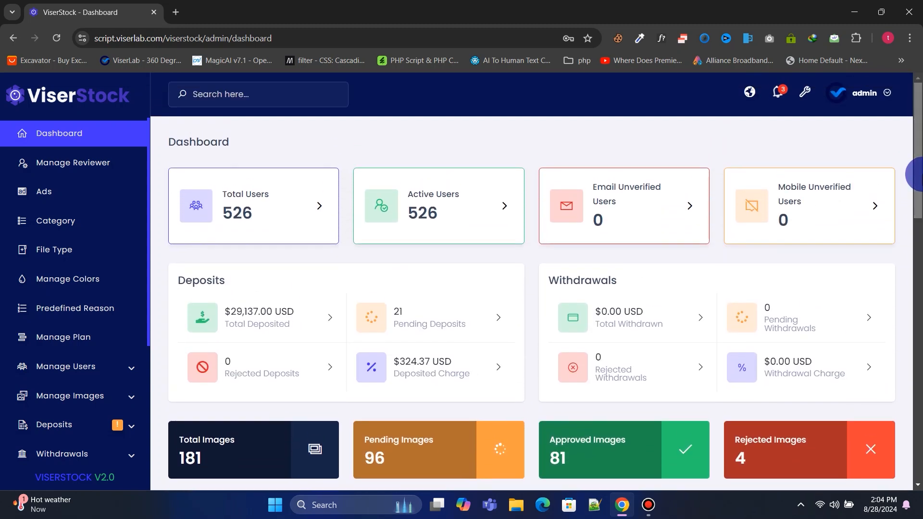
- Review the admin ads list, closing the Add Ads and HYIPLAB 300x250 edit forms unchanged
{"action": "left_click", "coordinate": [44, 192]}
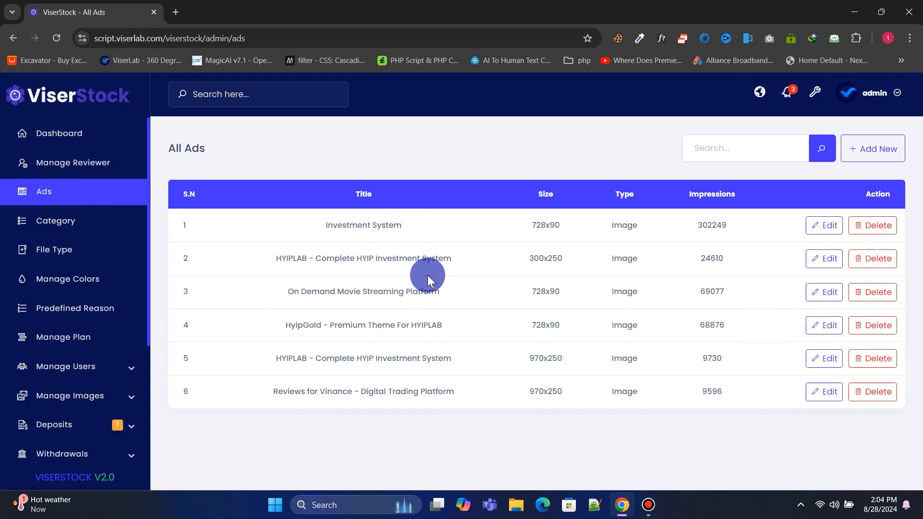
{"action": "left_click", "coordinate": [874, 148]}
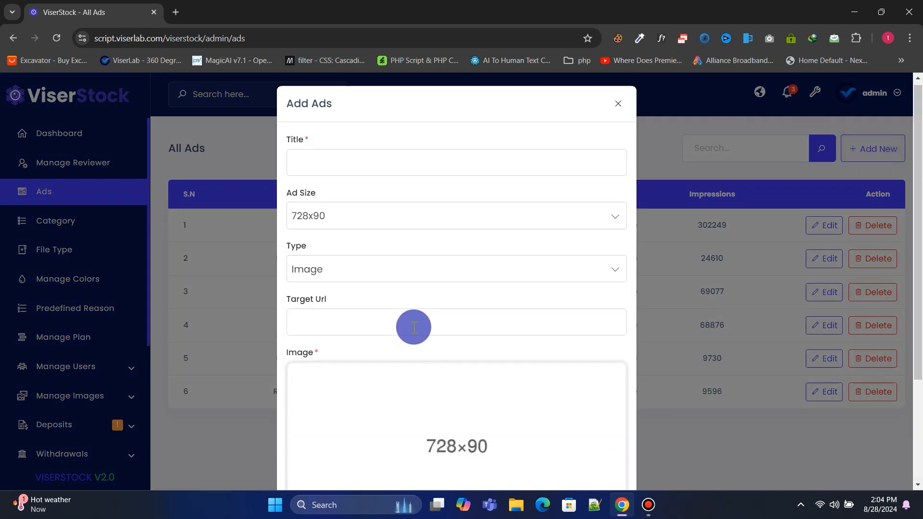
{"action": "left_click", "coordinate": [618, 103]}
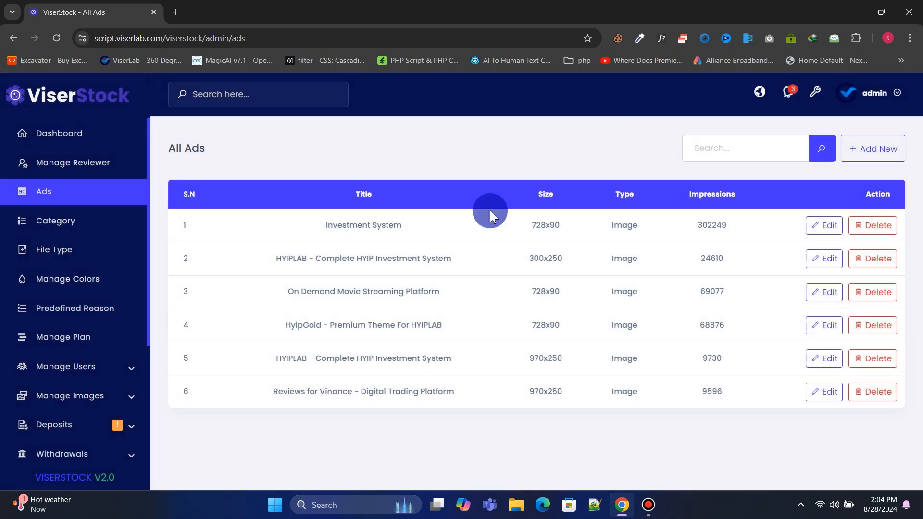
{"action": "left_click", "coordinate": [823, 257]}
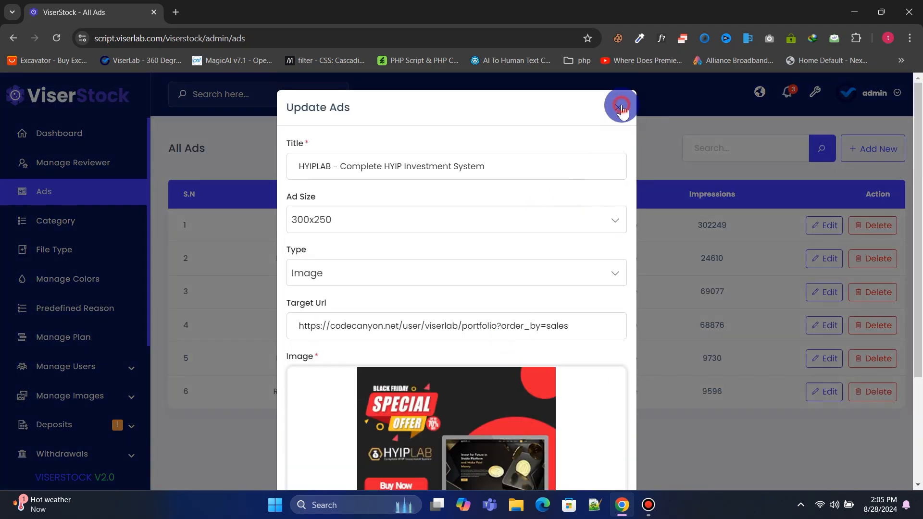
{"action": "left_click", "coordinate": [622, 108]}
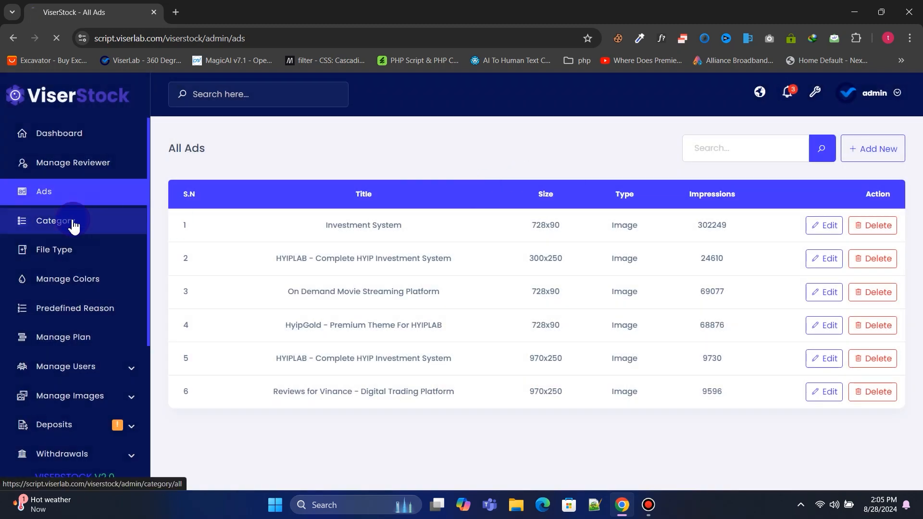
- Show the admin category list with slugs and statuses
{"action": "left_click", "coordinate": [55, 220]}
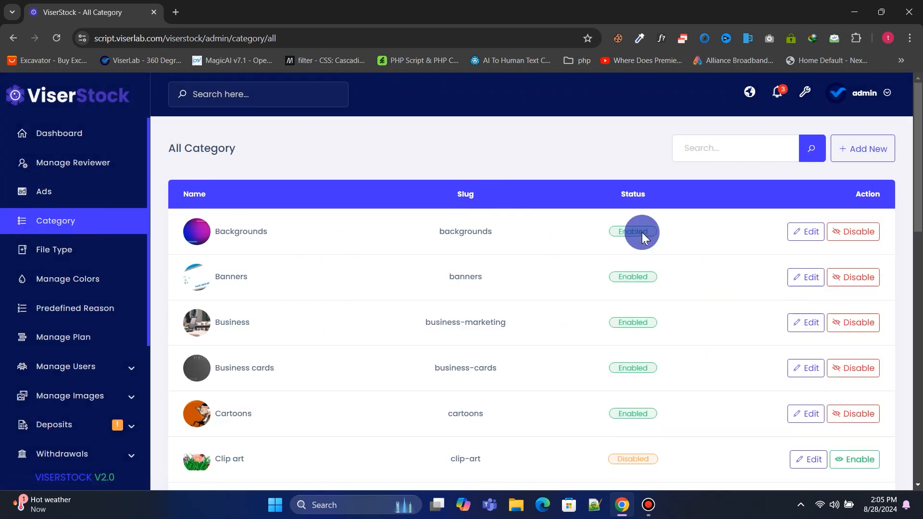
{"action": "scroll", "scroll_direction": "down", "scroll_amount": 3}
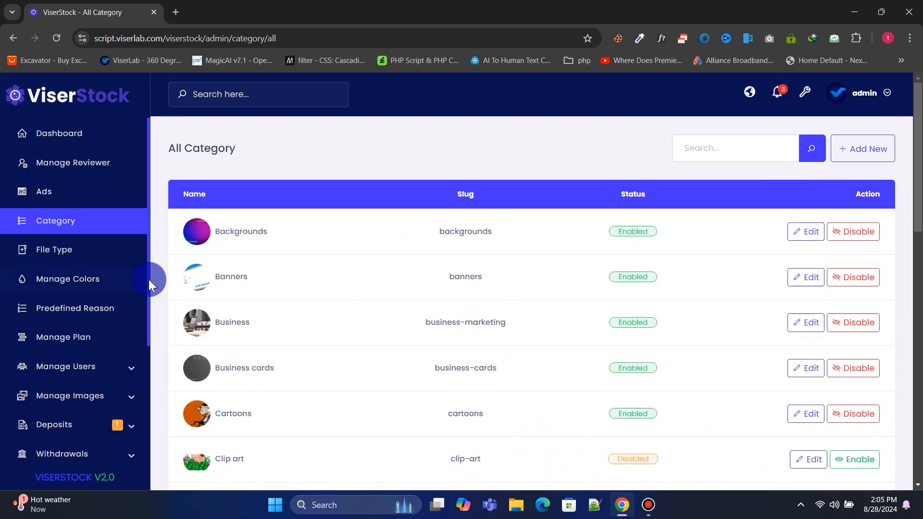
- View the file type list, then show the admin colour list with the website open in another tab
{"action": "left_click", "coordinate": [54, 249]}
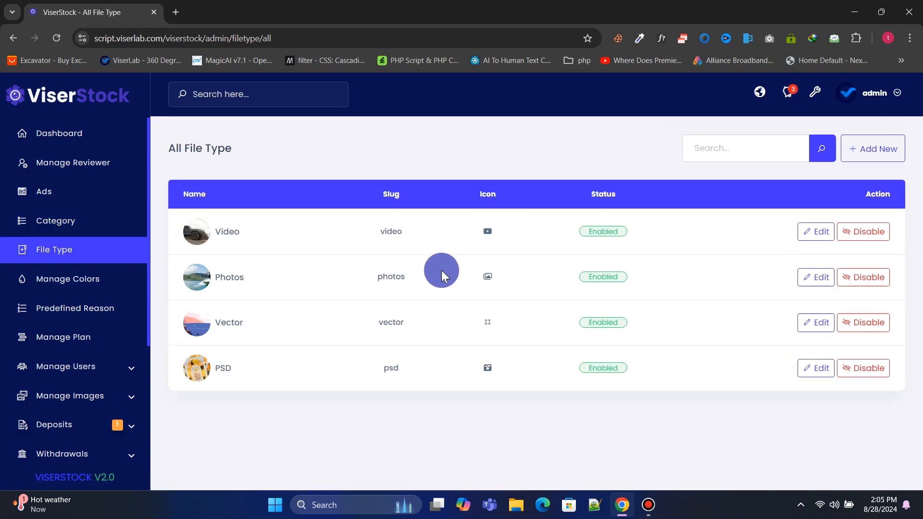
{"action": "mouse_move", "coordinate": [325, 276]}
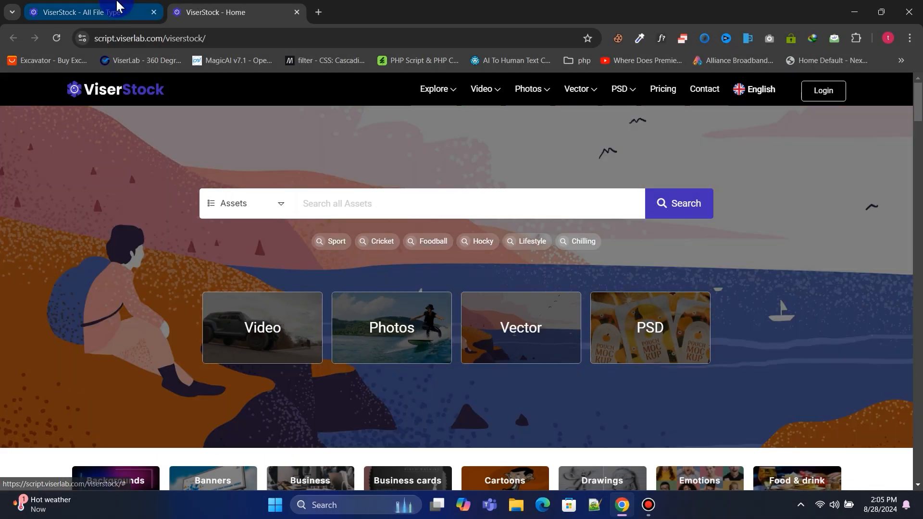
{"action": "left_click", "coordinate": [88, 11]}
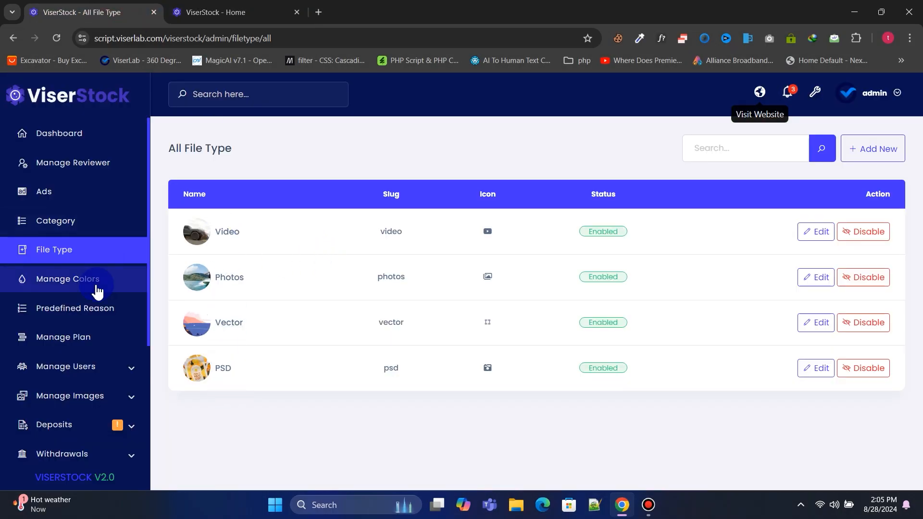
{"action": "left_click", "coordinate": [67, 279]}
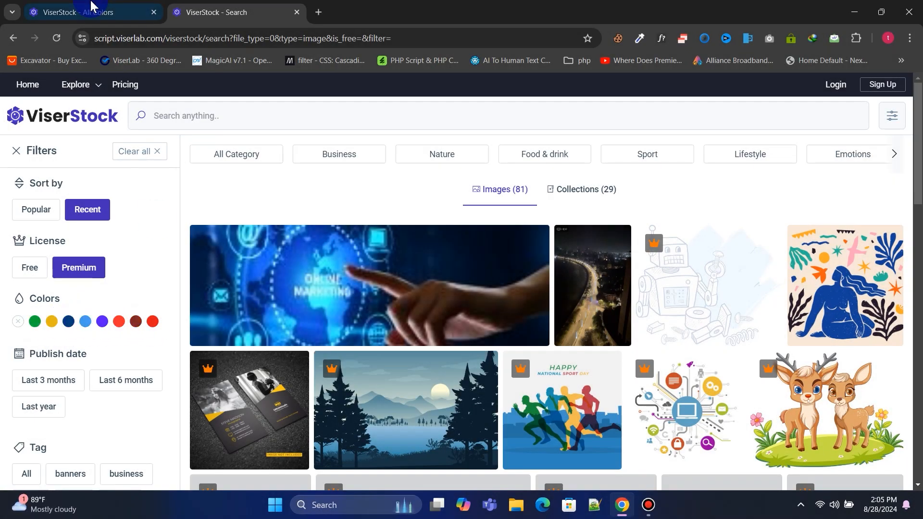
{"action": "left_click", "coordinate": [89, 12]}
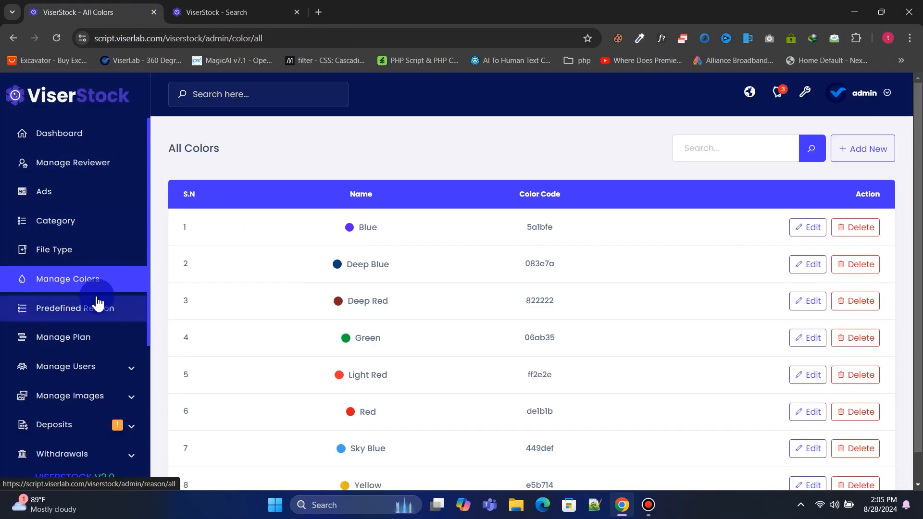
- Check the admin plan list and Add New form, then the public Starter, Standard and Premium plans
{"action": "left_click", "coordinate": [64, 336]}
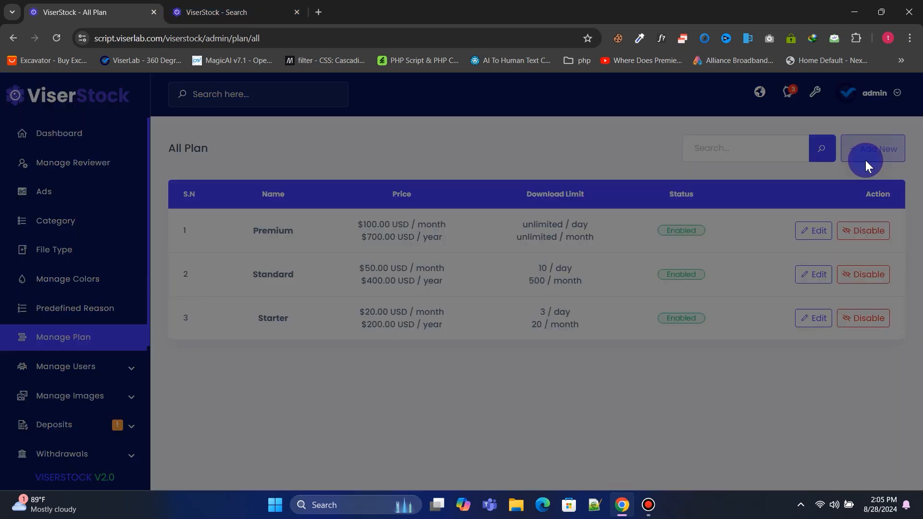
{"action": "left_click", "coordinate": [873, 148]}
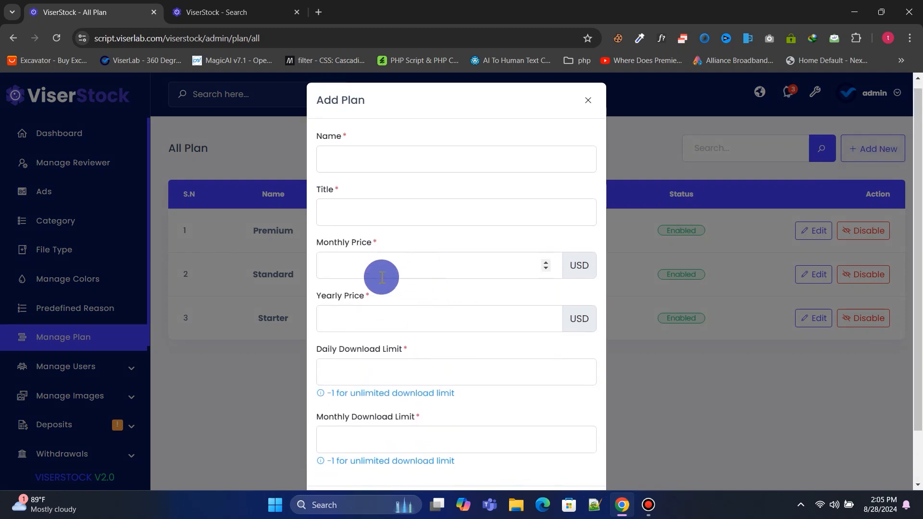
{"action": "left_click", "coordinate": [230, 11]}
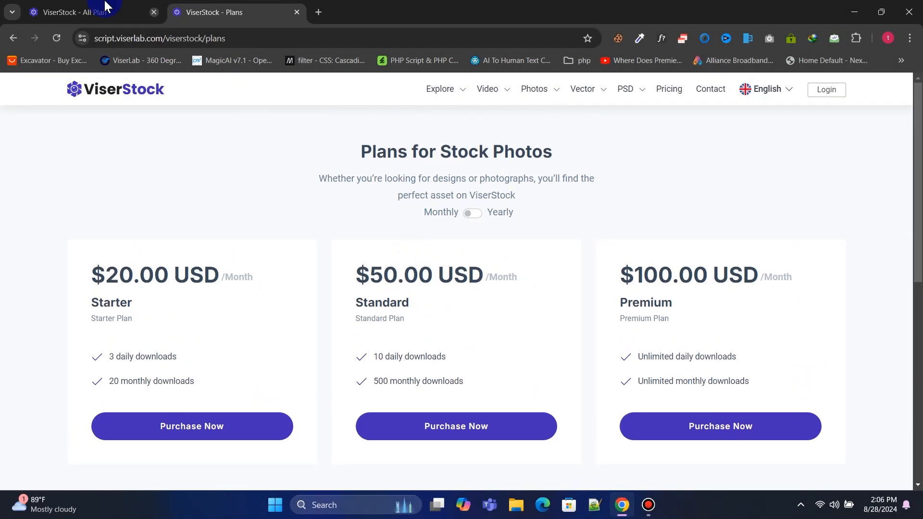
- View the admin user list and full deposit history before reaching the empty withdrawals page
{"action": "left_click", "coordinate": [88, 12]}
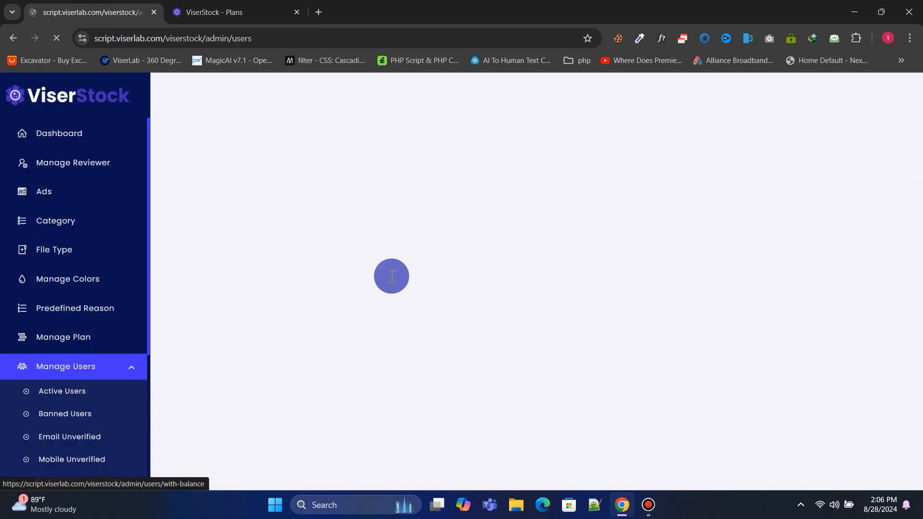
{"action": "left_click", "coordinate": [61, 391]}
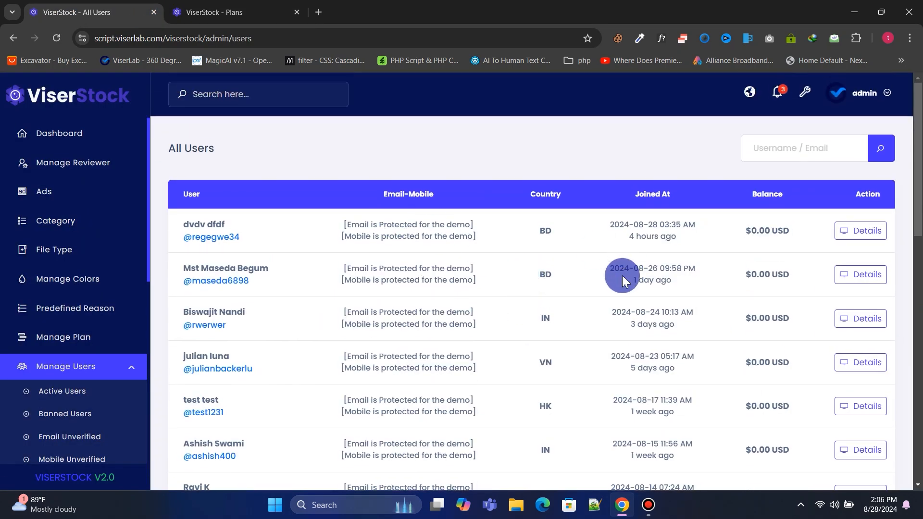
{"action": "mouse_move", "coordinate": [610, 283]}
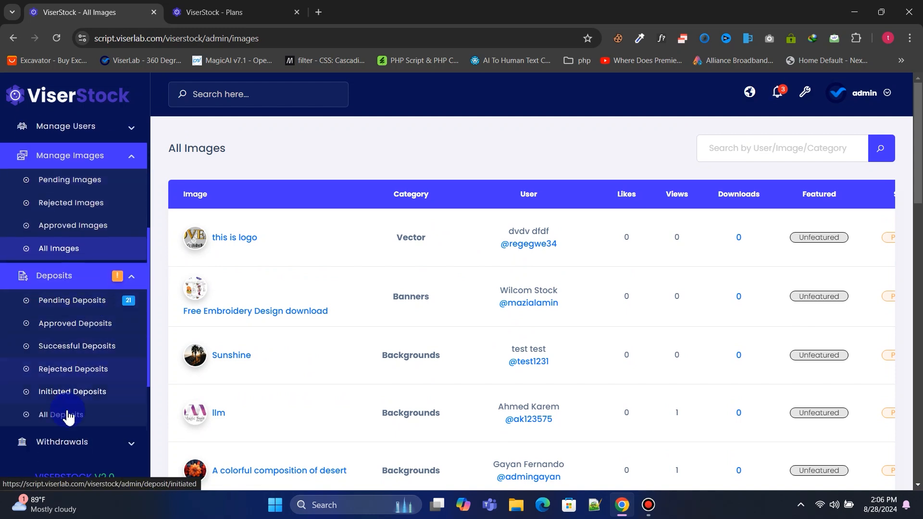
{"action": "left_click", "coordinate": [61, 414]}
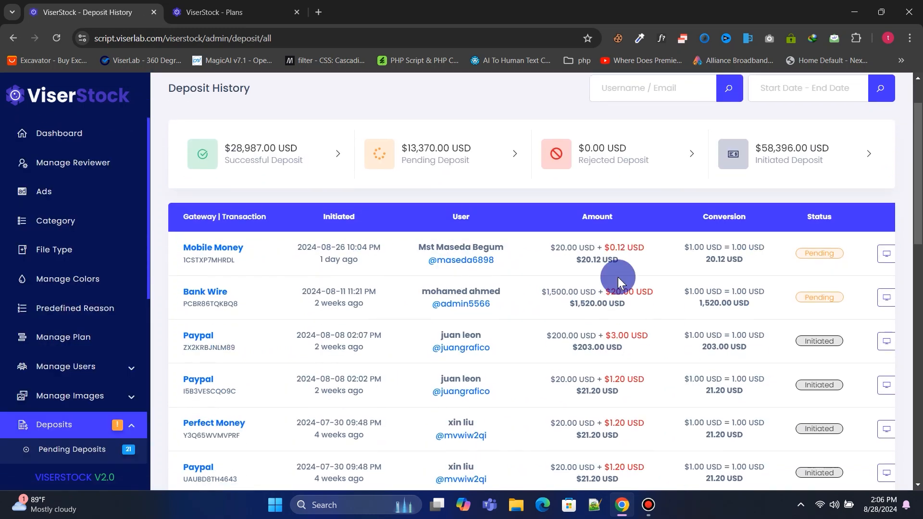
{"action": "scroll", "scroll_direction": "down", "scroll_amount": 3}
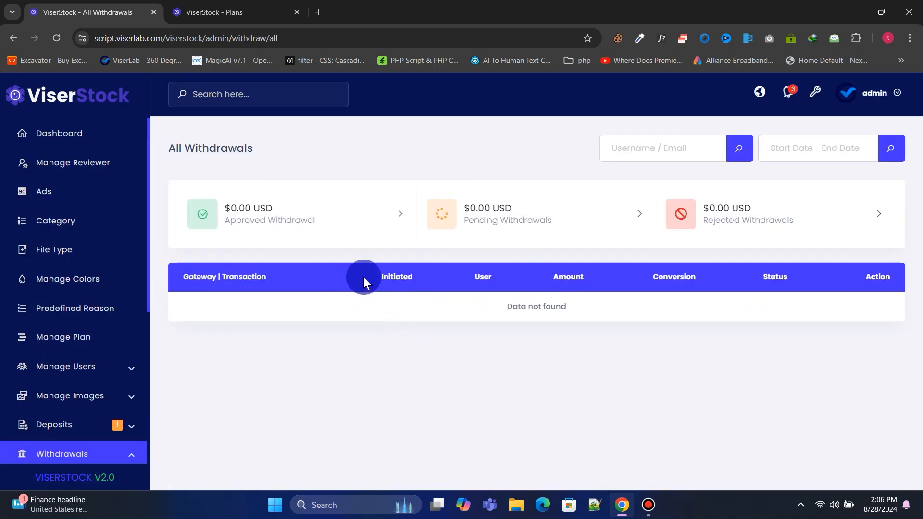
{"action": "mouse_move", "coordinate": [547, 303]}
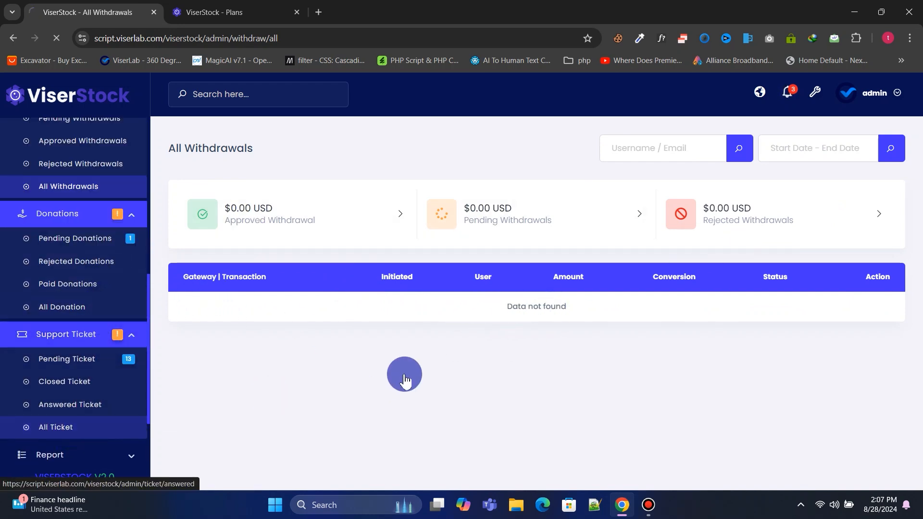
- Draft a reply 'hello' on ticket #906773 with an empty attachment slot, unsent
{"action": "left_click", "coordinate": [54, 430]}
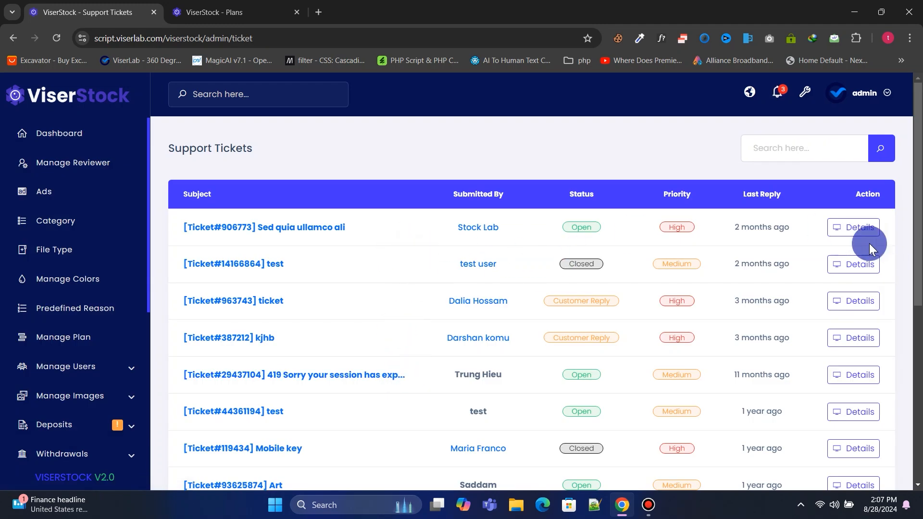
{"action": "left_click", "coordinate": [852, 227]}
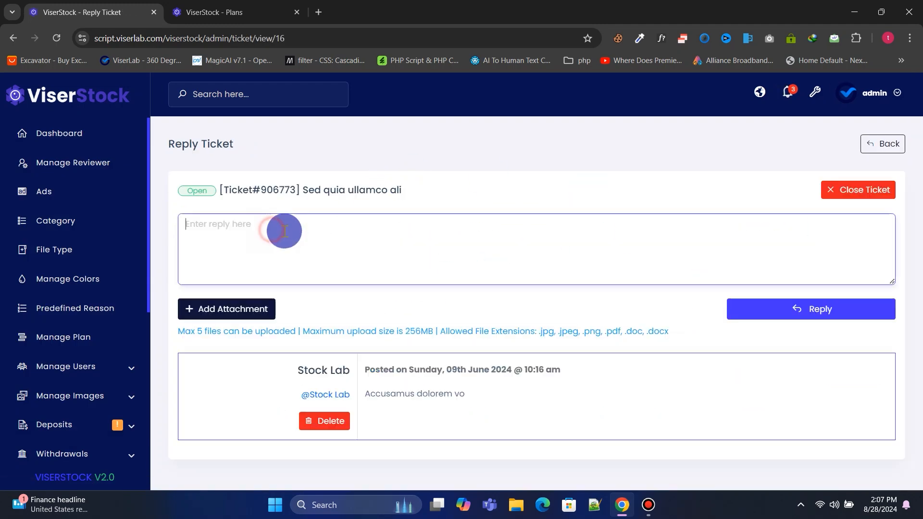
{"action": "type", "text": "e"}
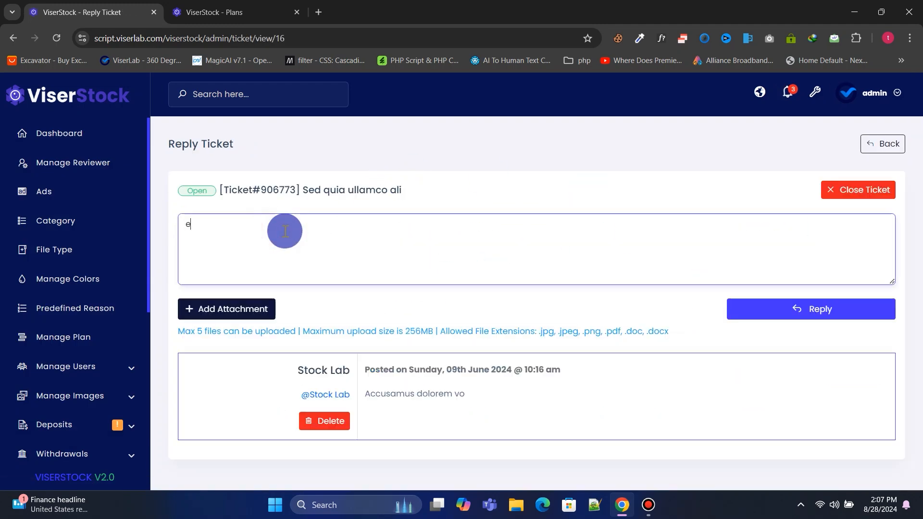
{"action": "type", "text": "hello"}
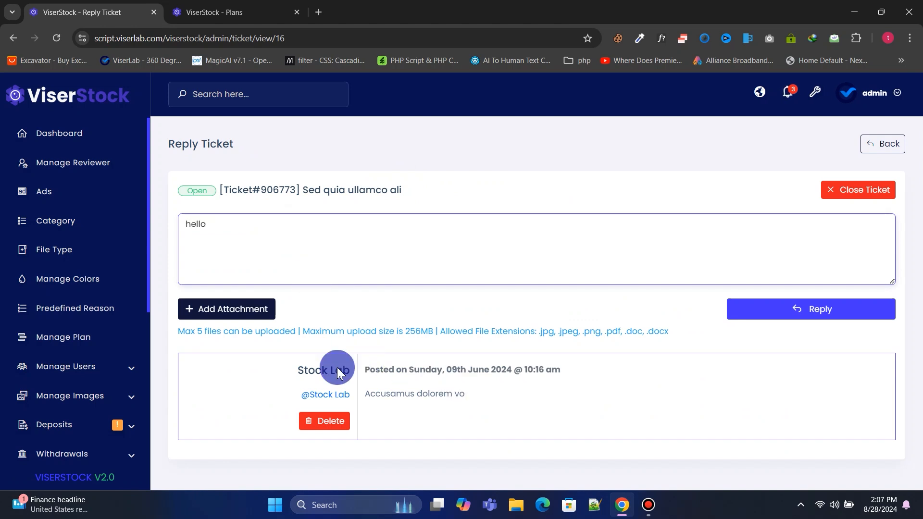
{"action": "left_click", "coordinate": [226, 309]}
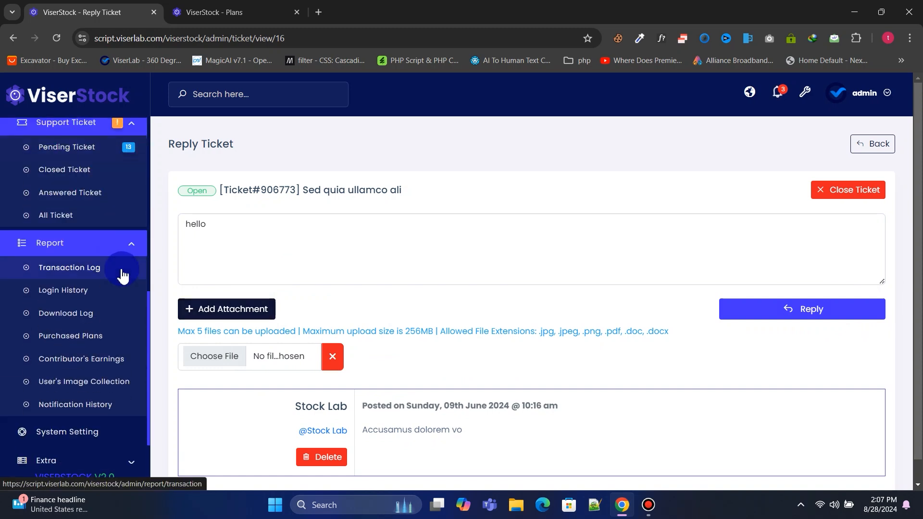
- Look through the transaction and download logs, then show the system settings overview
{"action": "left_click", "coordinate": [68, 268]}
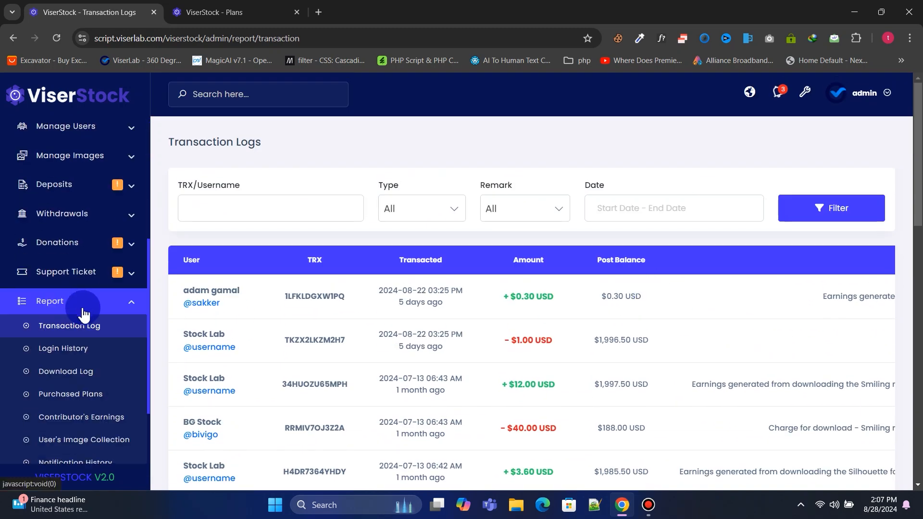
{"action": "left_click", "coordinate": [67, 374]}
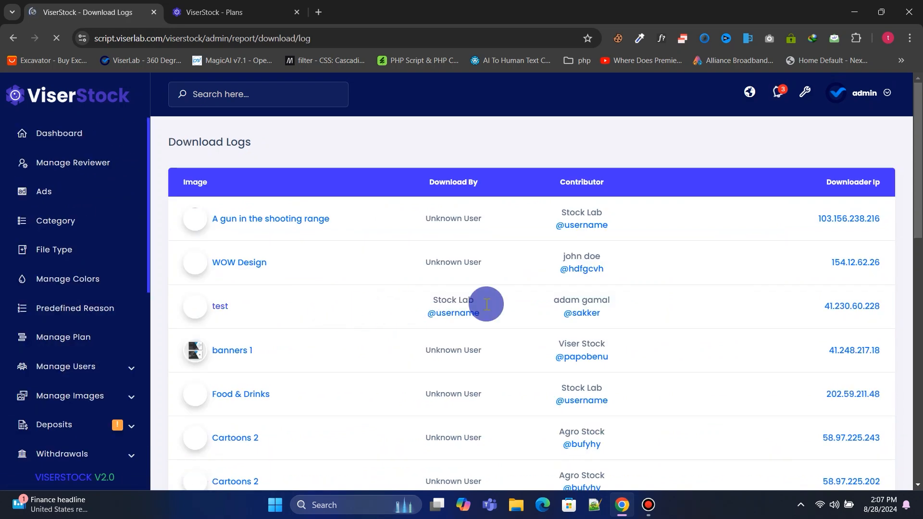
{"action": "left_click", "coordinate": [49, 203]}
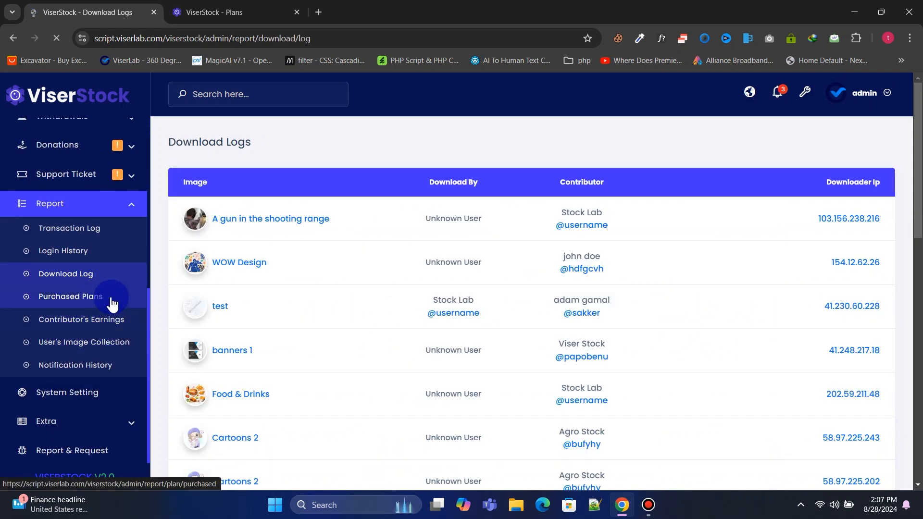
{"action": "left_click", "coordinate": [80, 319]}
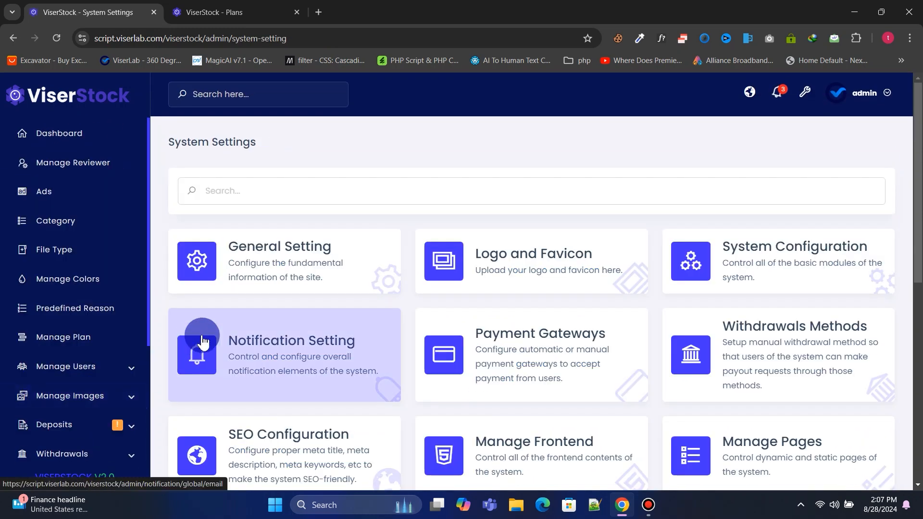
- Replace the dark-background logo in General Settings with the LOVEINWP image
{"action": "left_click", "coordinate": [279, 246]}
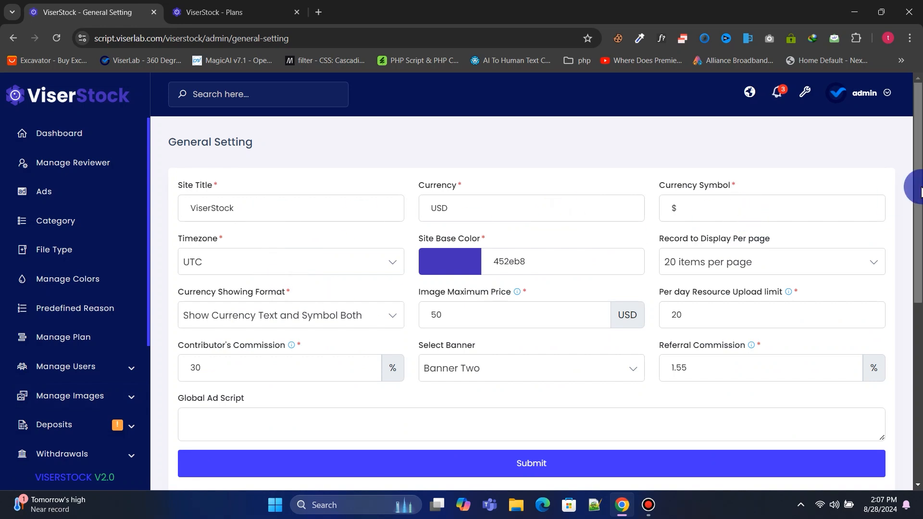
{"action": "scroll", "scroll_direction": "down", "scroll_amount": 3}
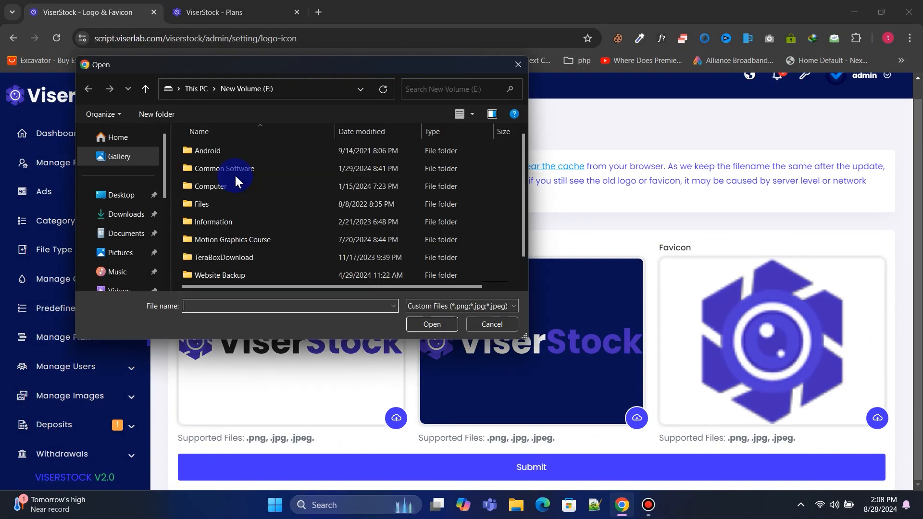
{"action": "left_click", "coordinate": [121, 172]}
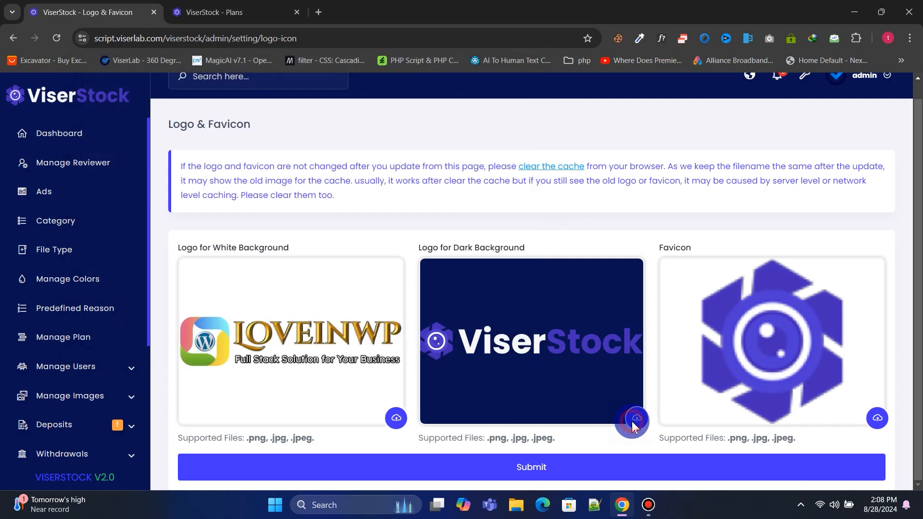
{"action": "left_click", "coordinate": [635, 420]}
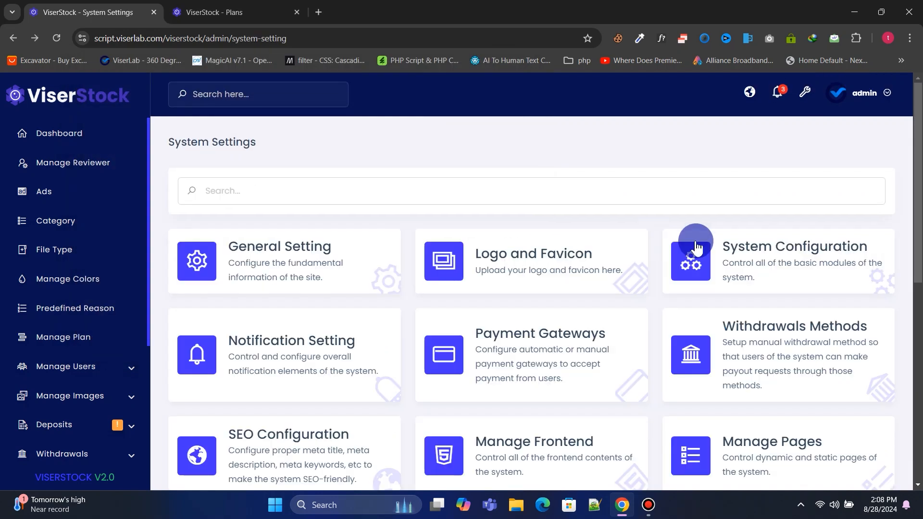
- Switch on KYC Verification in System Configuration and scroll through the remaining modules
{"action": "left_click", "coordinate": [793, 246]}
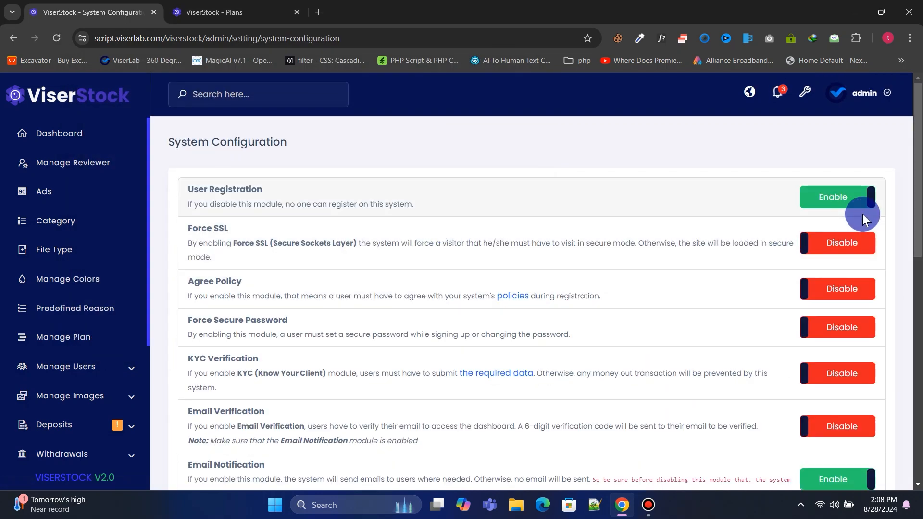
{"action": "left_click", "coordinate": [832, 196]}
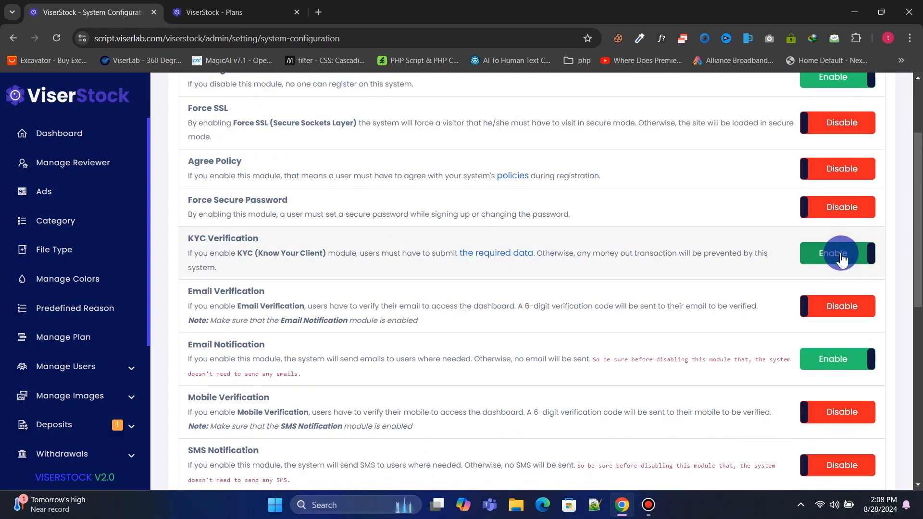
{"action": "scroll", "scroll_direction": "down", "scroll_amount": 3}
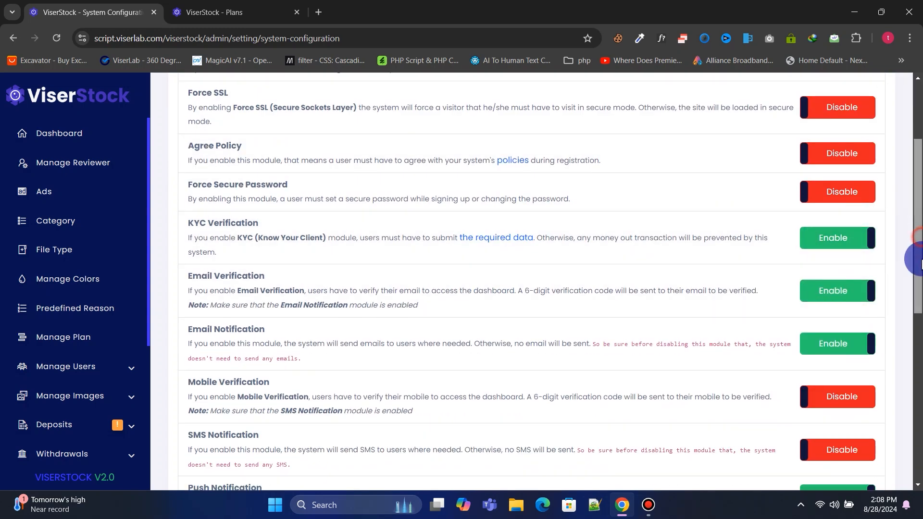
{"action": "scroll", "scroll_direction": "down", "scroll_amount": 3}
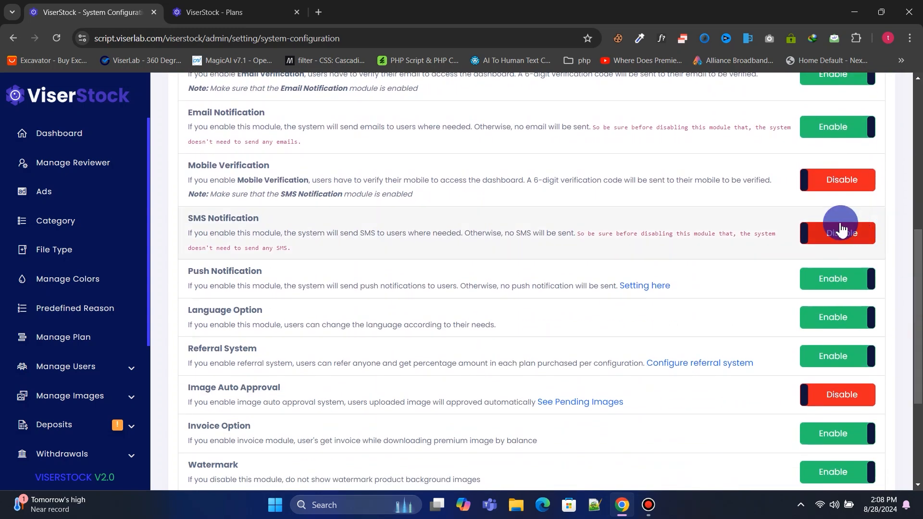
{"action": "scroll", "scroll_direction": "down", "scroll_amount": 3}
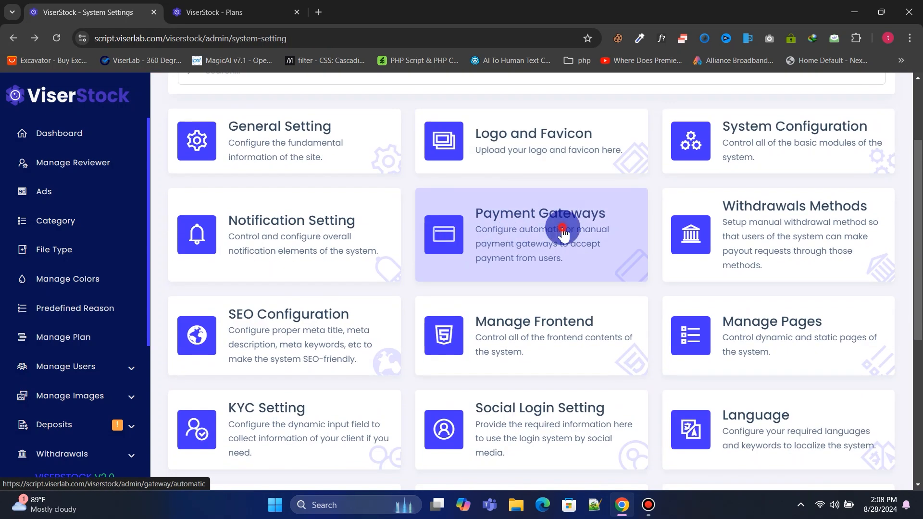
{"action": "left_click", "coordinate": [538, 234]}
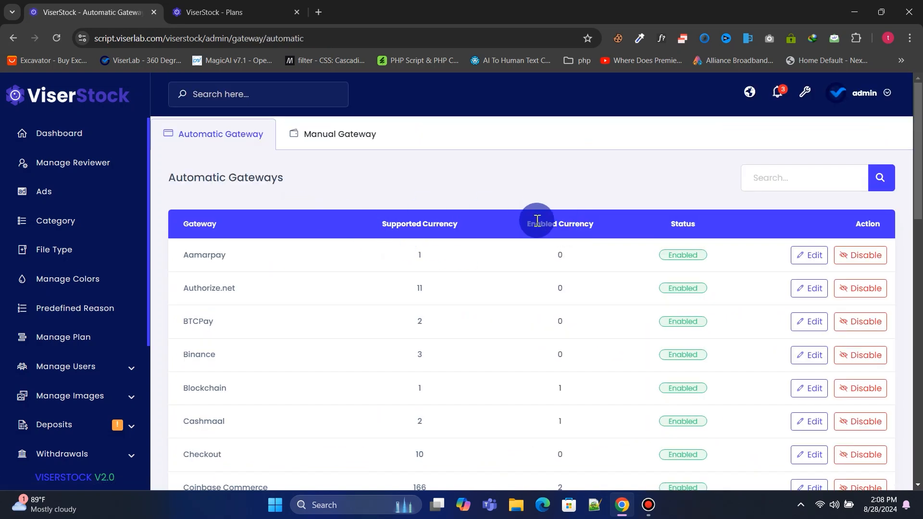
{"action": "scroll", "scroll_direction": "down", "scroll_amount": 3}
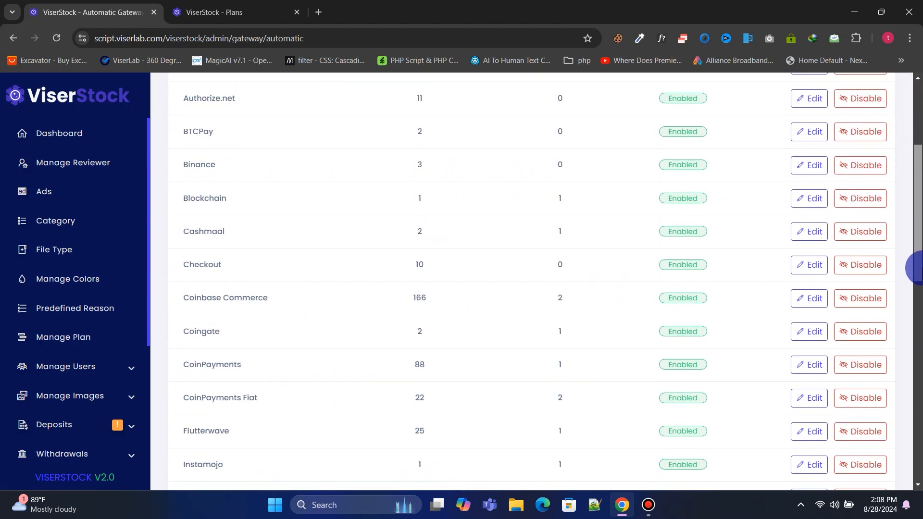
{"action": "scroll", "scroll_direction": "down", "scroll_amount": 3}
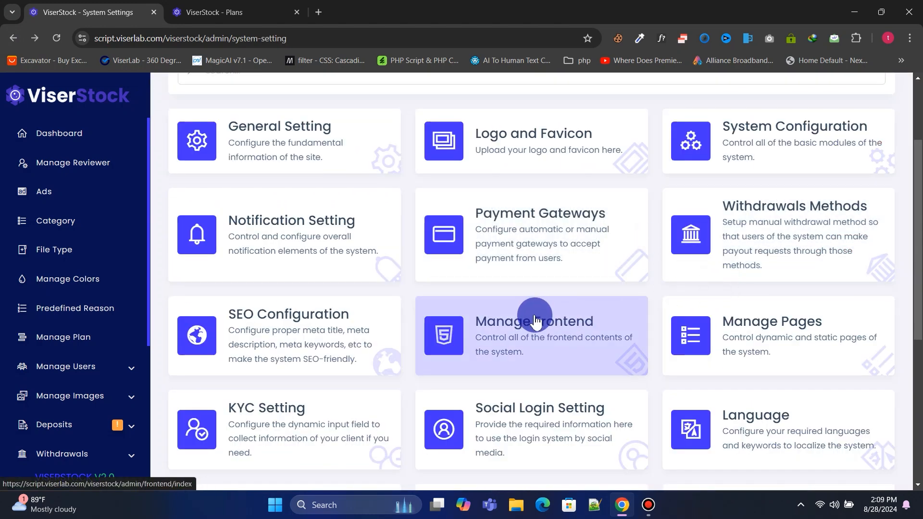
{"action": "scroll", "scroll_direction": "down", "scroll_amount": 3}
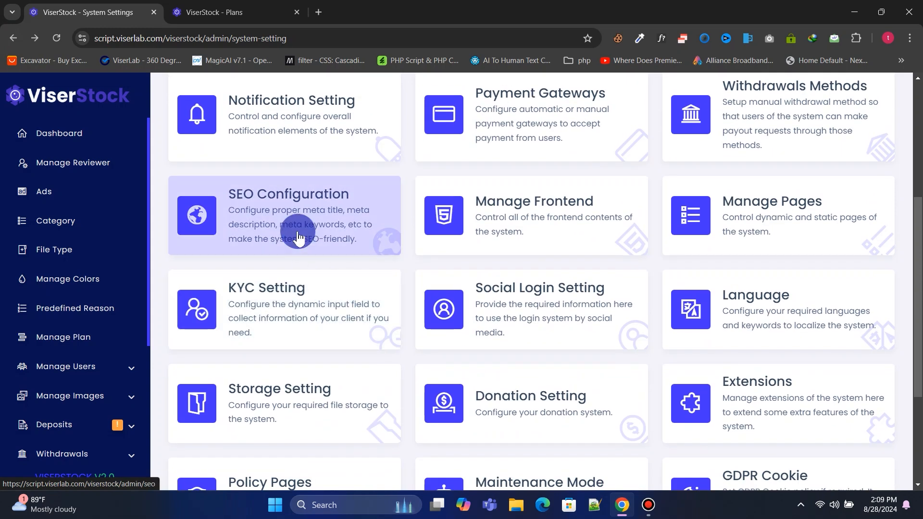
{"action": "mouse_move", "coordinate": [478, 235]}
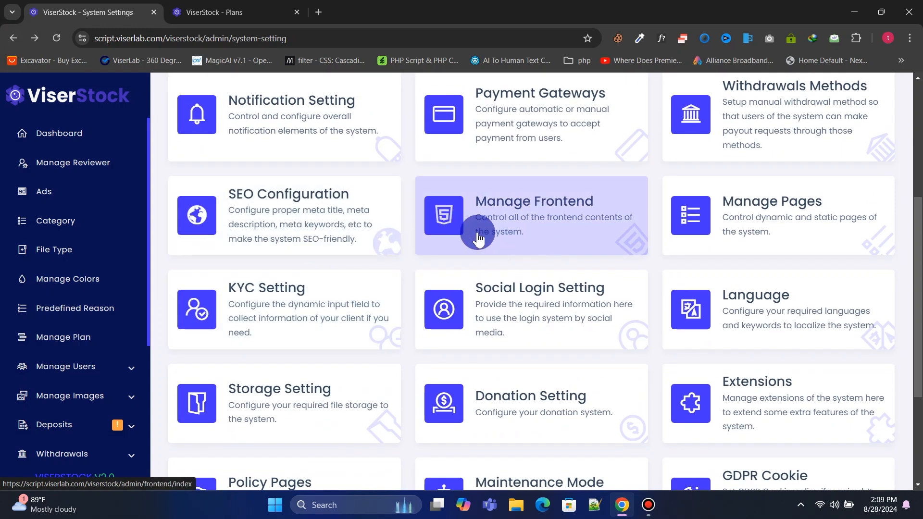
{"action": "scroll", "scroll_direction": "down", "scroll_amount": 3}
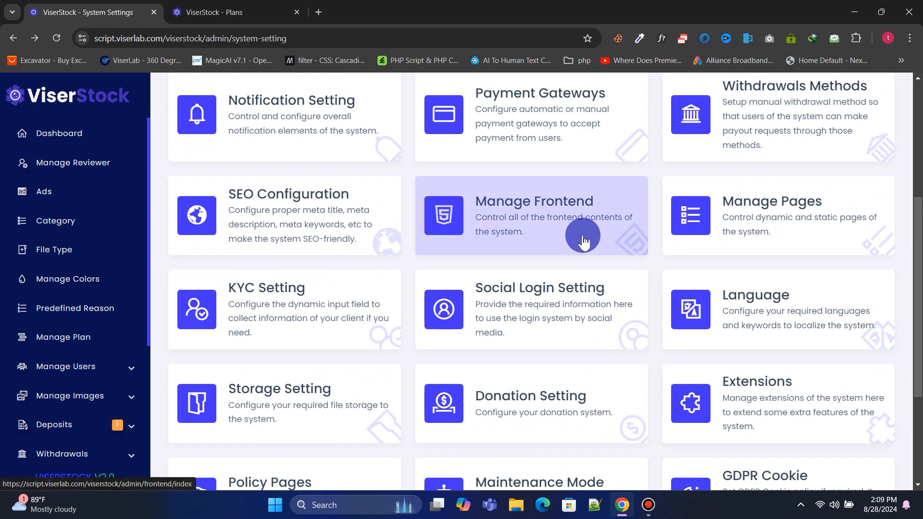
{"action": "scroll", "scroll_direction": "down", "scroll_amount": 3}
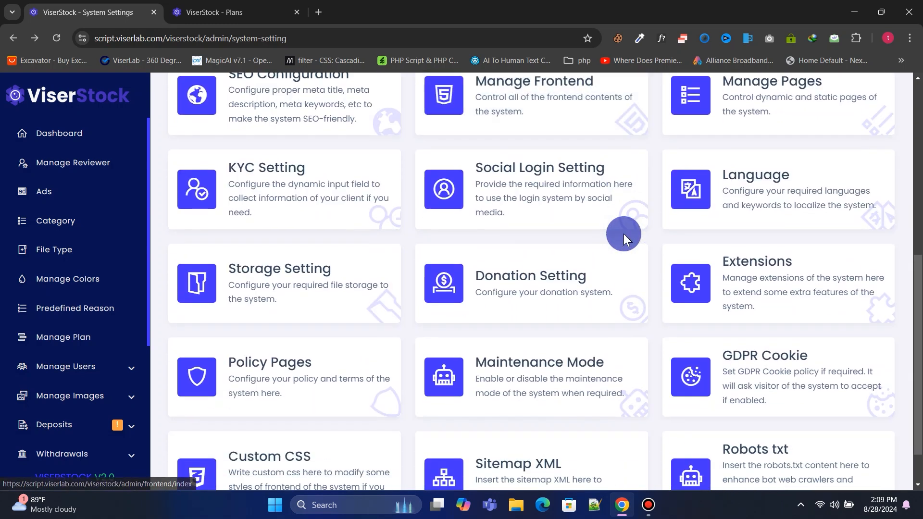
{"action": "scroll", "scroll_direction": "down", "scroll_amount": 3}
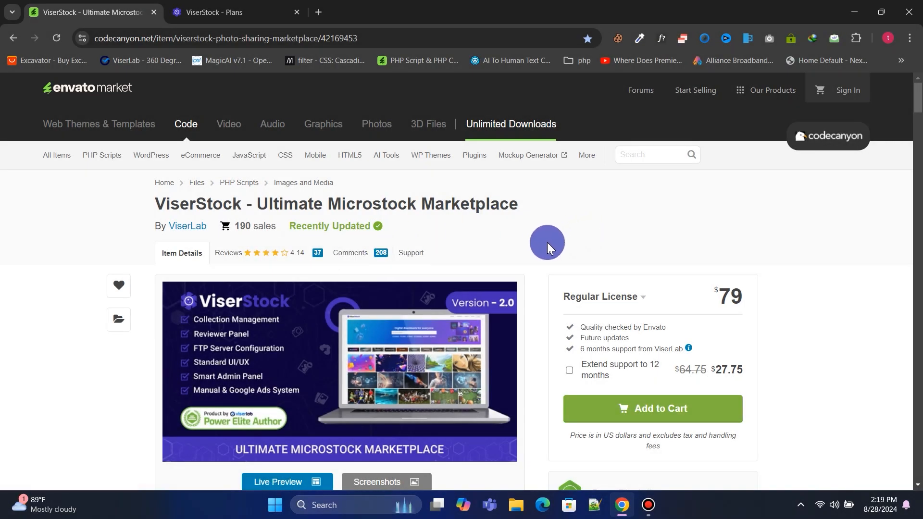
- Scroll through ViserStock's CodeCanyon description and features, then close the Plans tab
{"action": "scroll", "scroll_direction": "down", "scroll_amount": 3}
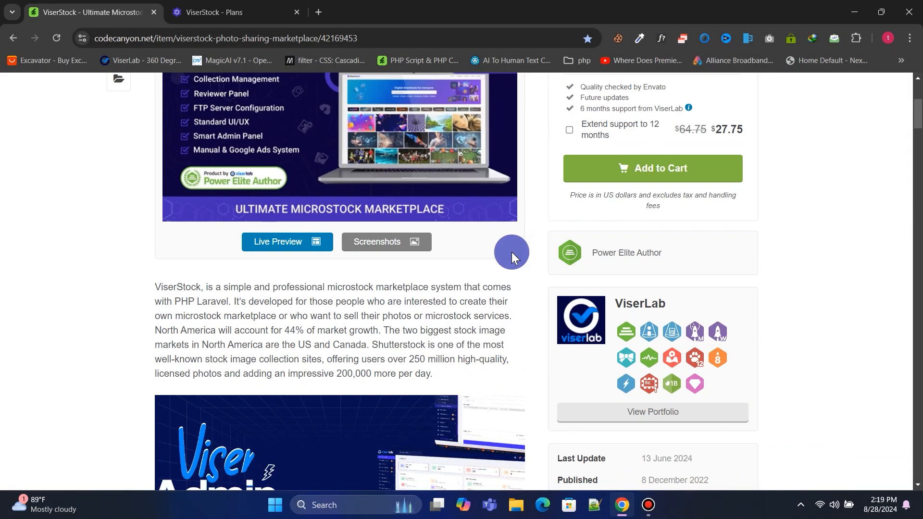
{"action": "scroll", "scroll_direction": "down", "scroll_amount": 3}
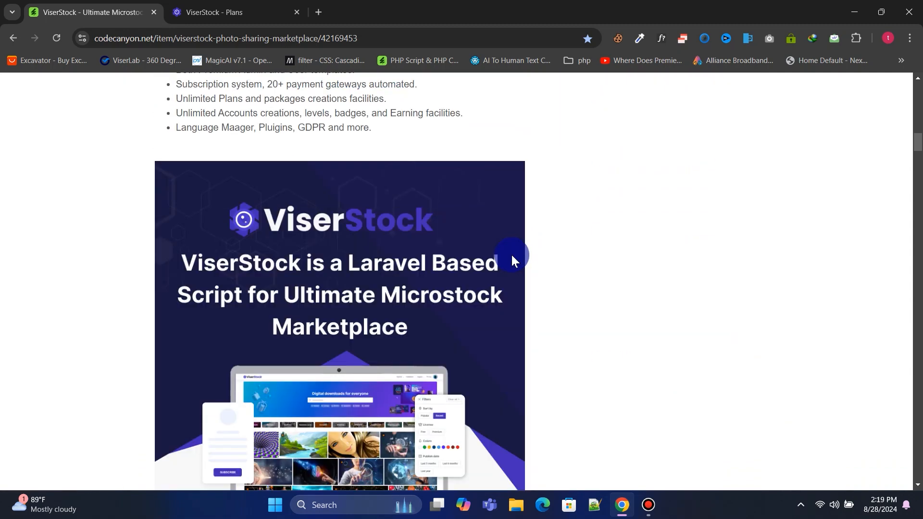
{"action": "scroll", "scroll_direction": "down", "scroll_amount": 3}
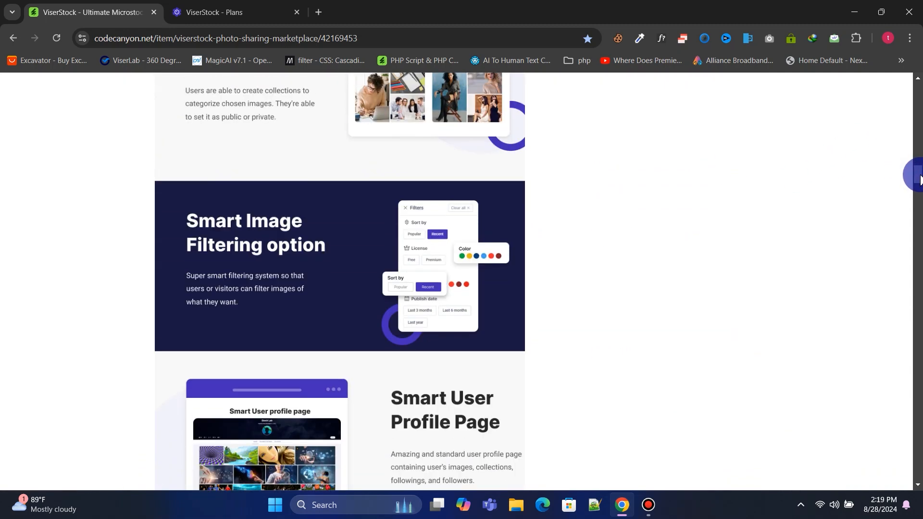
{"action": "scroll", "scroll_direction": "down", "scroll_amount": 3}
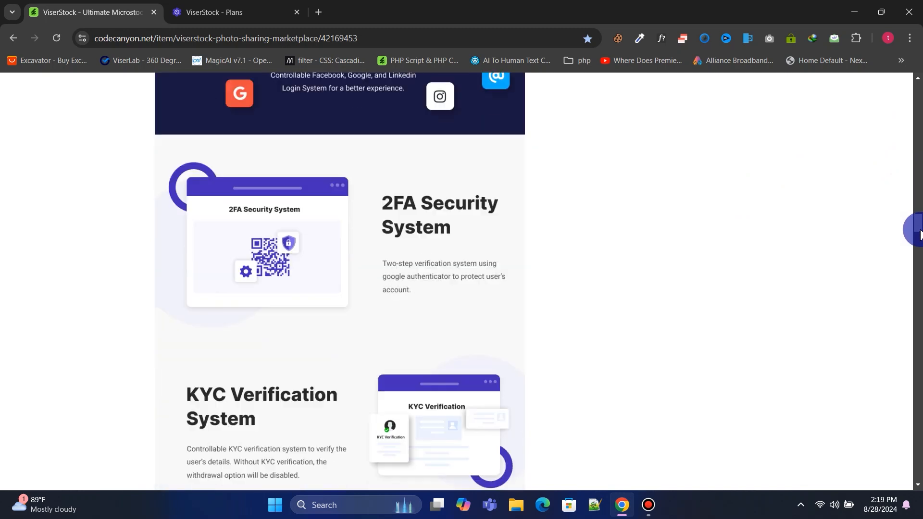
{"action": "left_click", "coordinate": [853, 11]}
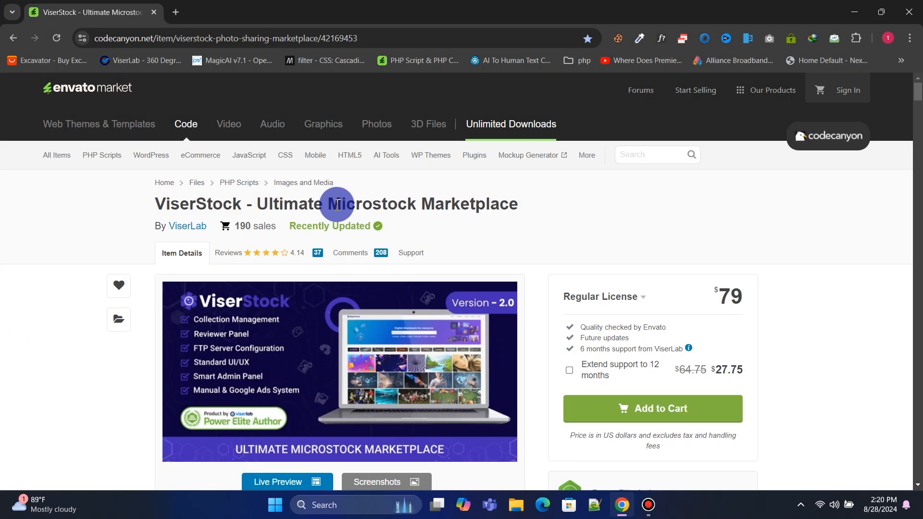
- Go to Hostinger's web hosting page and scroll to the Pick Your Perfect Plan comparison
{"action": "left_click", "coordinate": [235, 39]}
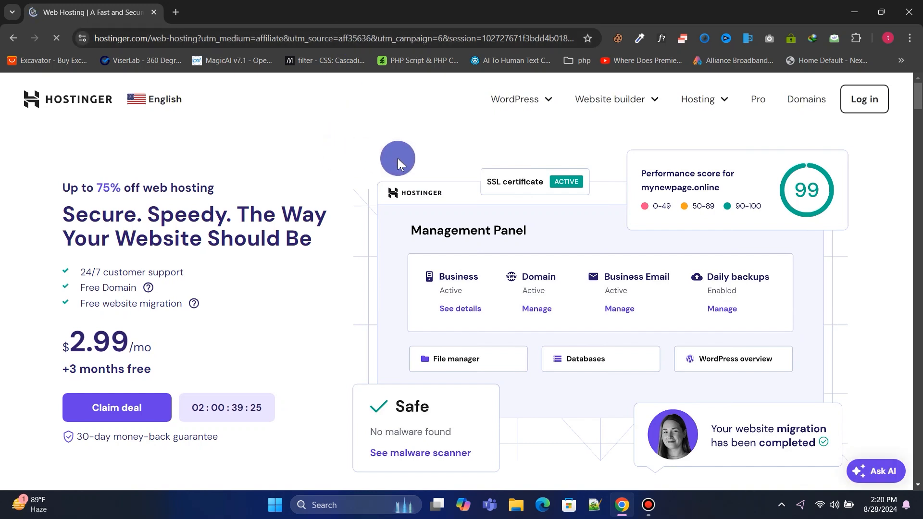
{"action": "mouse_move", "coordinate": [645, 229]}
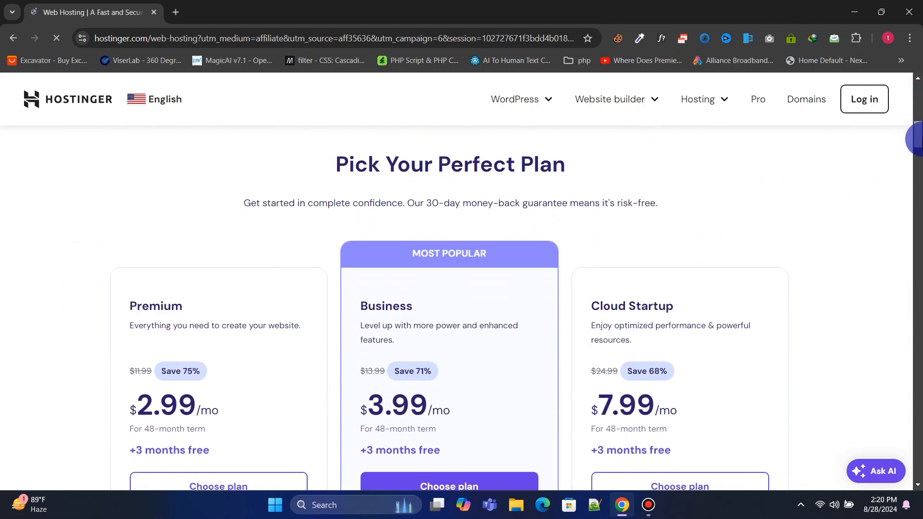
{"action": "scroll", "scroll_direction": "down", "scroll_amount": 3}
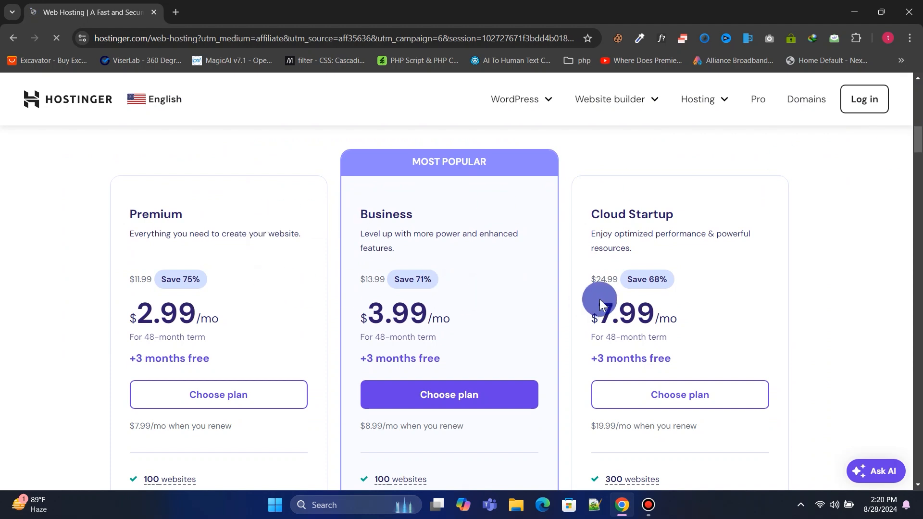
{"action": "mouse_move", "coordinate": [288, 313]}
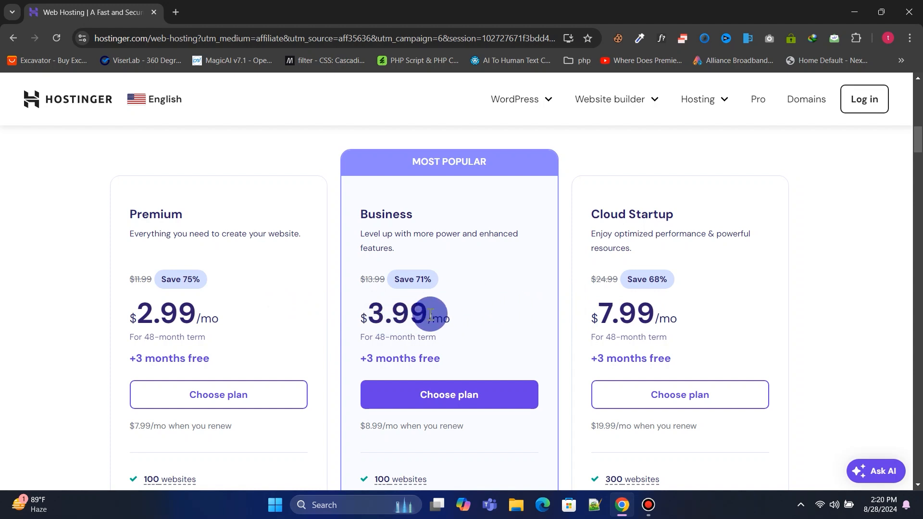
{"action": "scroll", "scroll_direction": "down", "scroll_amount": 3}
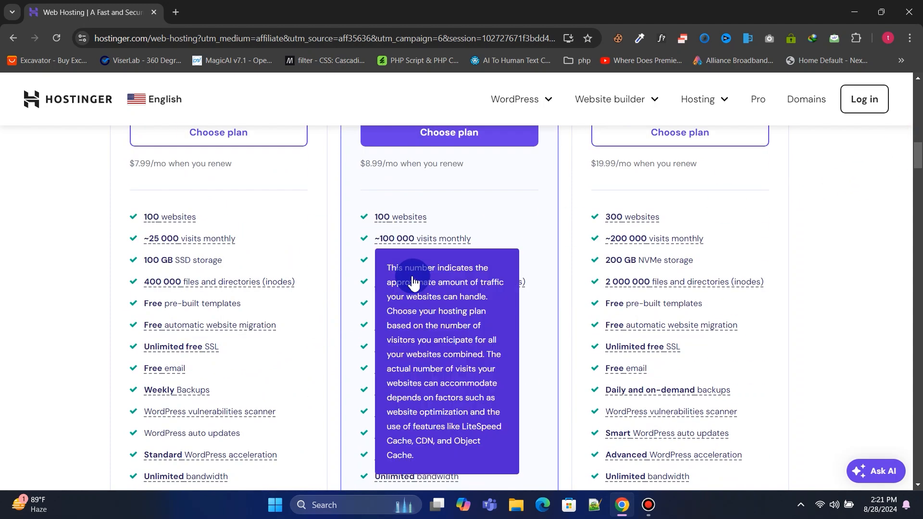
{"action": "scroll", "scroll_direction": "up", "scroll_amount": 3}
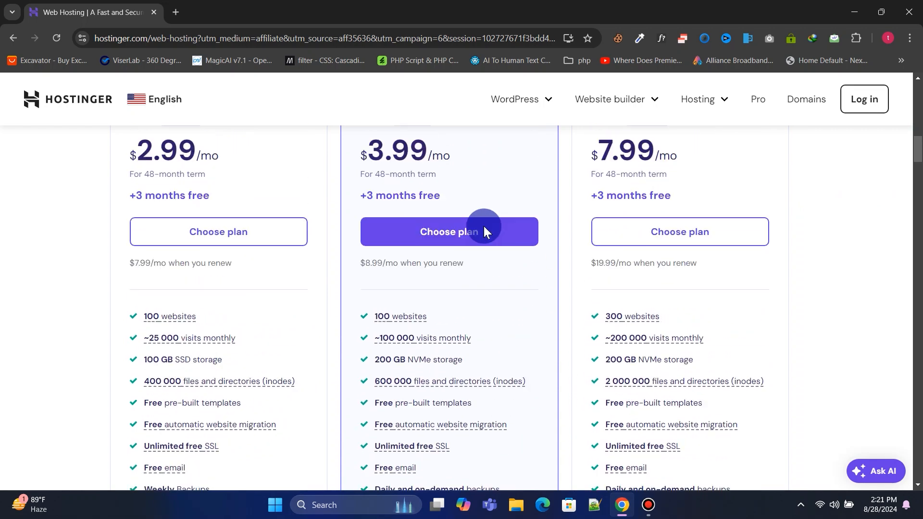
- Choose the Business plan, then reach File Manager from the brandwp.site dashboard sidebar
{"action": "left_click", "coordinate": [449, 232]}
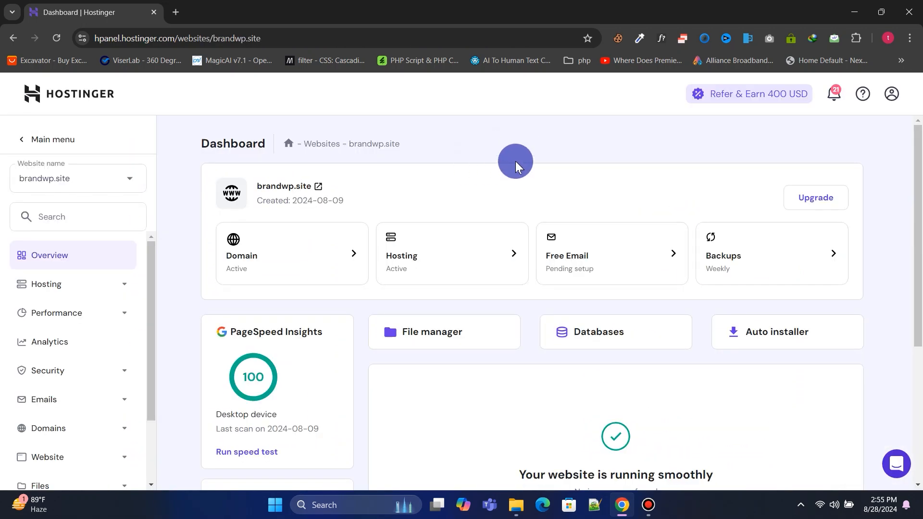
{"action": "scroll", "scroll_direction": "down", "scroll_amount": 3}
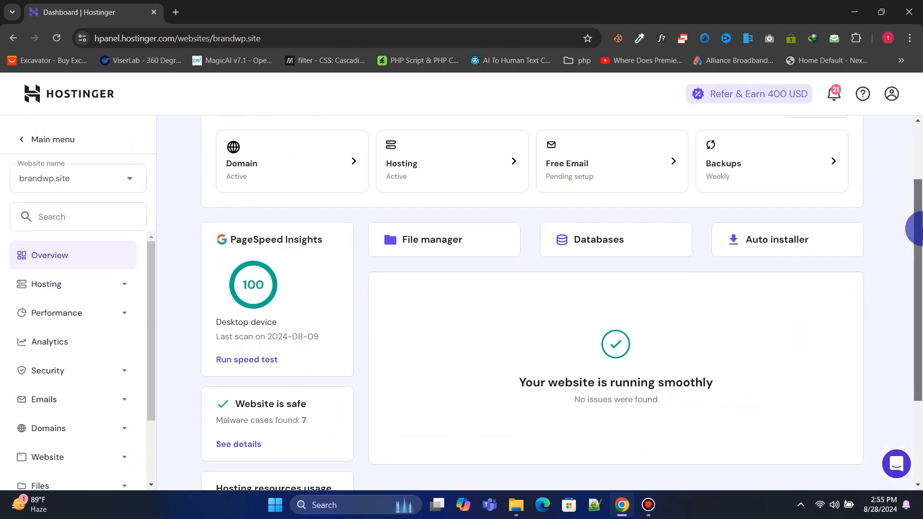
{"action": "scroll", "scroll_direction": "down", "scroll_amount": 3}
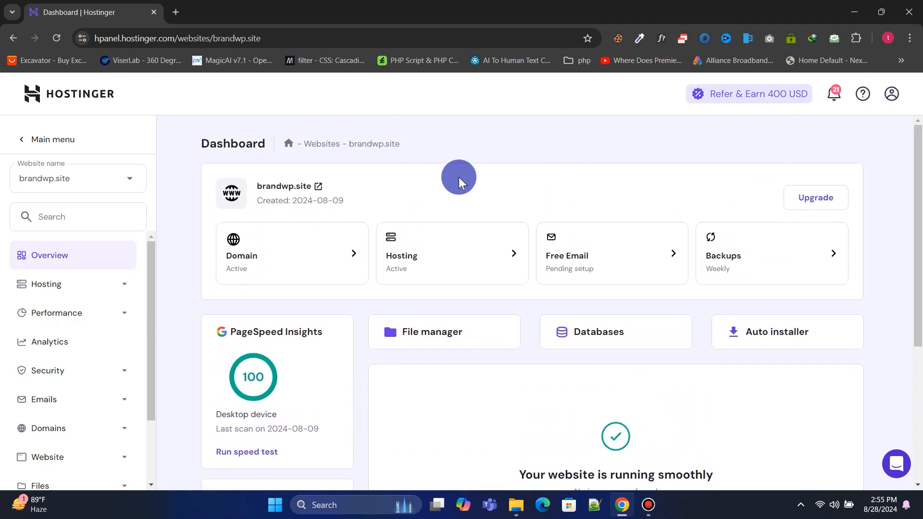
{"action": "mouse_move", "coordinate": [425, 174]}
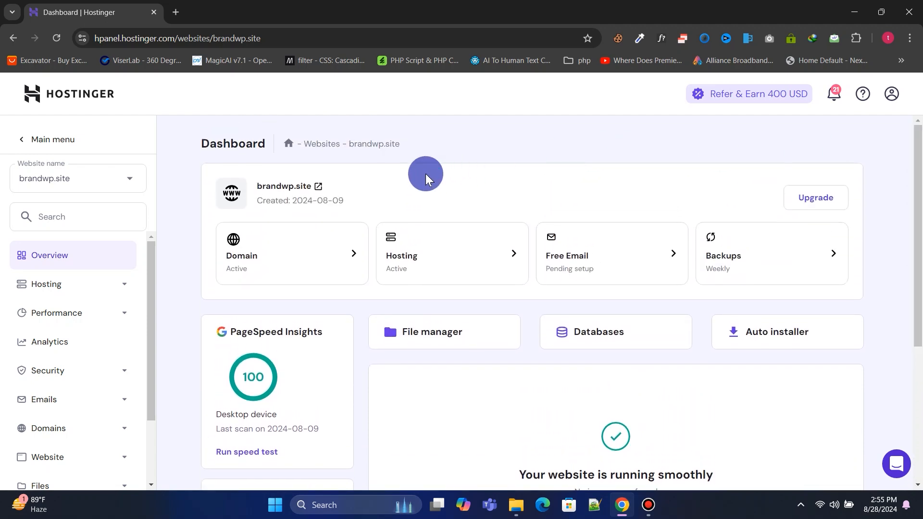
{"action": "mouse_move", "coordinate": [287, 180]}
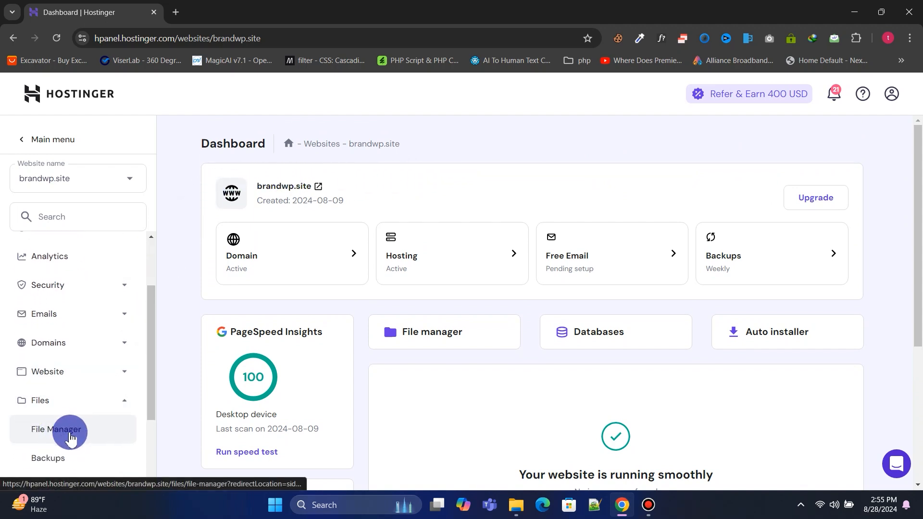
{"action": "left_click", "coordinate": [55, 429]}
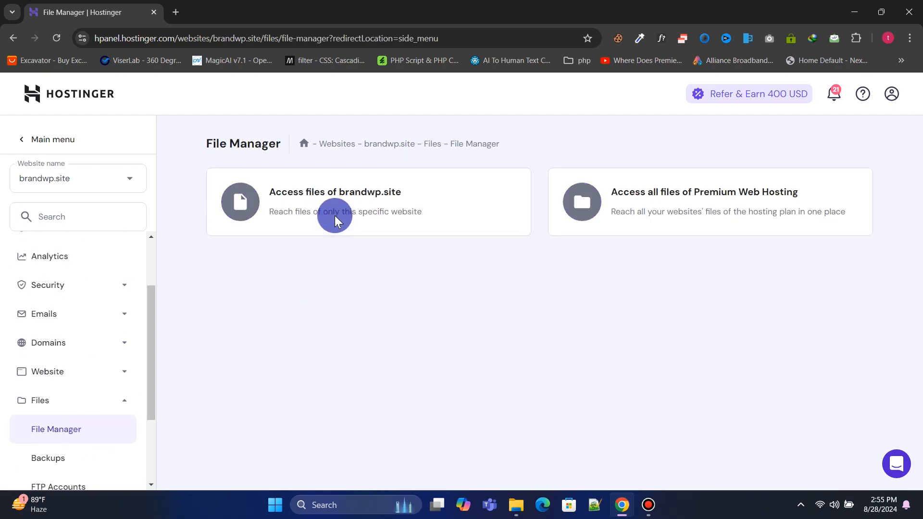
- Upload viserstock-v2.0.zip from the Desktop into brandwp.site's empty public_html folder
{"action": "left_click", "coordinate": [334, 200]}
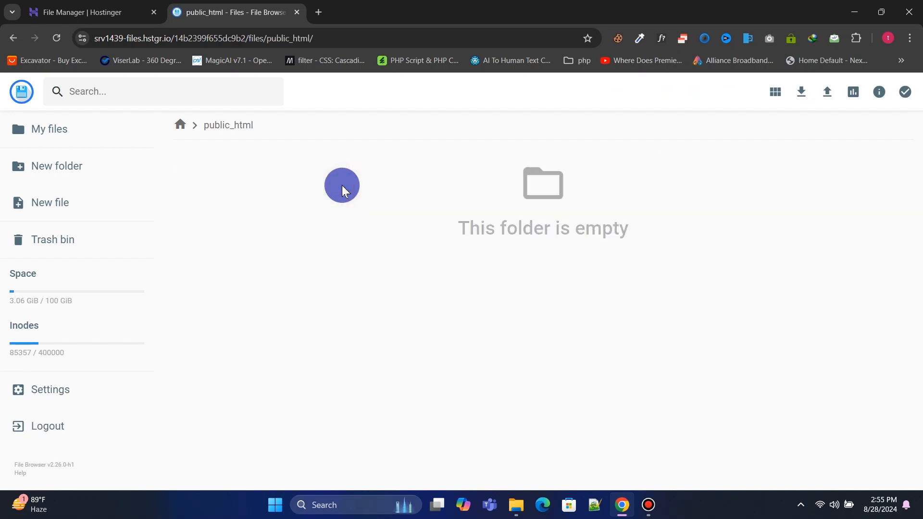
{"action": "left_click", "coordinate": [826, 92]}
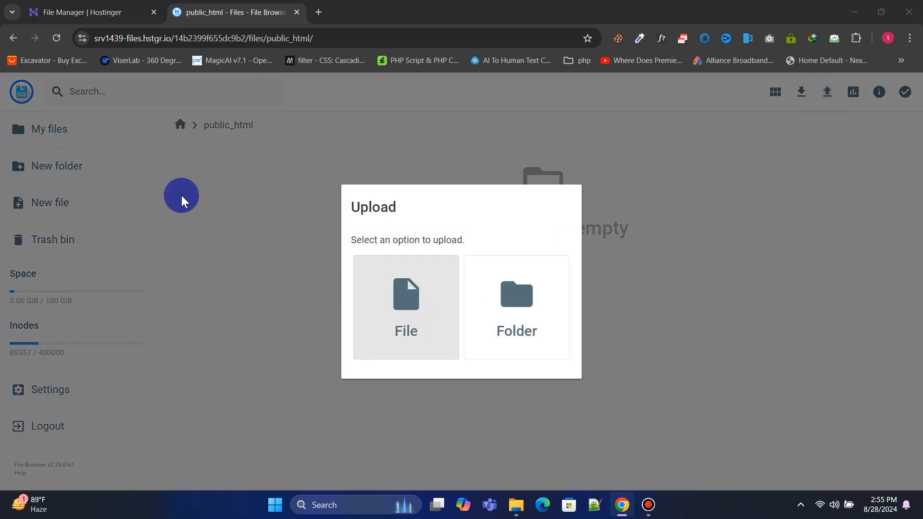
{"action": "left_click", "coordinate": [404, 306]}
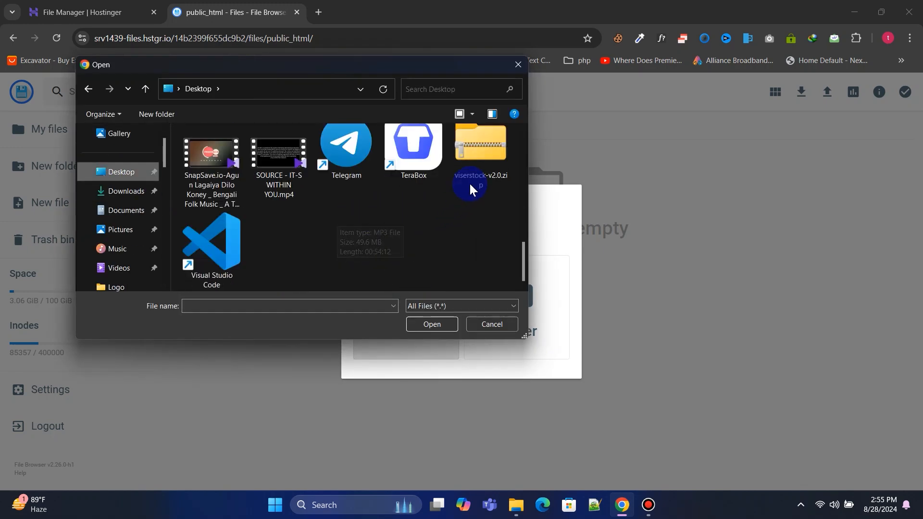
{"action": "left_click", "coordinate": [481, 152]}
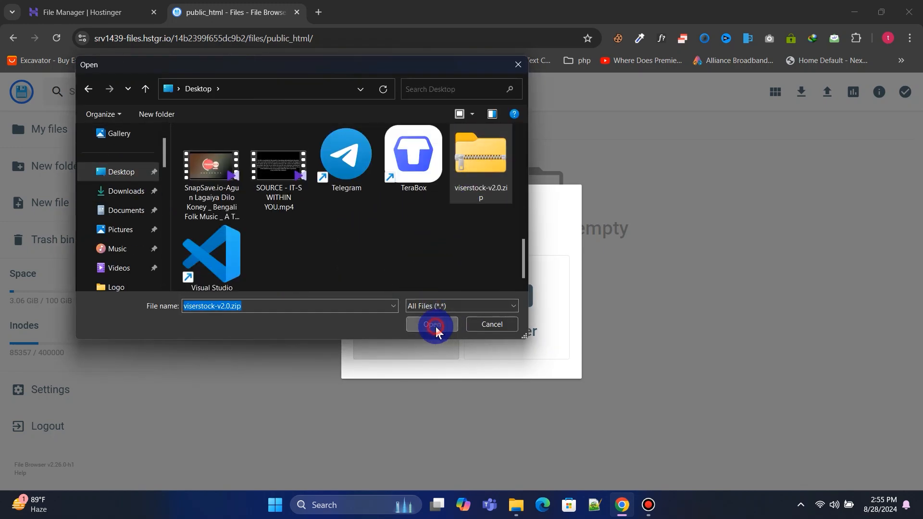
{"action": "left_click", "coordinate": [431, 324]}
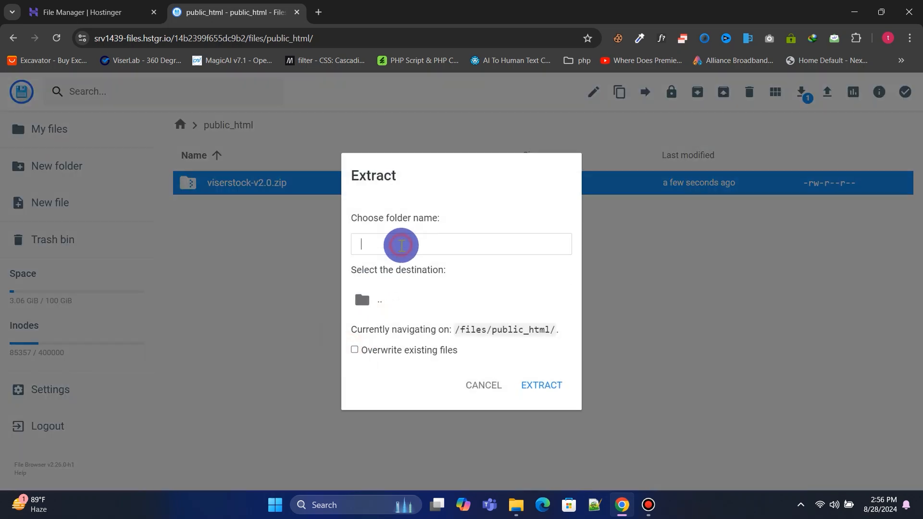
- Extract the archive, move its contents up into public_html, and load brandwp.site/install
{"action": "left_click", "coordinate": [540, 385]}
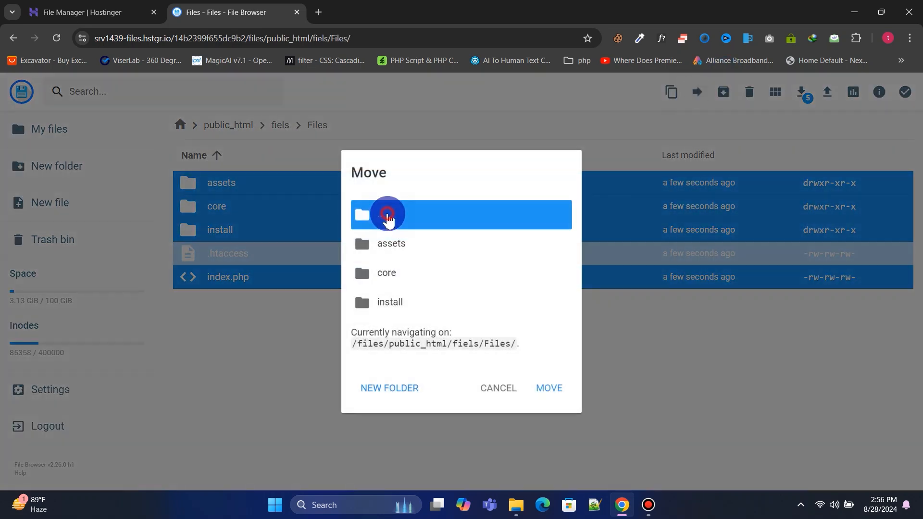
{"action": "left_click", "coordinate": [387, 215]}
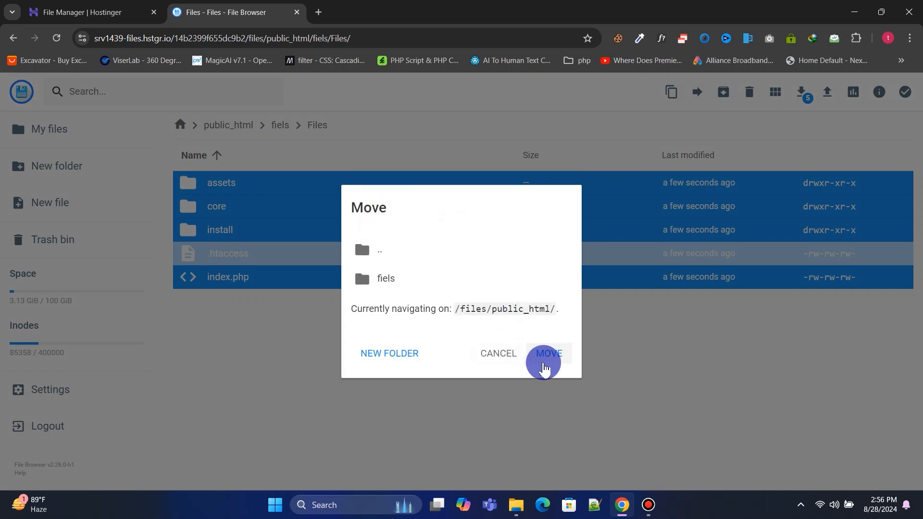
{"action": "left_click", "coordinate": [546, 352]}
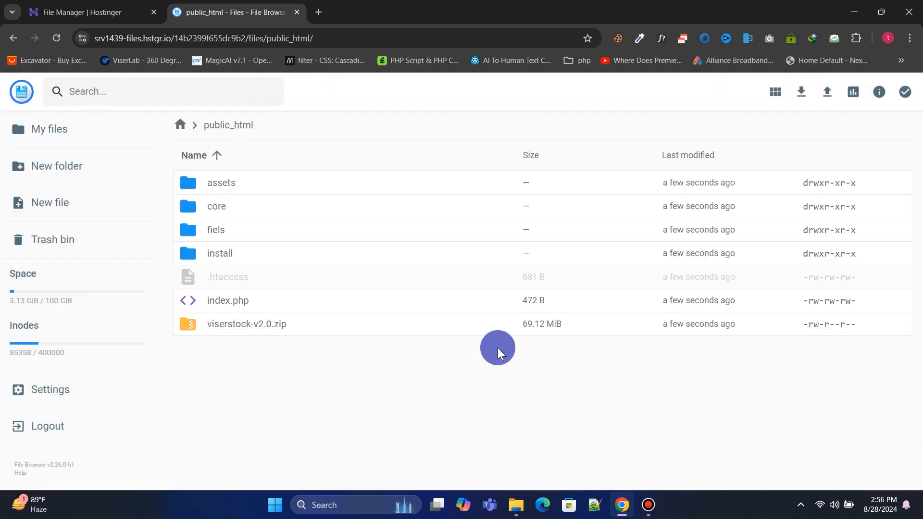
{"action": "left_click", "coordinate": [461, 12]}
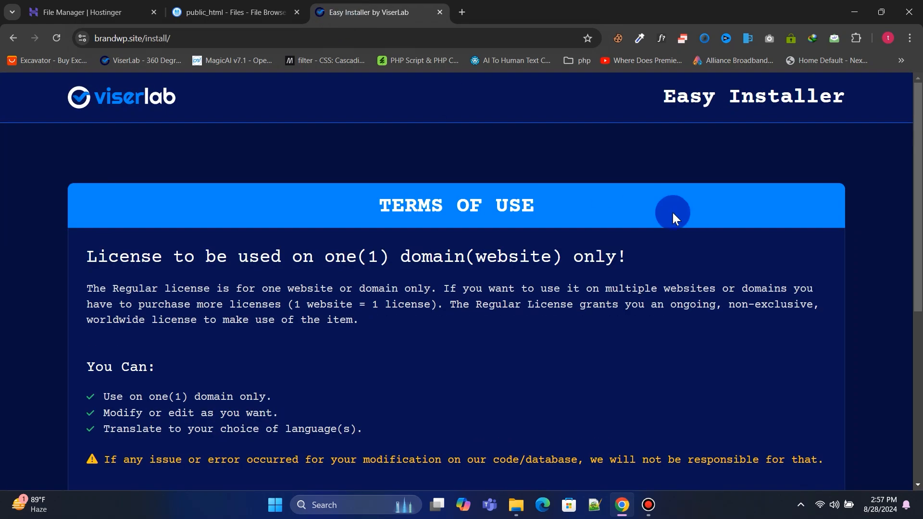
- Accept the ViserLab installer's Terms of Use to reach the requirements check
{"action": "scroll", "scroll_direction": "down", "scroll_amount": 3}
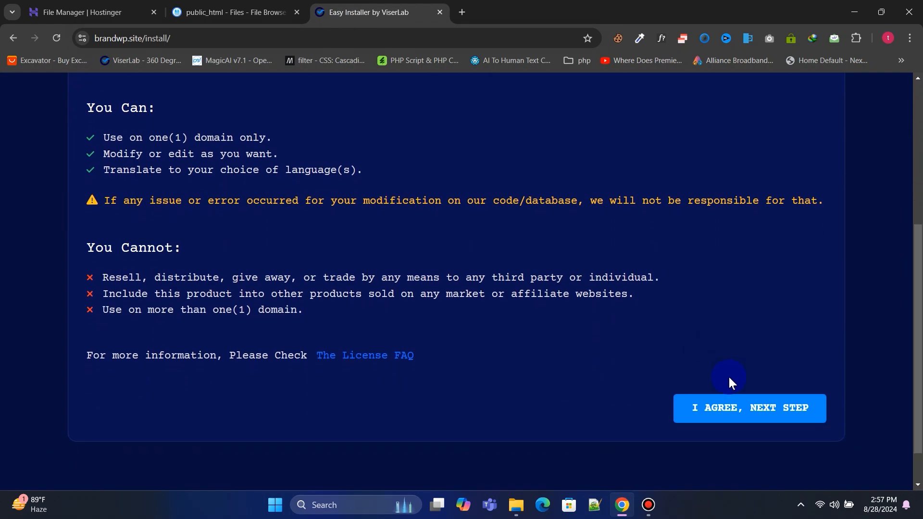
{"action": "left_click", "coordinate": [749, 408]}
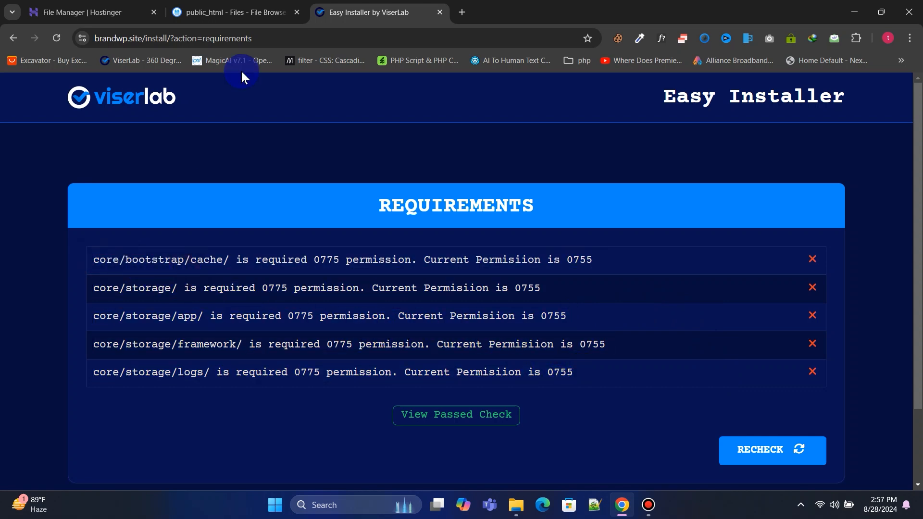
- Give core/bootstrap/cache group write (0775) permission in the file browser
{"action": "left_click", "coordinate": [232, 11]}
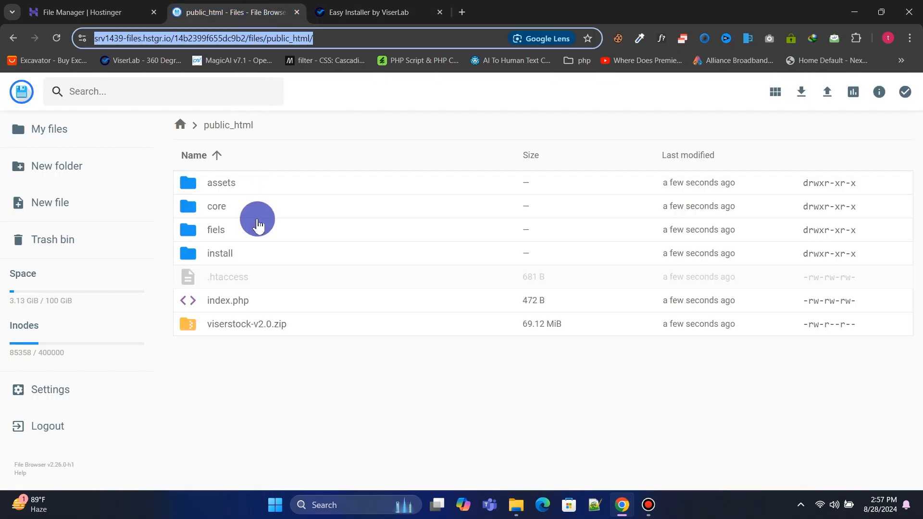
{"action": "double_click", "coordinate": [216, 206]}
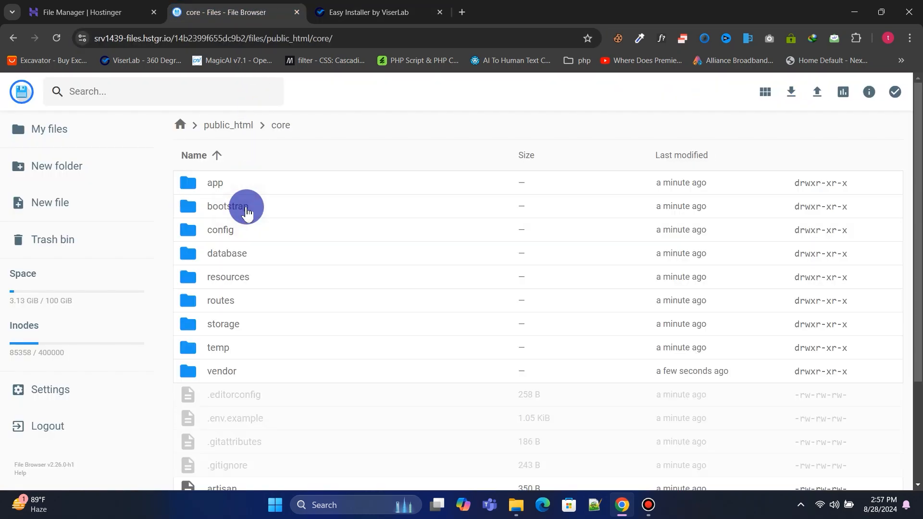
{"action": "double_click", "coordinate": [224, 206]}
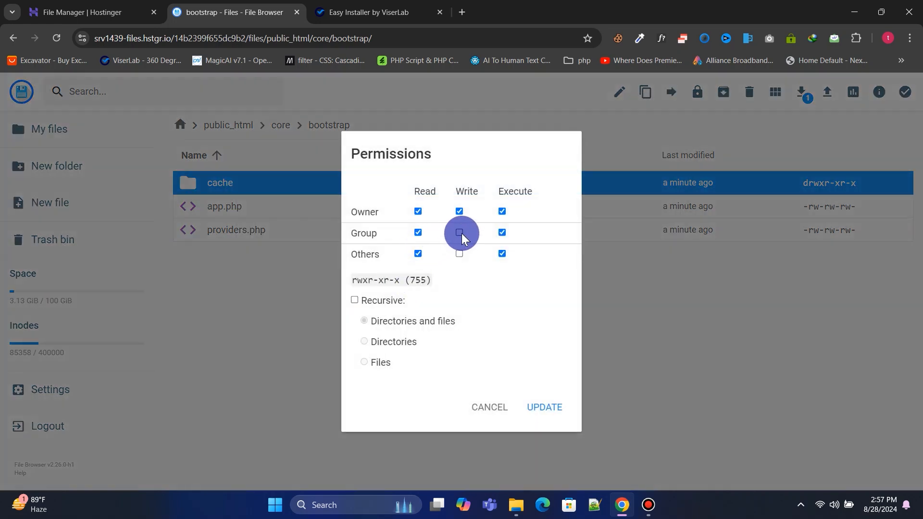
{"action": "left_click", "coordinate": [373, 12]}
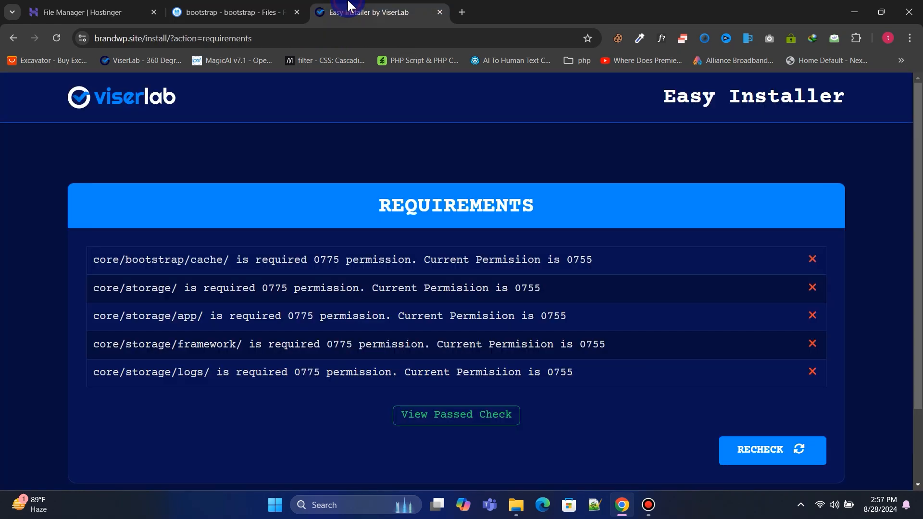
{"action": "left_click", "coordinate": [235, 11]}
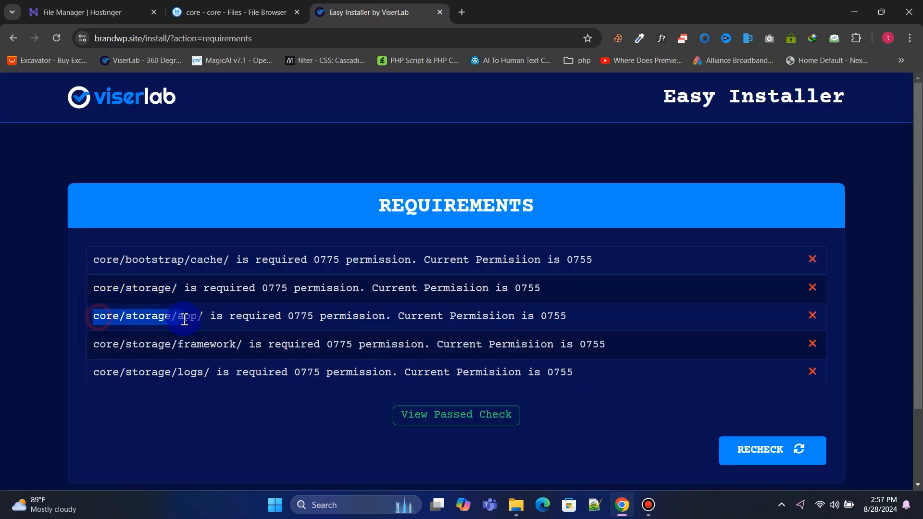
{"action": "left_click", "coordinate": [235, 12]}
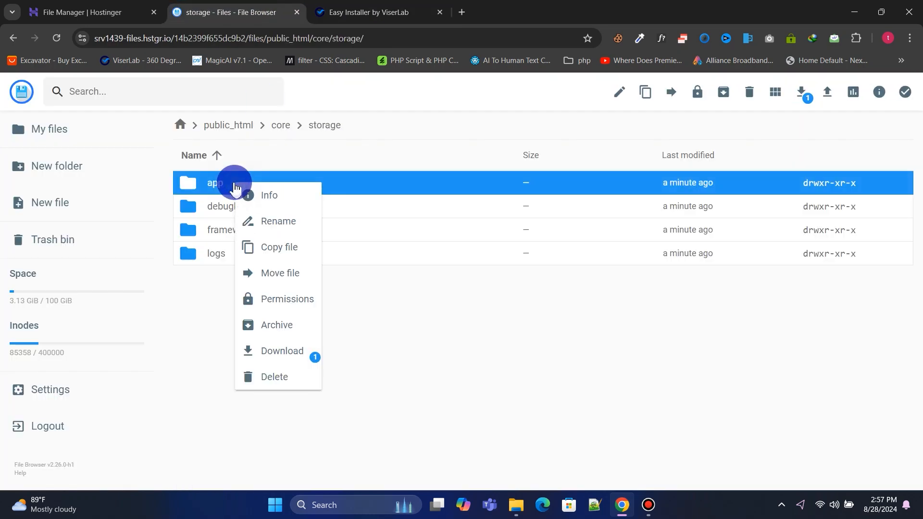
- Apply 0775 permissions to the storage app, framework and logs folders
{"action": "left_click", "coordinate": [287, 298]}
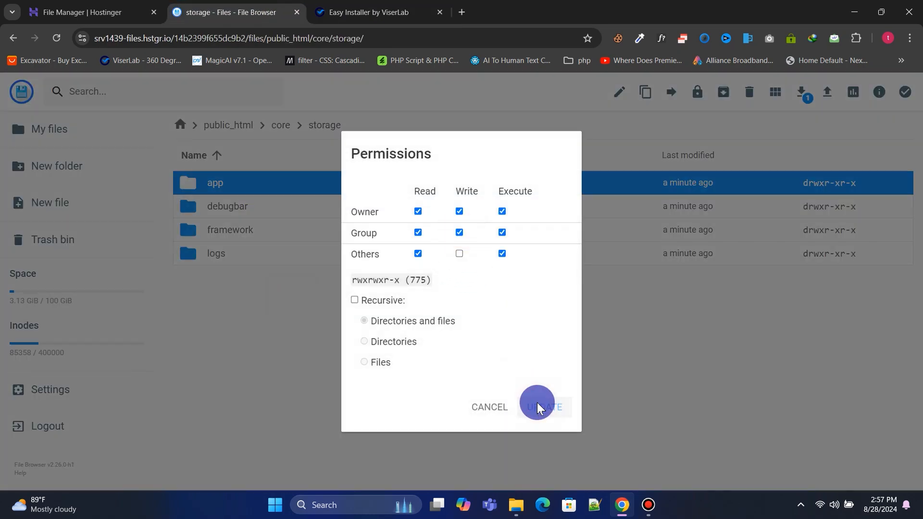
{"action": "left_click", "coordinate": [536, 406]}
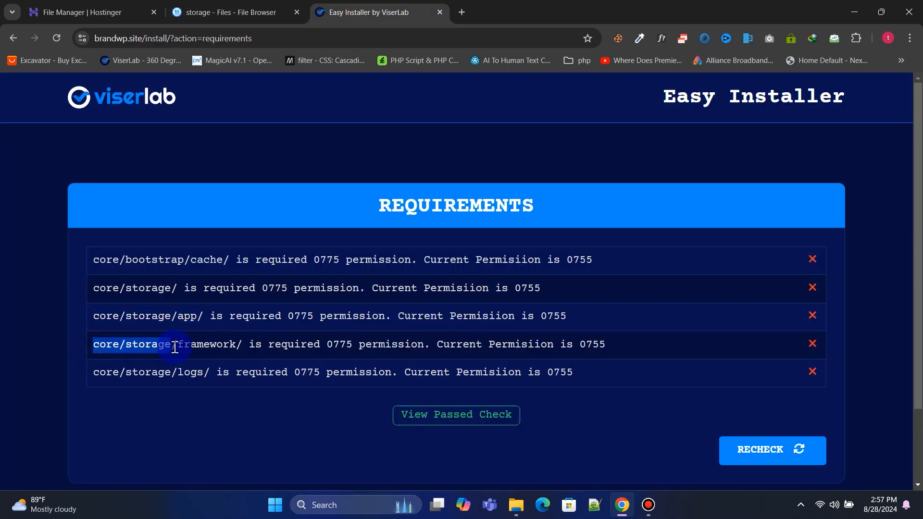
{"action": "left_click", "coordinate": [230, 11]}
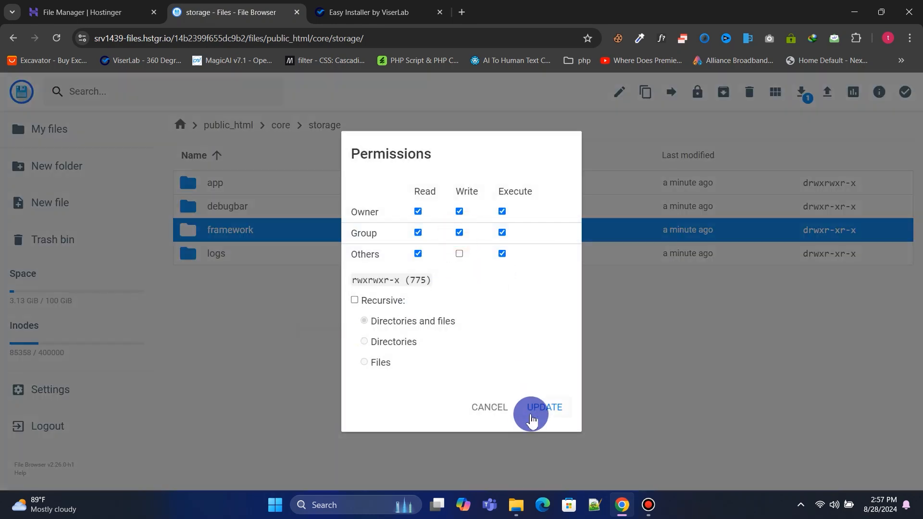
{"action": "left_click", "coordinate": [371, 12]}
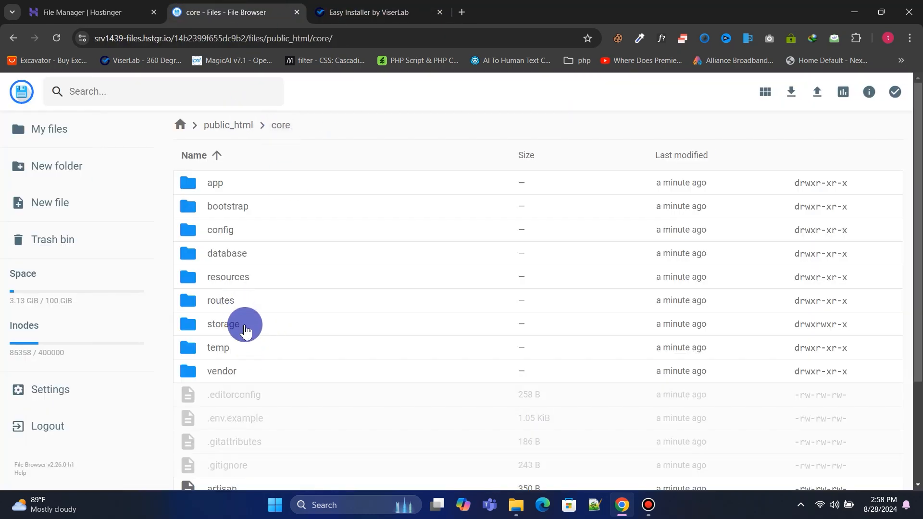
{"action": "double_click", "coordinate": [222, 324]}
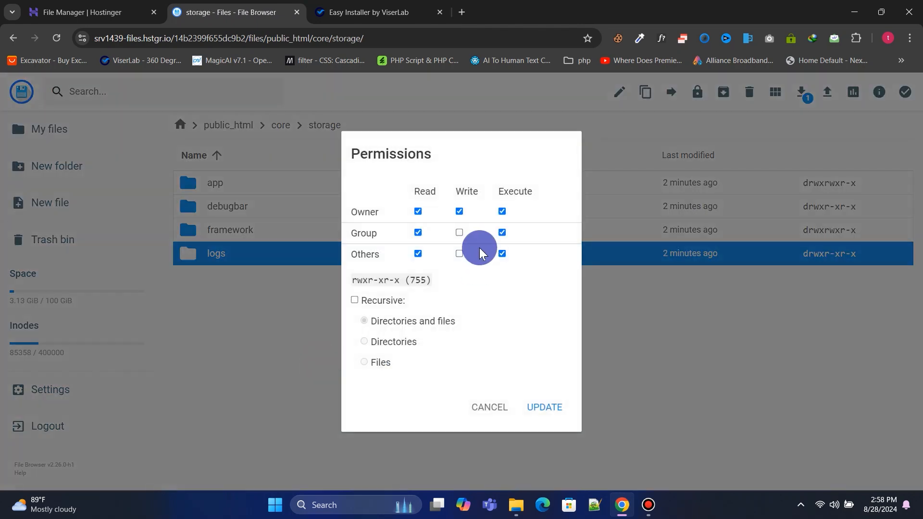
{"action": "left_click", "coordinate": [365, 12]}
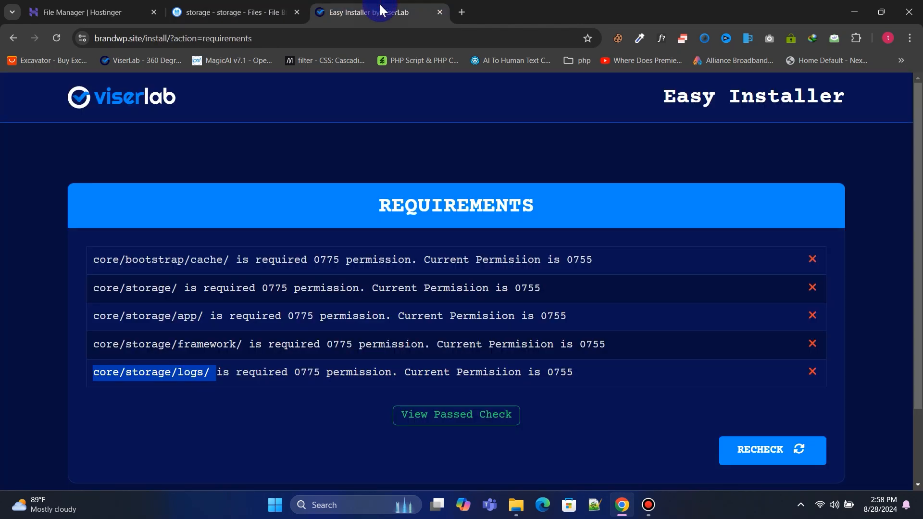
- Recheck the installer requirements and continue to the site and database information form
{"action": "left_click", "coordinate": [771, 449]}
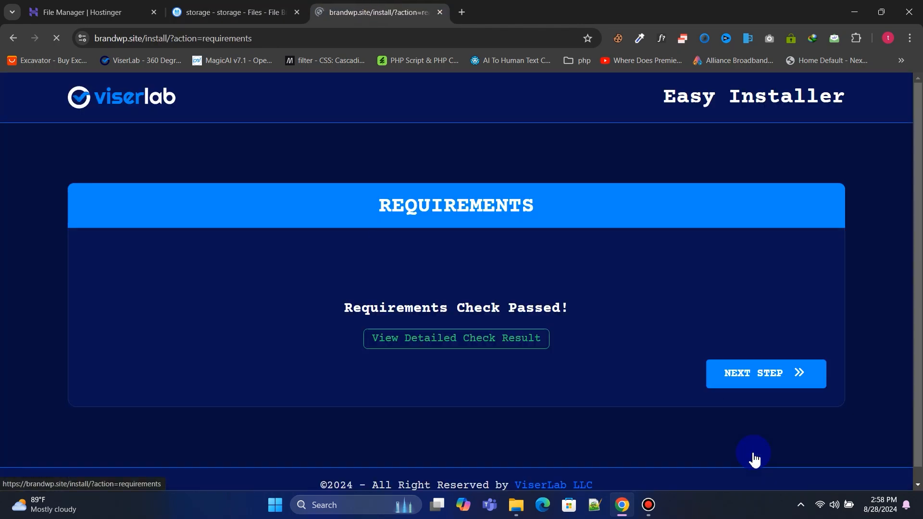
{"action": "left_click", "coordinate": [765, 373]}
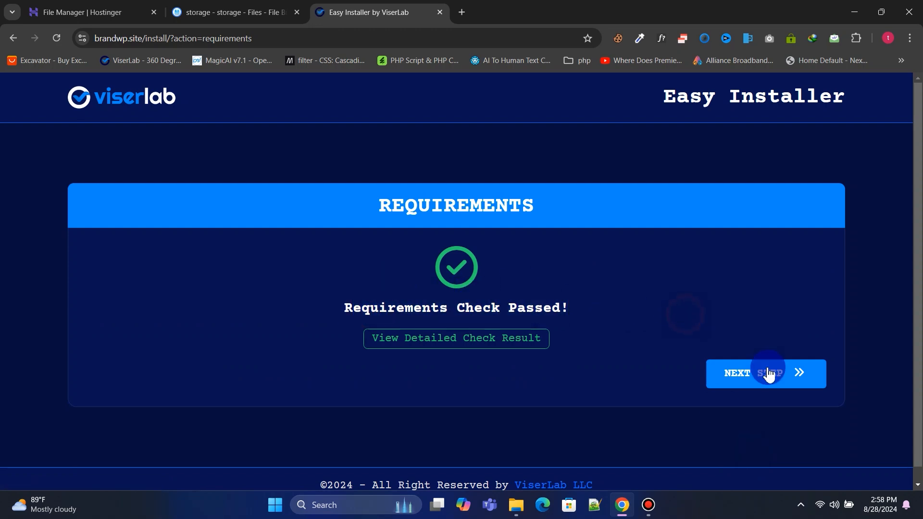
{"action": "left_click", "coordinate": [764, 372]}
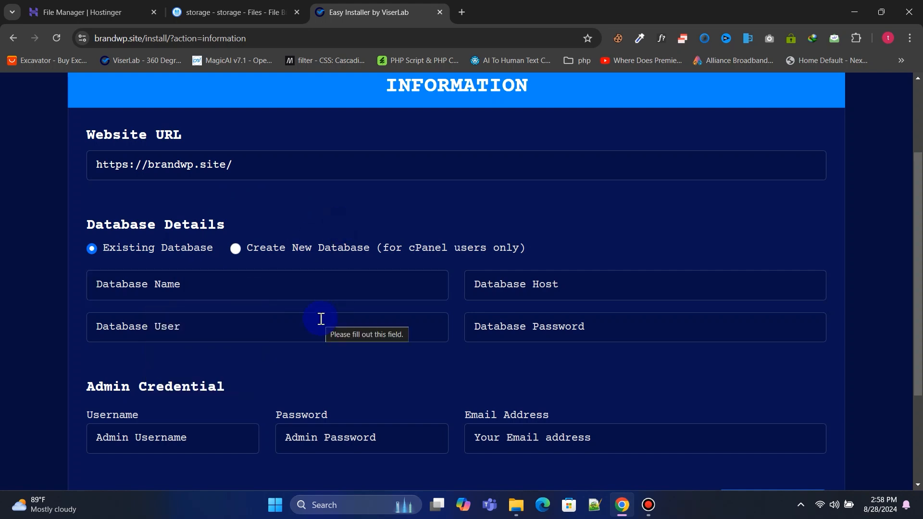
{"action": "mouse_move", "coordinate": [469, 362]}
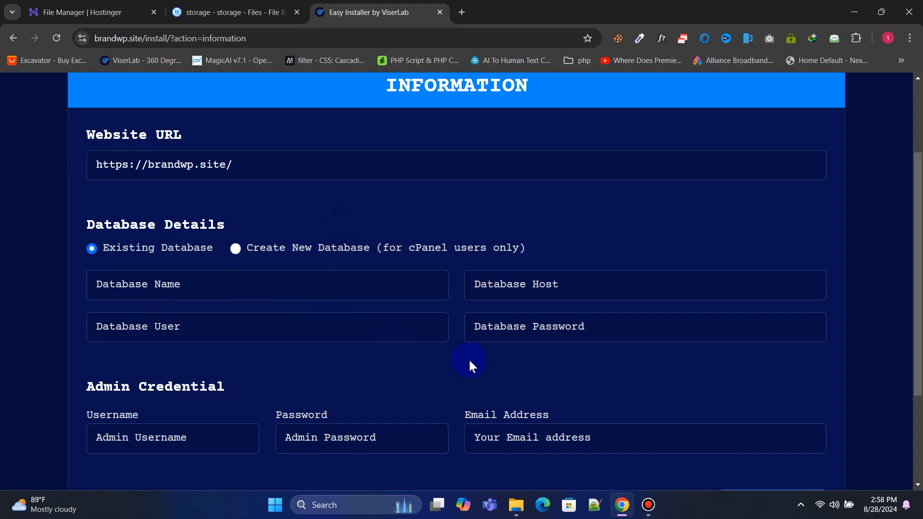
{"action": "left_click", "coordinate": [235, 248]}
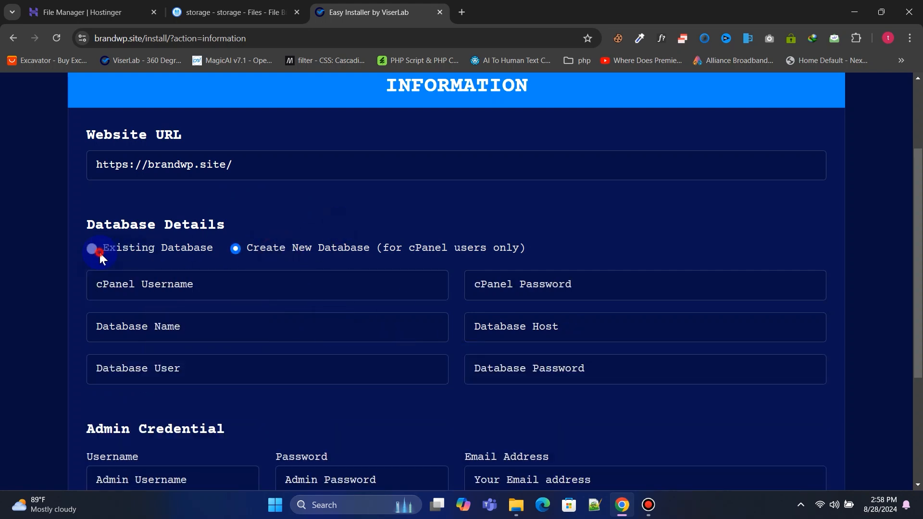
{"action": "left_click", "coordinate": [91, 248]}
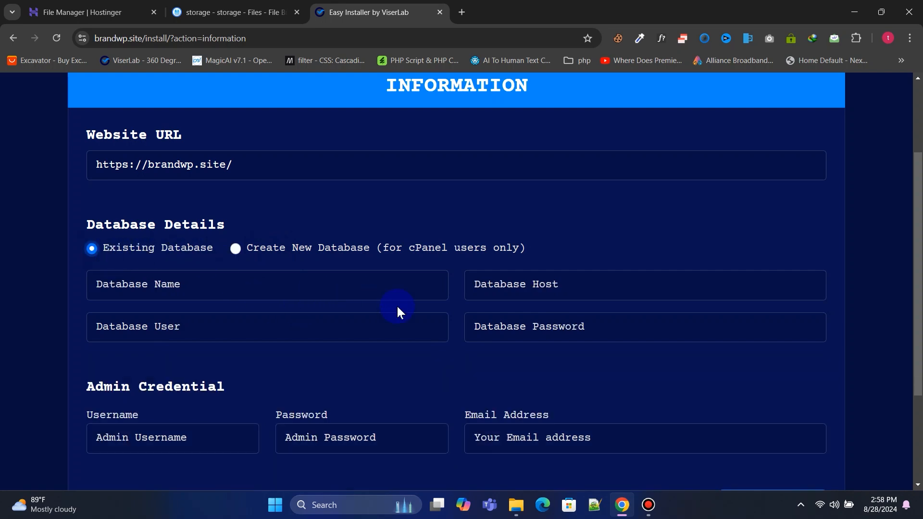
{"action": "mouse_move", "coordinate": [429, 379]}
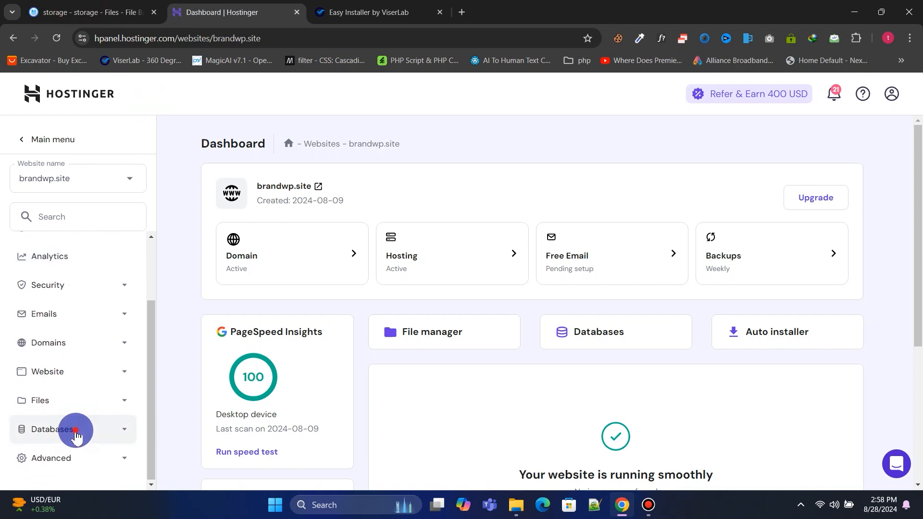
- Create MySQL database phpweb with user phpwebuser under Databases > Management
{"action": "left_click", "coordinate": [53, 428]}
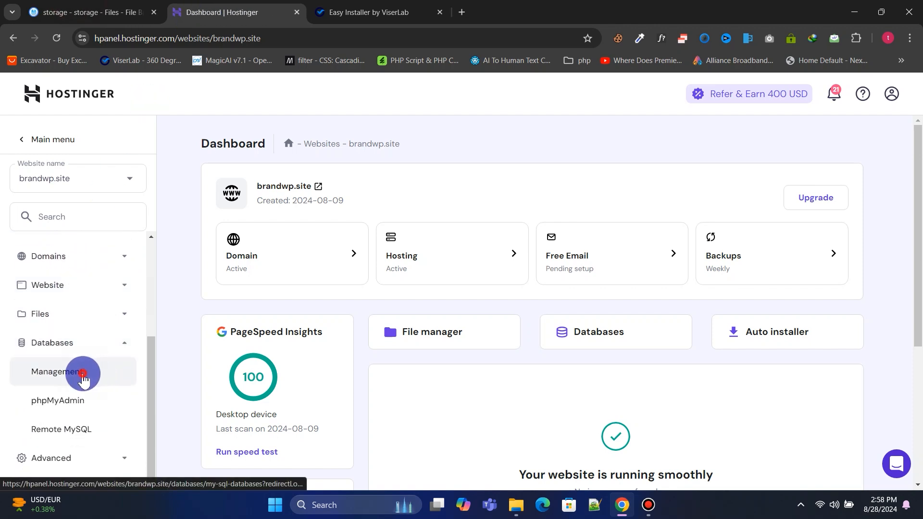
{"action": "left_click", "coordinate": [57, 371]}
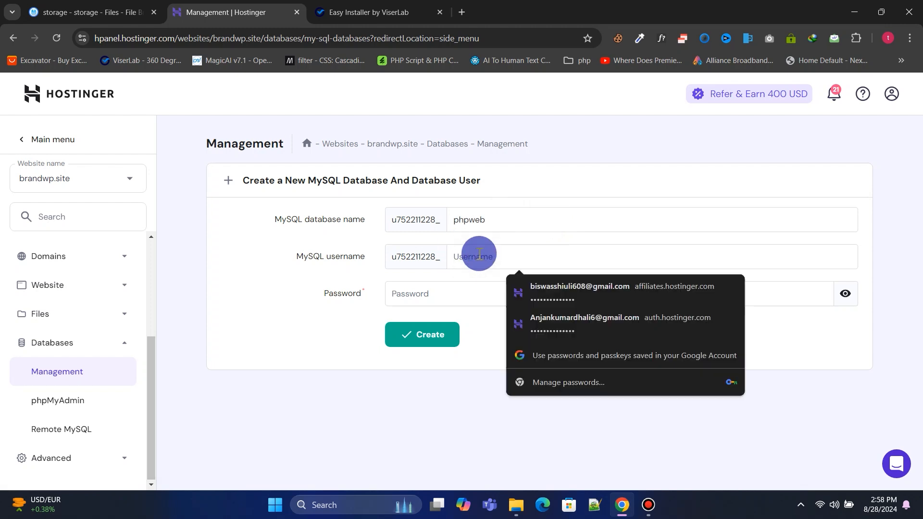
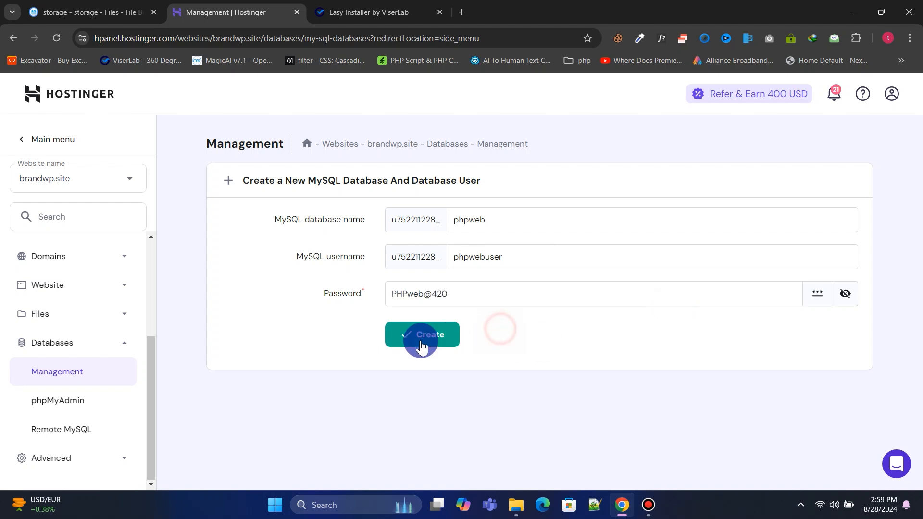
{"action": "left_click", "coordinate": [421, 335]}
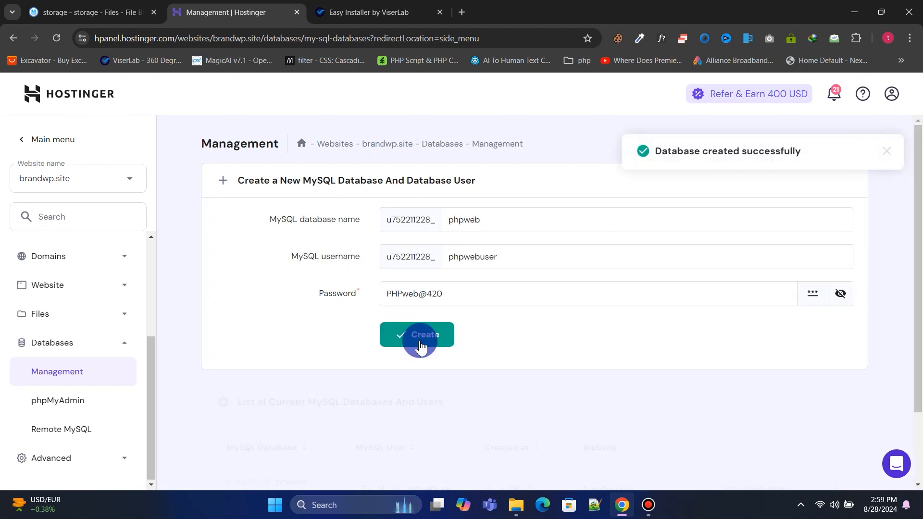
{"action": "scroll", "scroll_direction": "down", "scroll_amount": 3}
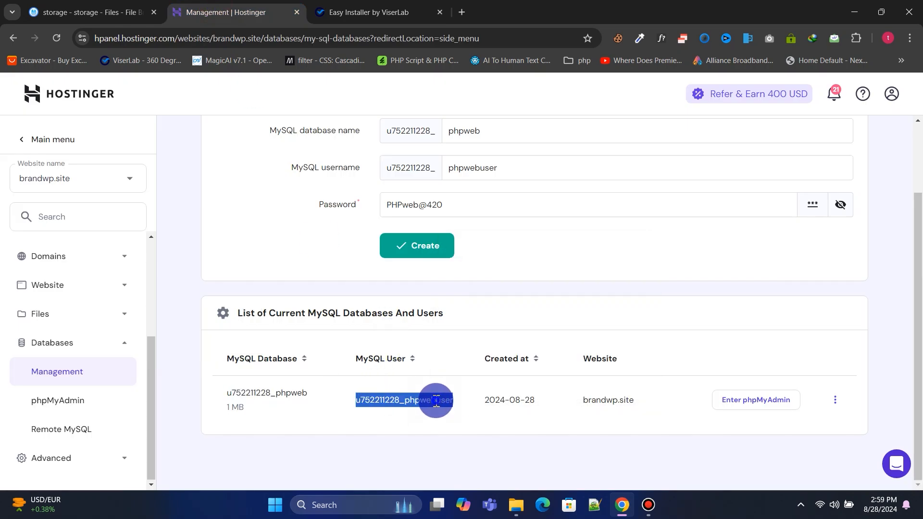
{"action": "left_click", "coordinate": [364, 12]}
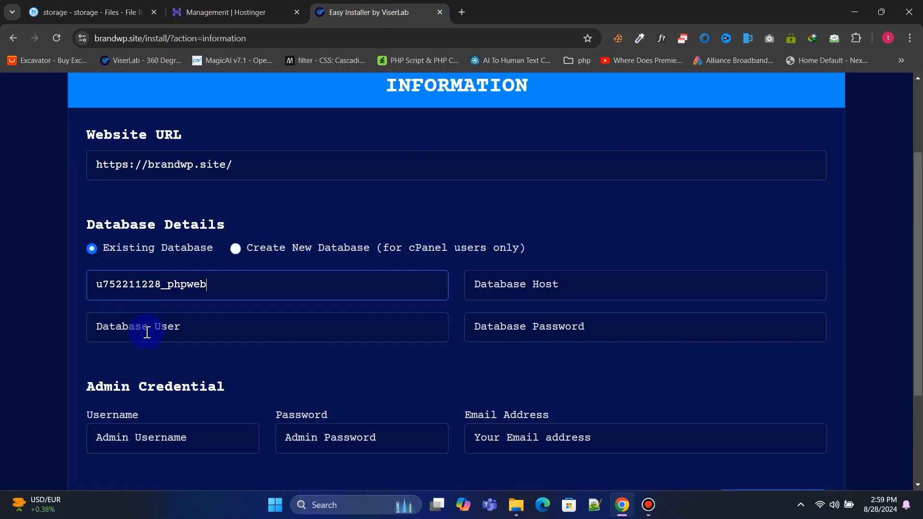
{"action": "type", "text": "u752211228_phpwebuser"}
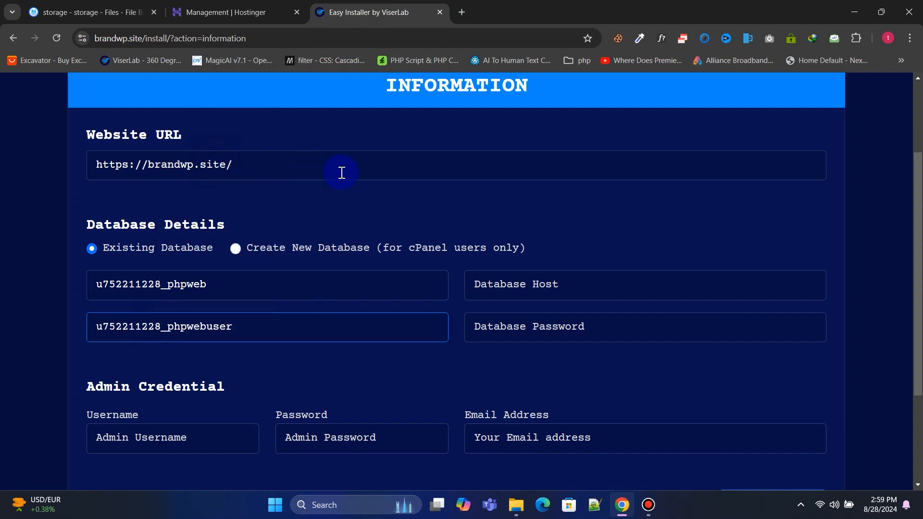
{"action": "left_click", "coordinate": [229, 11]}
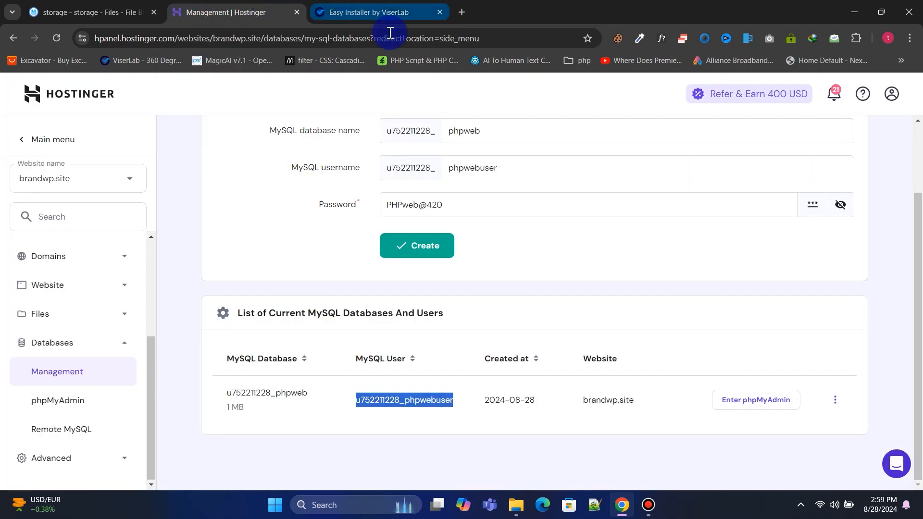
{"action": "right_click", "coordinate": [415, 204]}
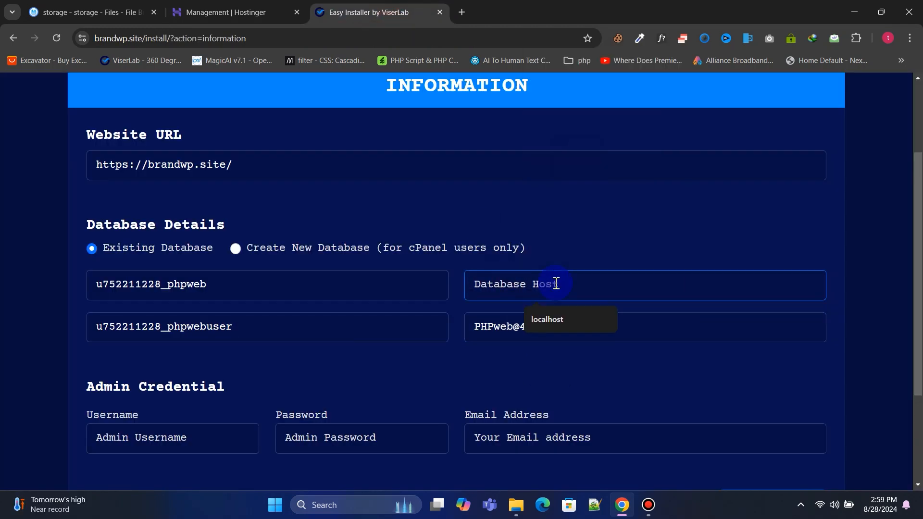
{"action": "left_click", "coordinate": [546, 319]}
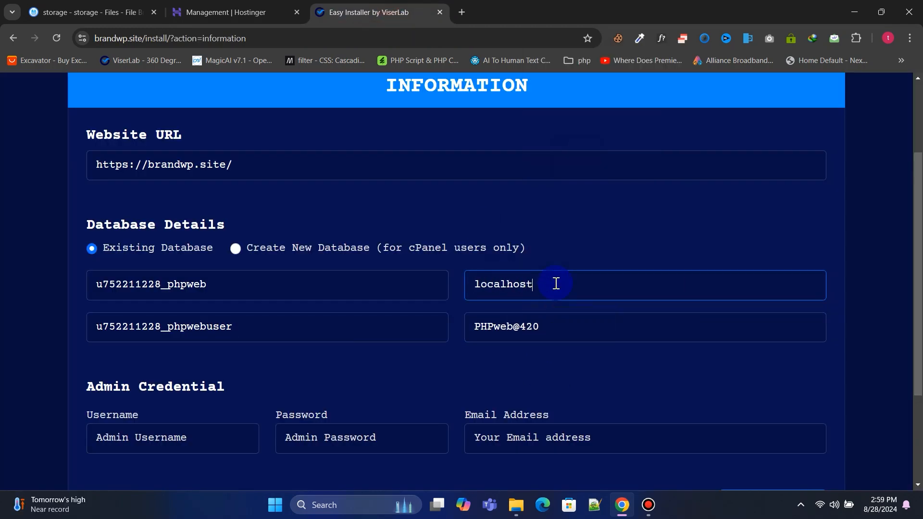
- Create admin account 'admin' with its password and email, then run INSTALL NOW to success
{"action": "scroll", "scroll_direction": "down", "scroll_amount": 3}
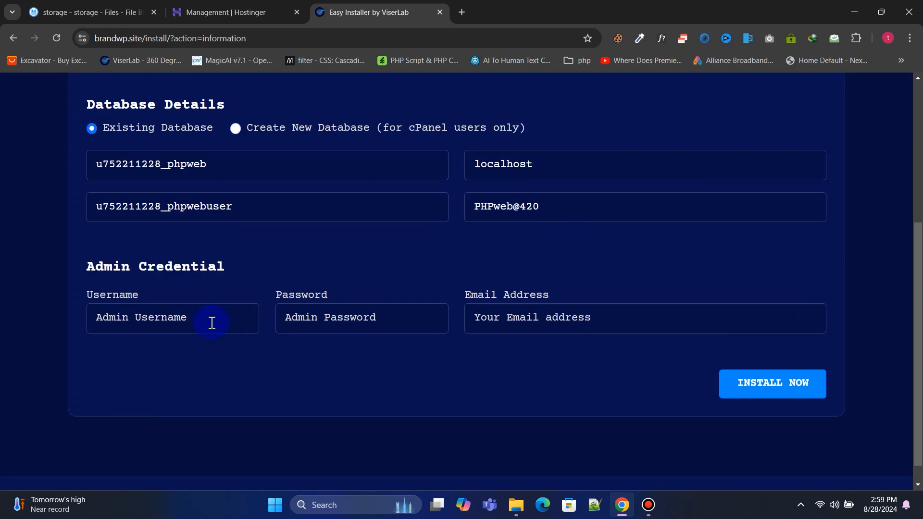
{"action": "type", "text": "admin"}
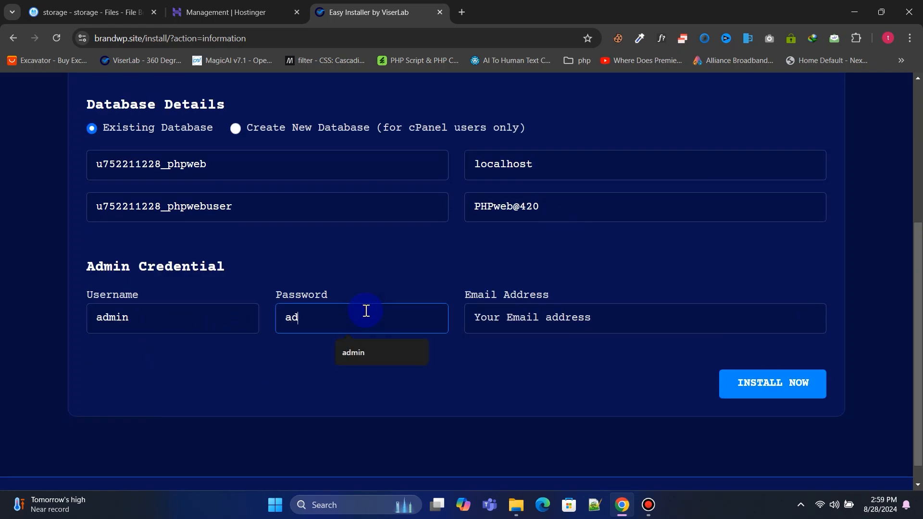
{"action": "left_click", "coordinate": [643, 317]}
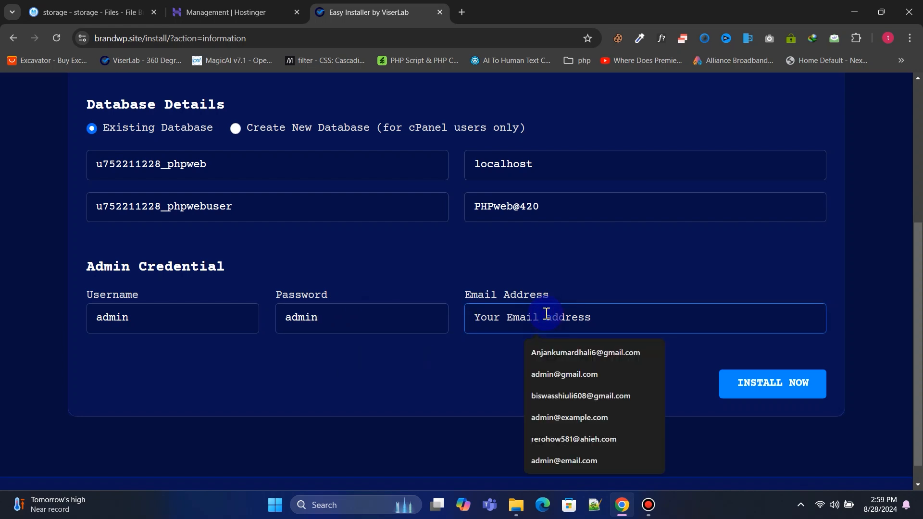
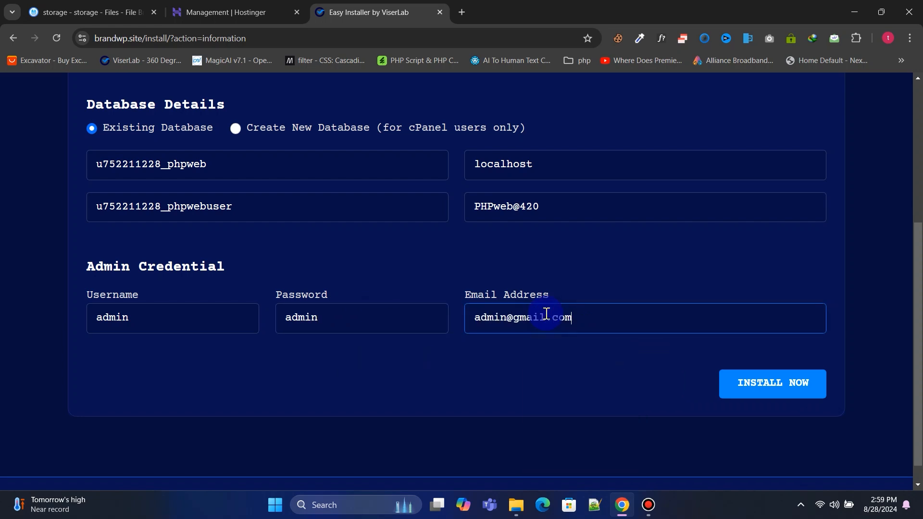
{"action": "left_click", "coordinate": [771, 383]}
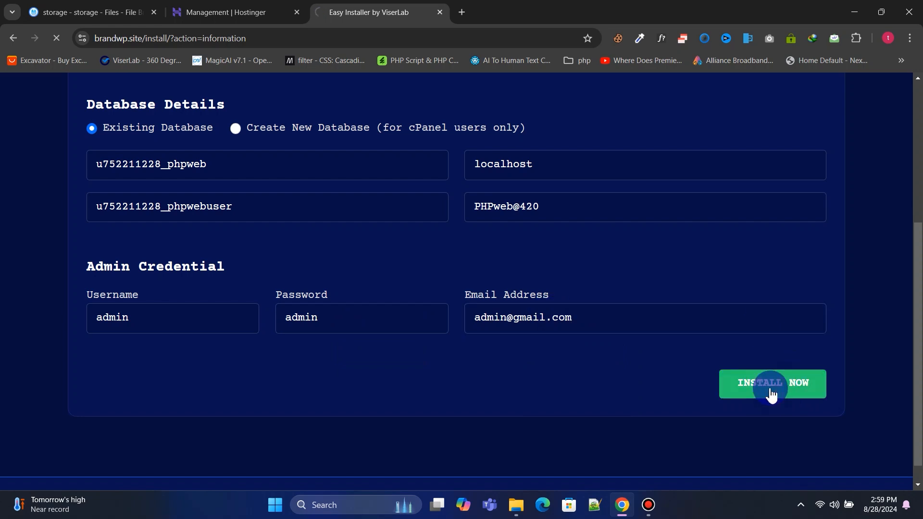
{"action": "left_click", "coordinate": [772, 384]}
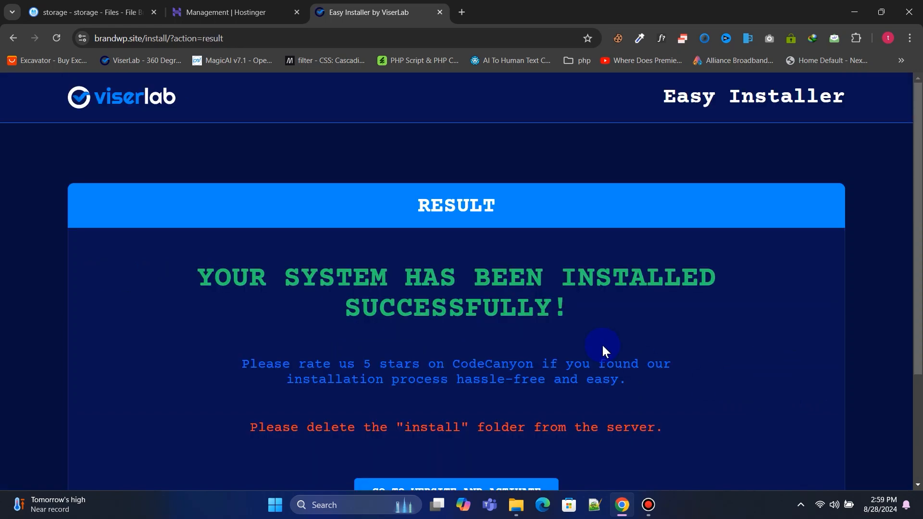
{"action": "scroll", "scroll_direction": "down", "scroll_amount": 3}
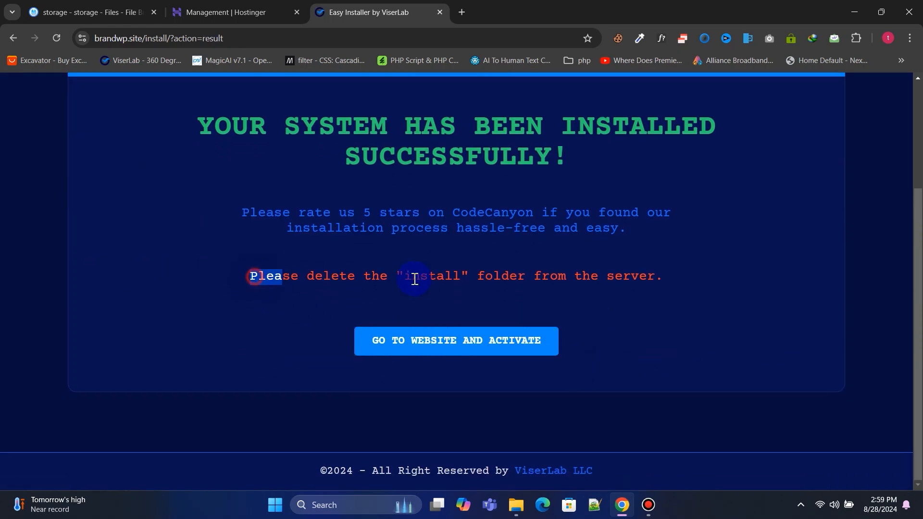
{"action": "left_click", "coordinate": [88, 11]}
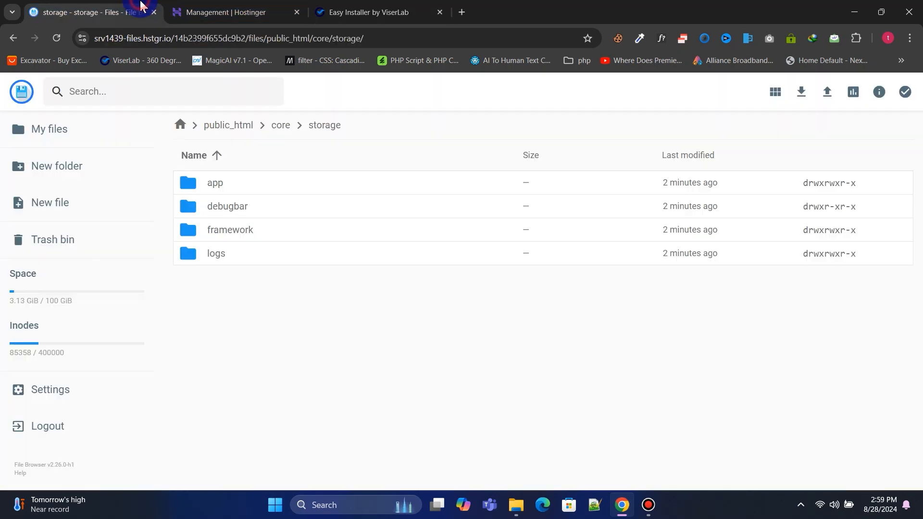
- View public_html still containing the install folder, then return to the installer's success page
{"action": "left_click", "coordinate": [228, 125]}
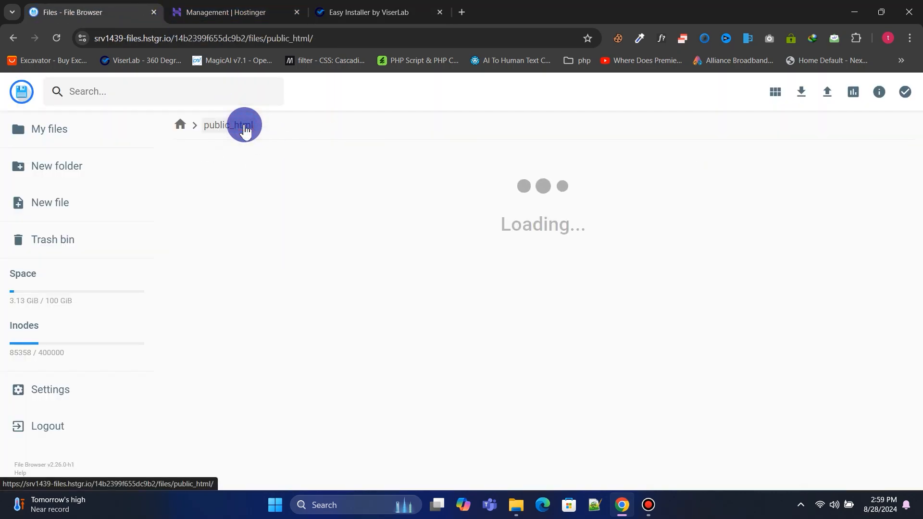
{"action": "left_click", "coordinate": [226, 125]}
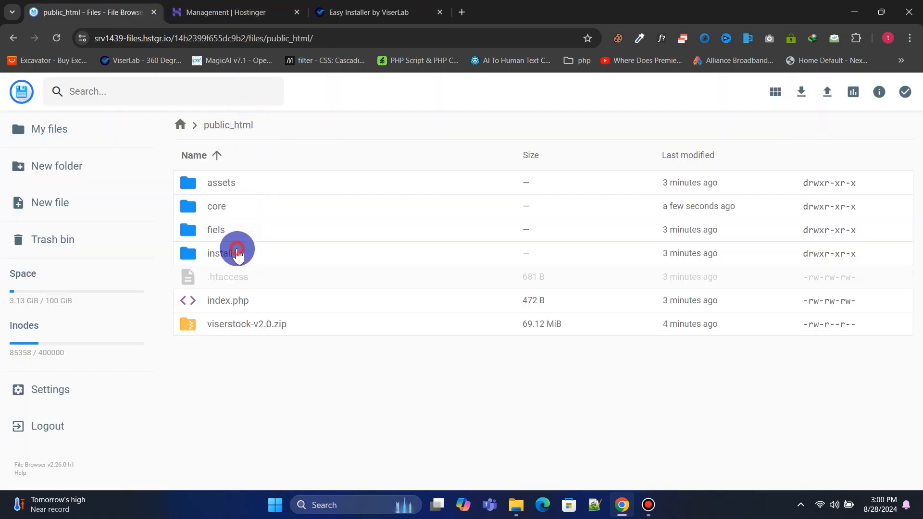
{"action": "left_click", "coordinate": [749, 92]}
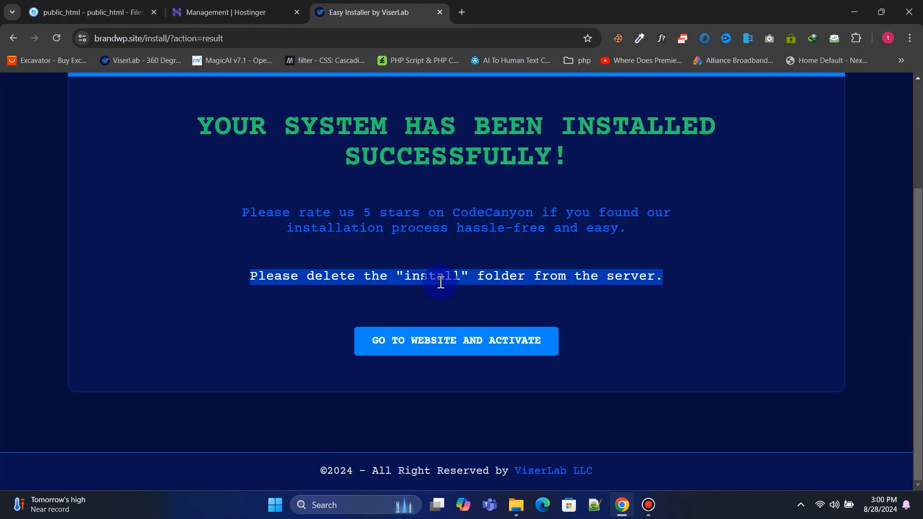
- Visit the newly installed brandwp.site and scroll through its homepage
{"action": "left_click", "coordinate": [454, 340]}
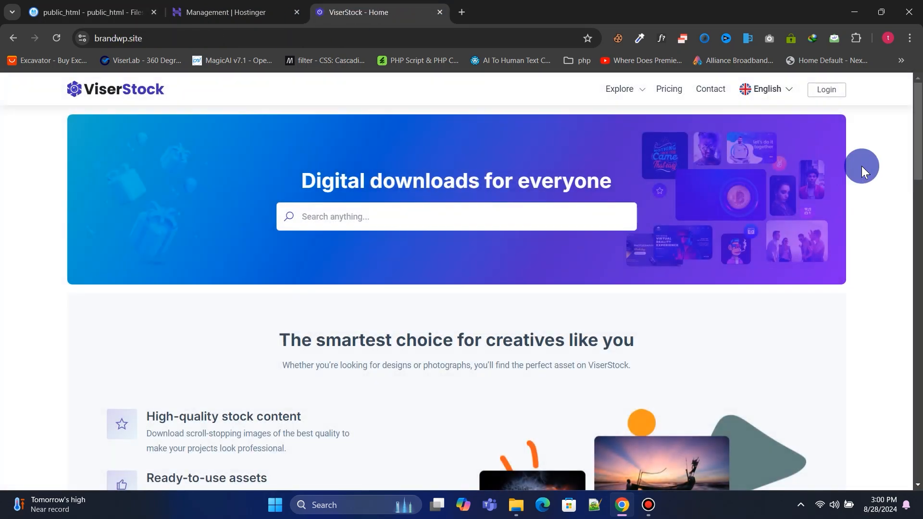
{"action": "scroll", "scroll_direction": "down", "scroll_amount": 3}
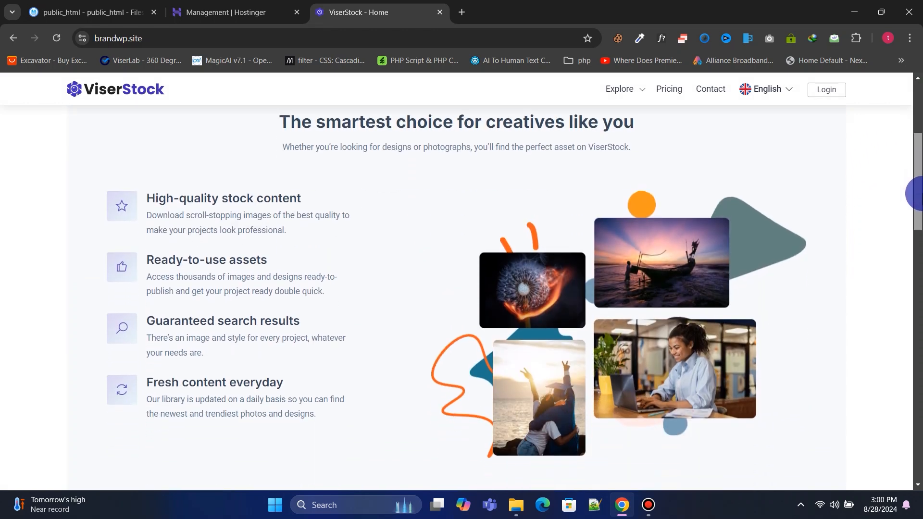
{"action": "scroll", "scroll_direction": "down", "scroll_amount": 3}
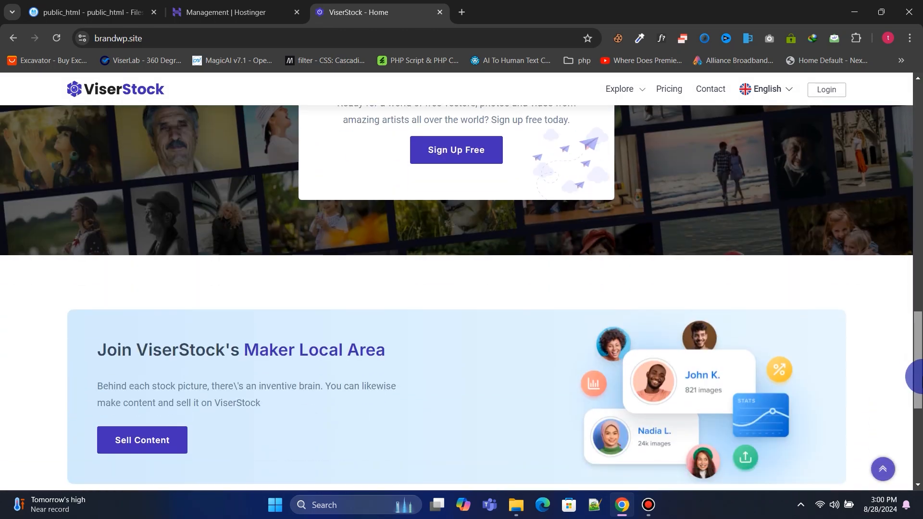
{"action": "scroll", "scroll_direction": "down", "scroll_amount": 3}
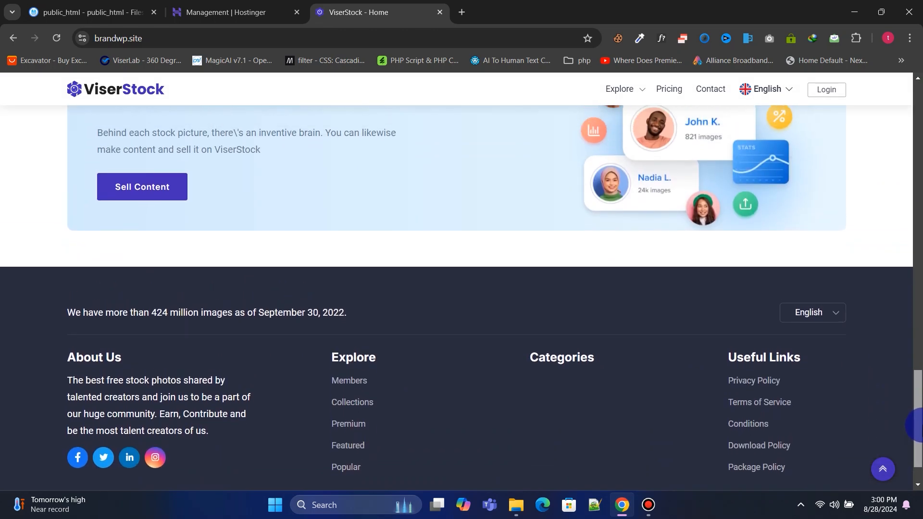
{"action": "scroll", "scroll_direction": "up", "scroll_amount": 3}
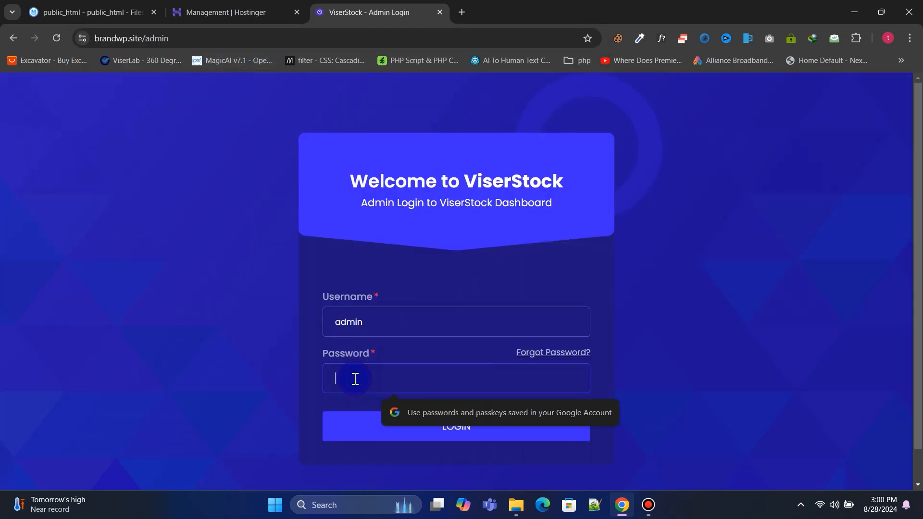
- Log in at brandwp.site/admin as admin to reach the empty admin dashboard
{"action": "type", "text": "•••••"}
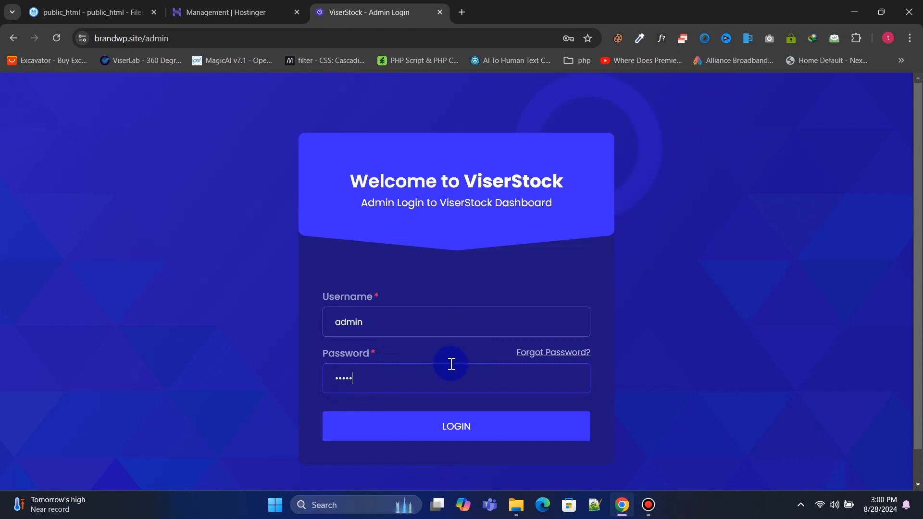
{"action": "left_click", "coordinate": [456, 426]}
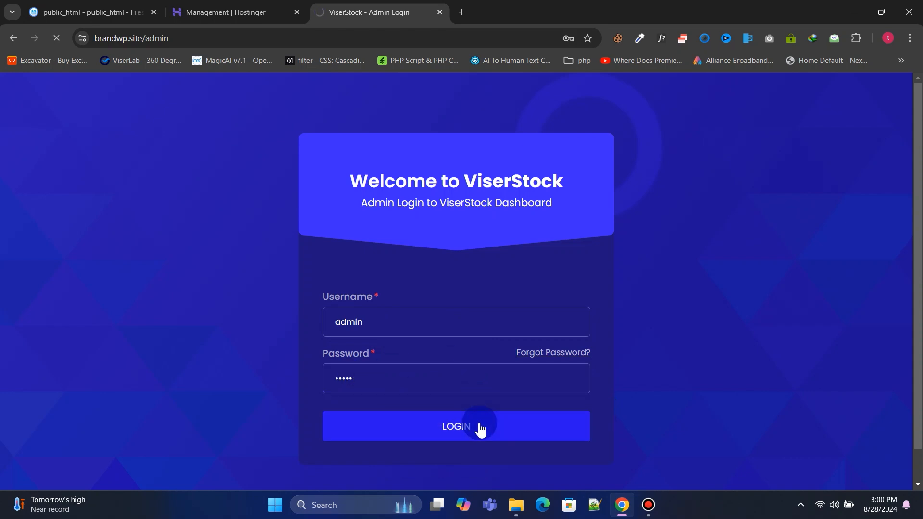
{"action": "left_click", "coordinate": [454, 426]}
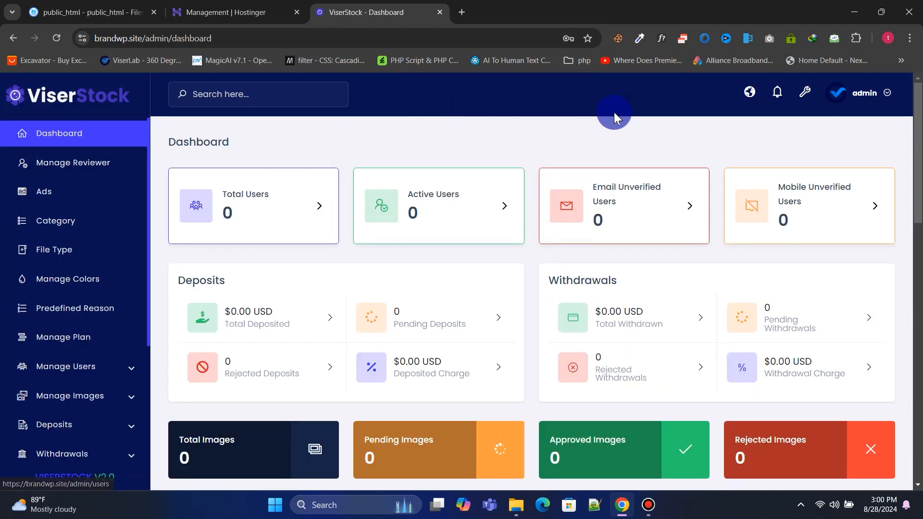
{"action": "scroll", "scroll_direction": "down", "scroll_amount": 3}
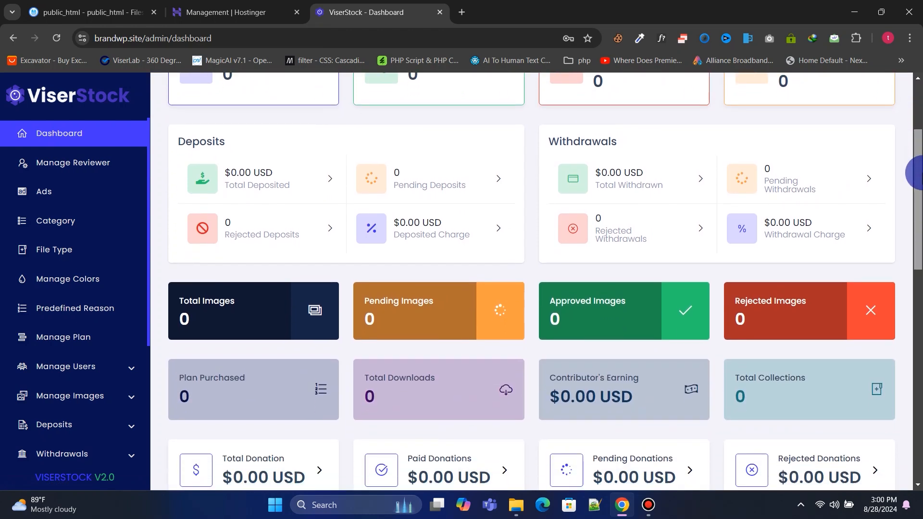
{"action": "scroll", "scroll_direction": "down", "scroll_amount": 3}
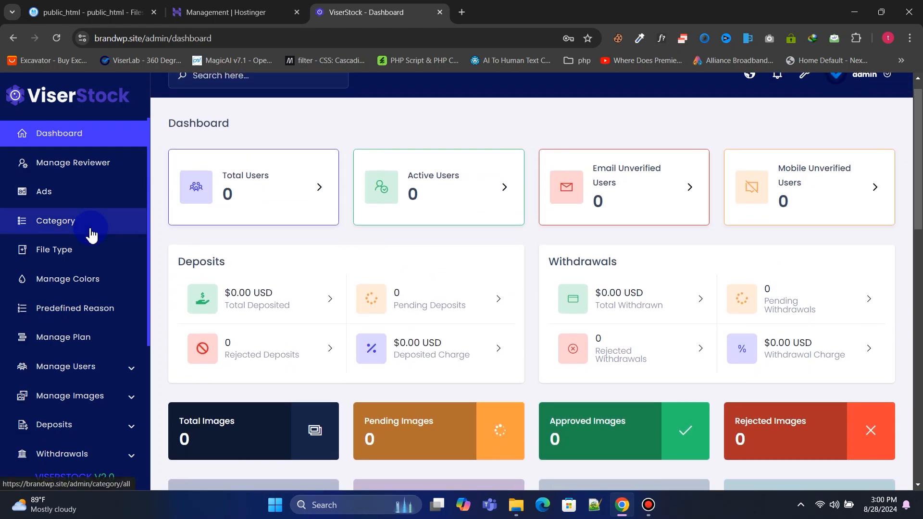
{"action": "scroll", "scroll_direction": "down", "scroll_amount": 3}
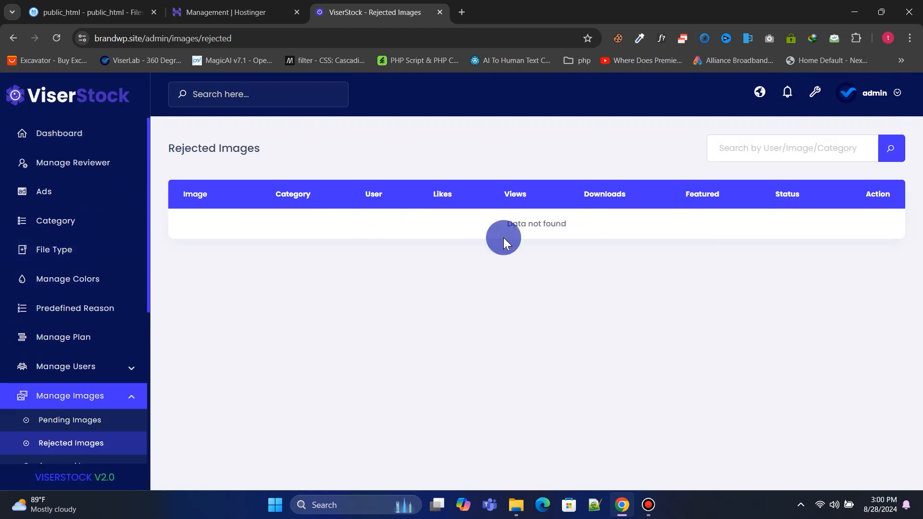
{"action": "left_click", "coordinate": [59, 132]}
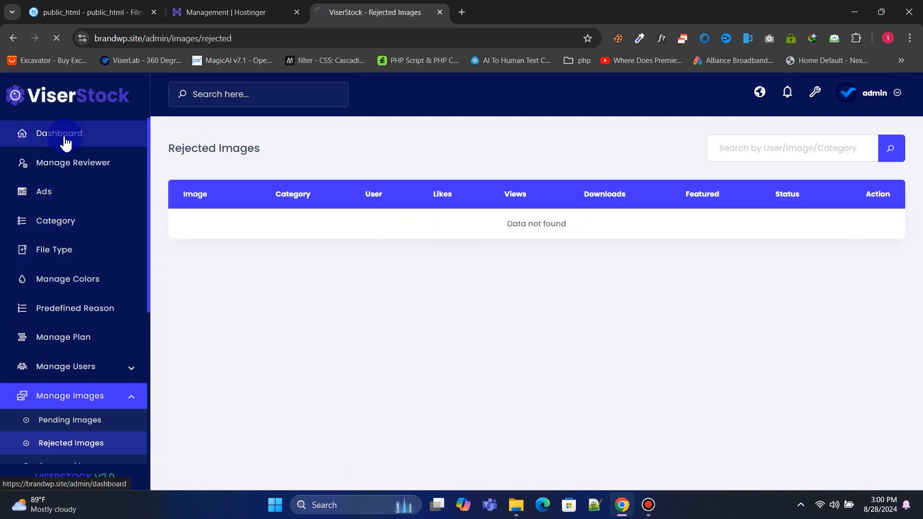
{"action": "left_click", "coordinate": [58, 132]}
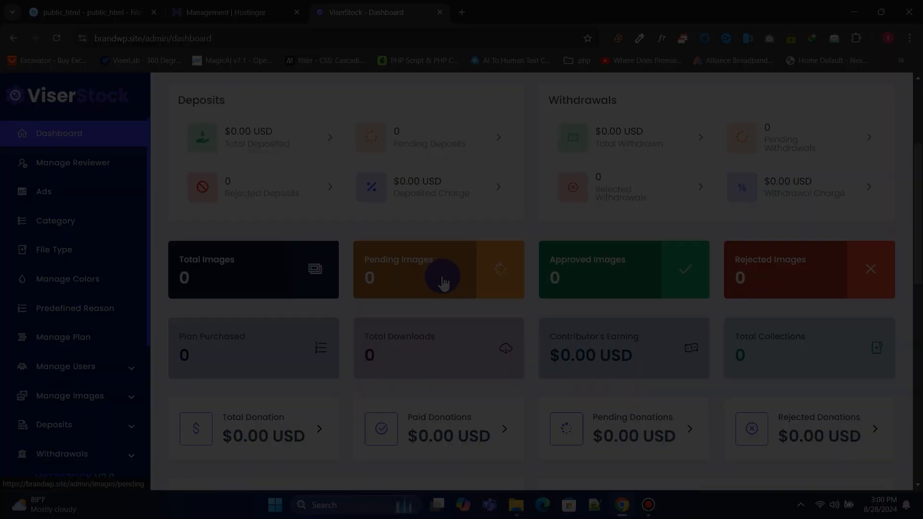